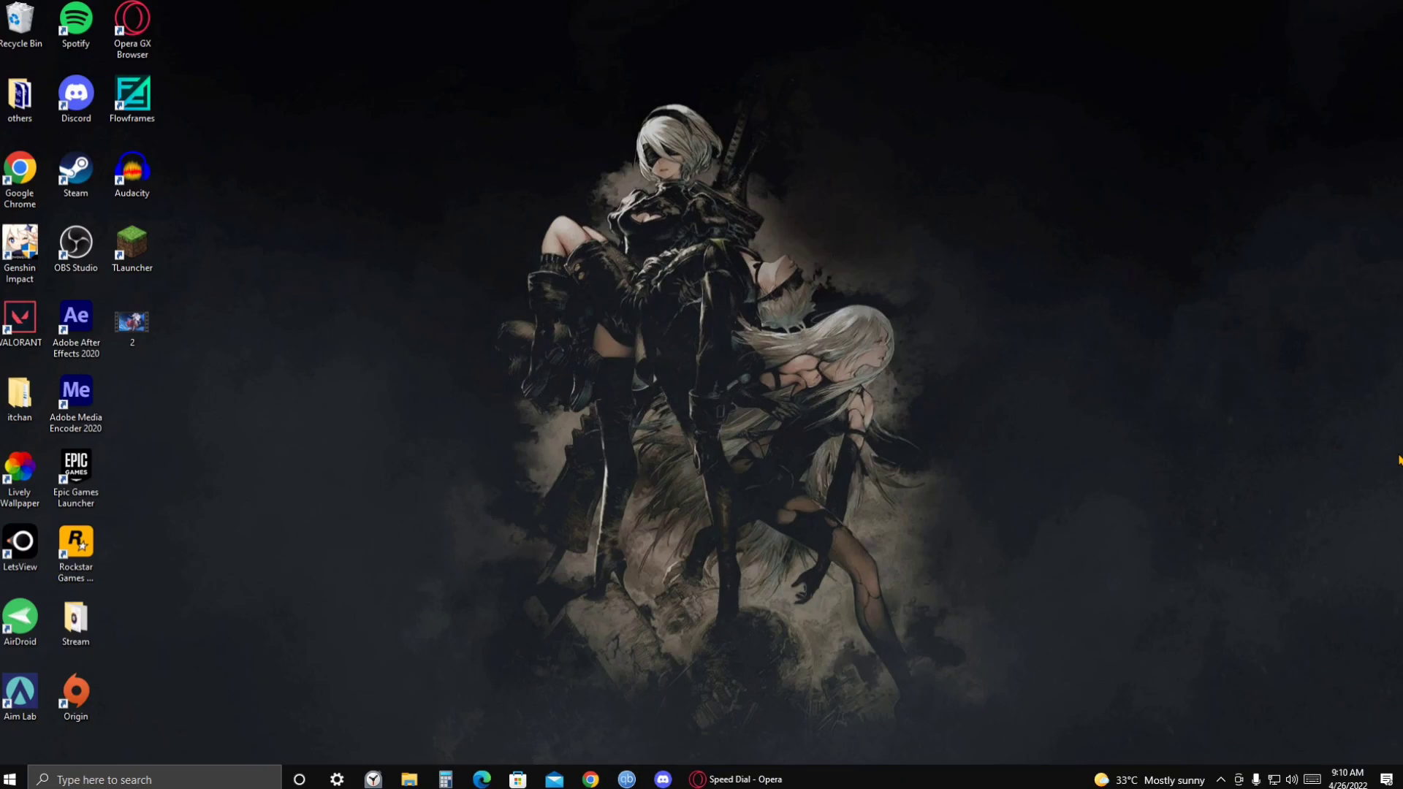
{"action": "mouse_move", "coordinate": [1380, 389]}
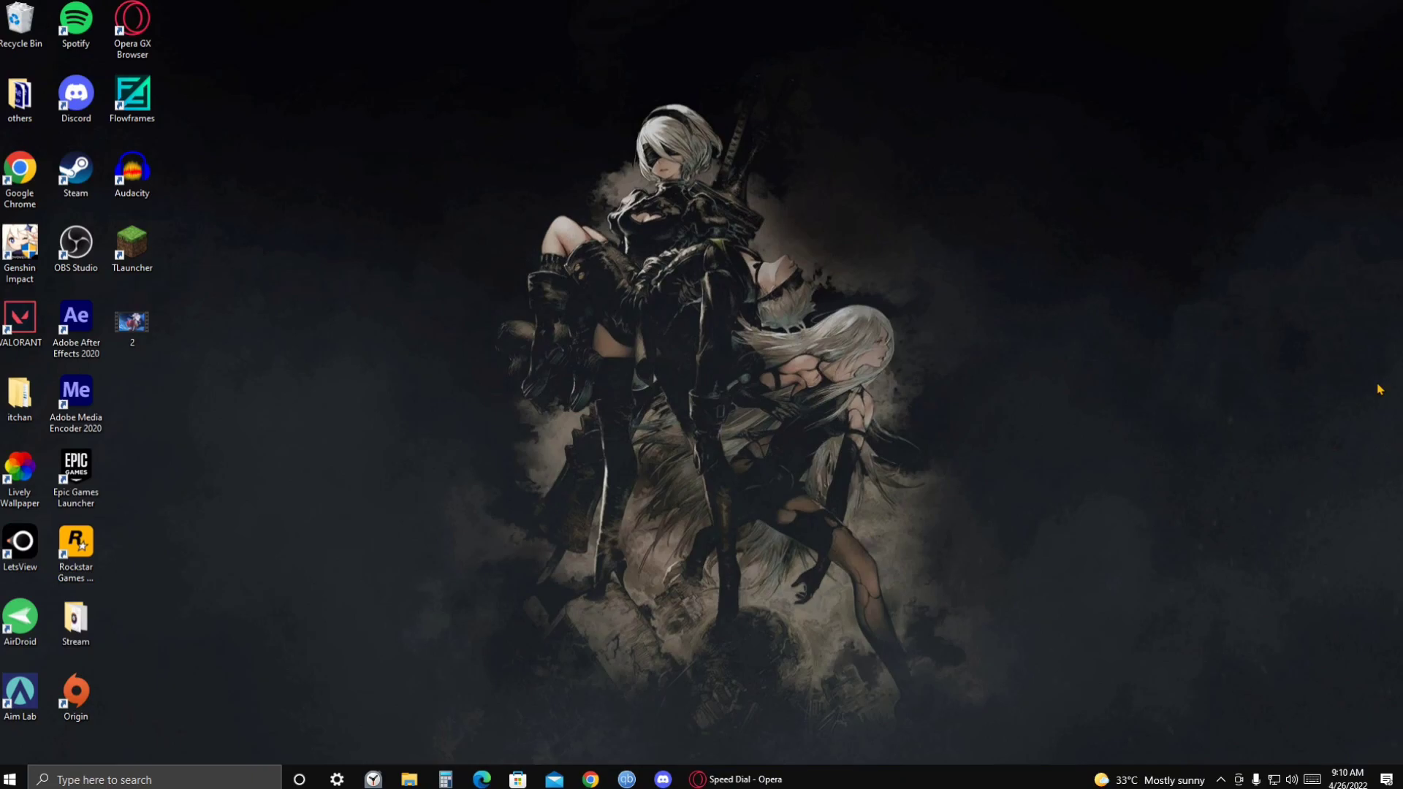
Restore the Opera GX browser window from the taskbar onto its Speed Dial start page
{"action": "left_click", "coordinate": [740, 779]}
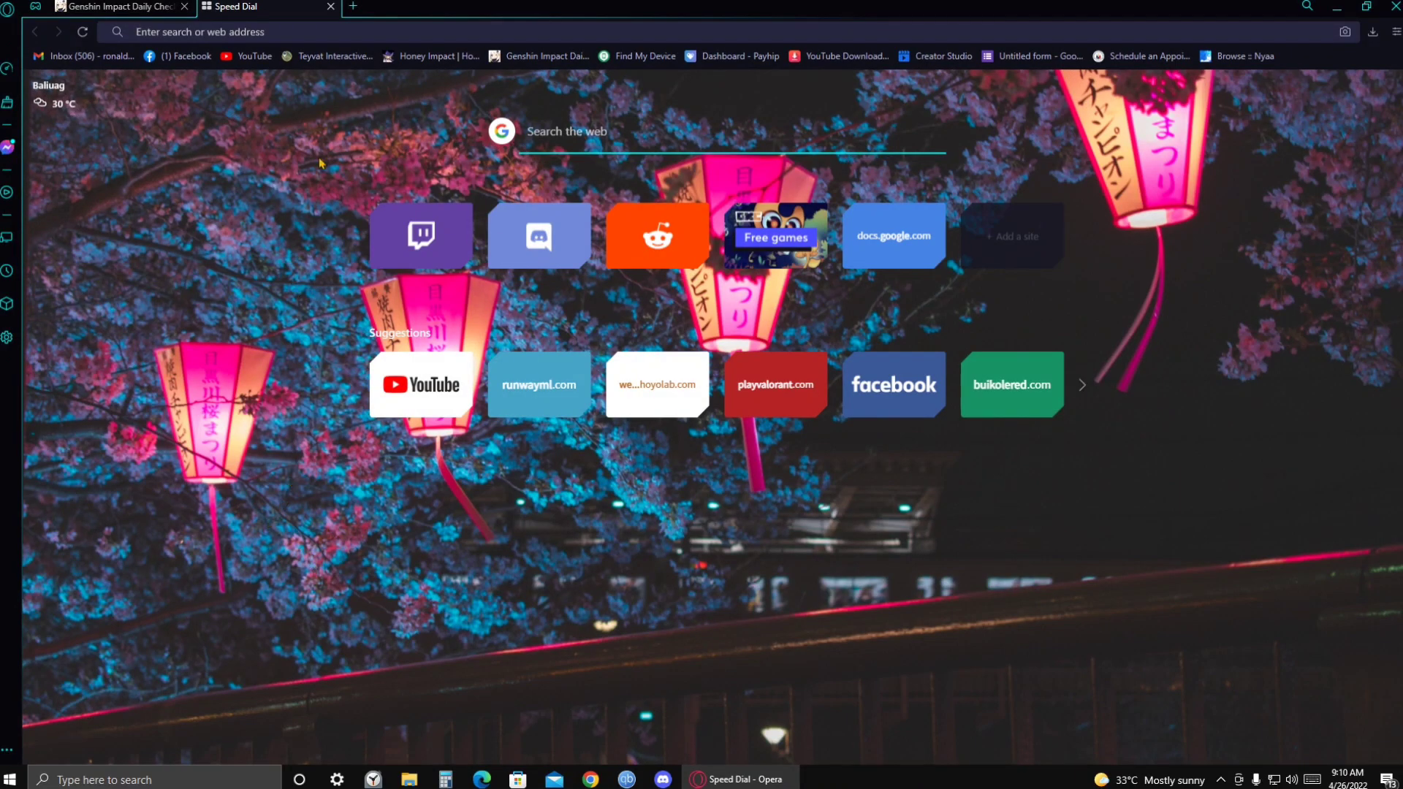
Search 'runwayml' from the address bar and open the official Runway ML homepage
{"action": "type", "text": "runwayml"}
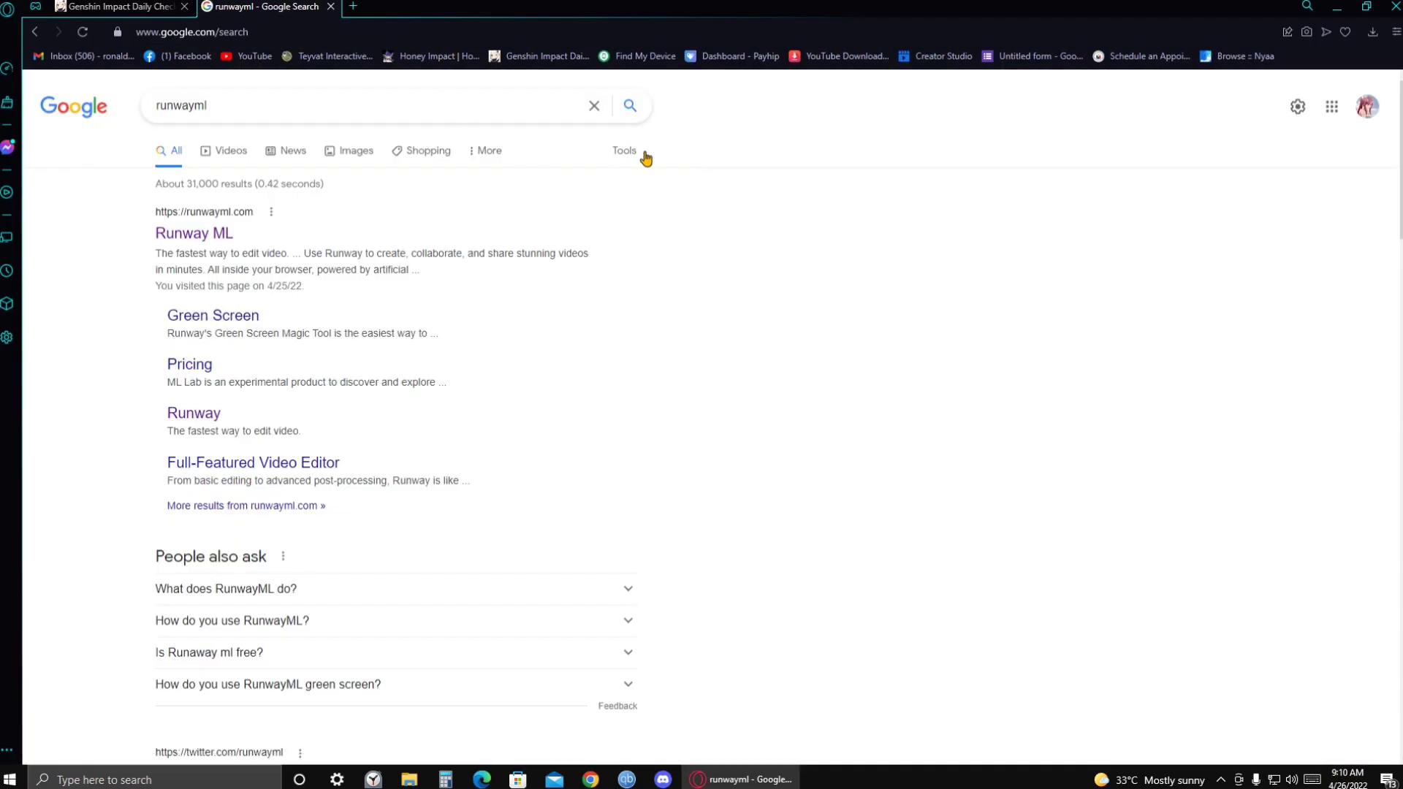
{"action": "mouse_move", "coordinate": [193, 233]}
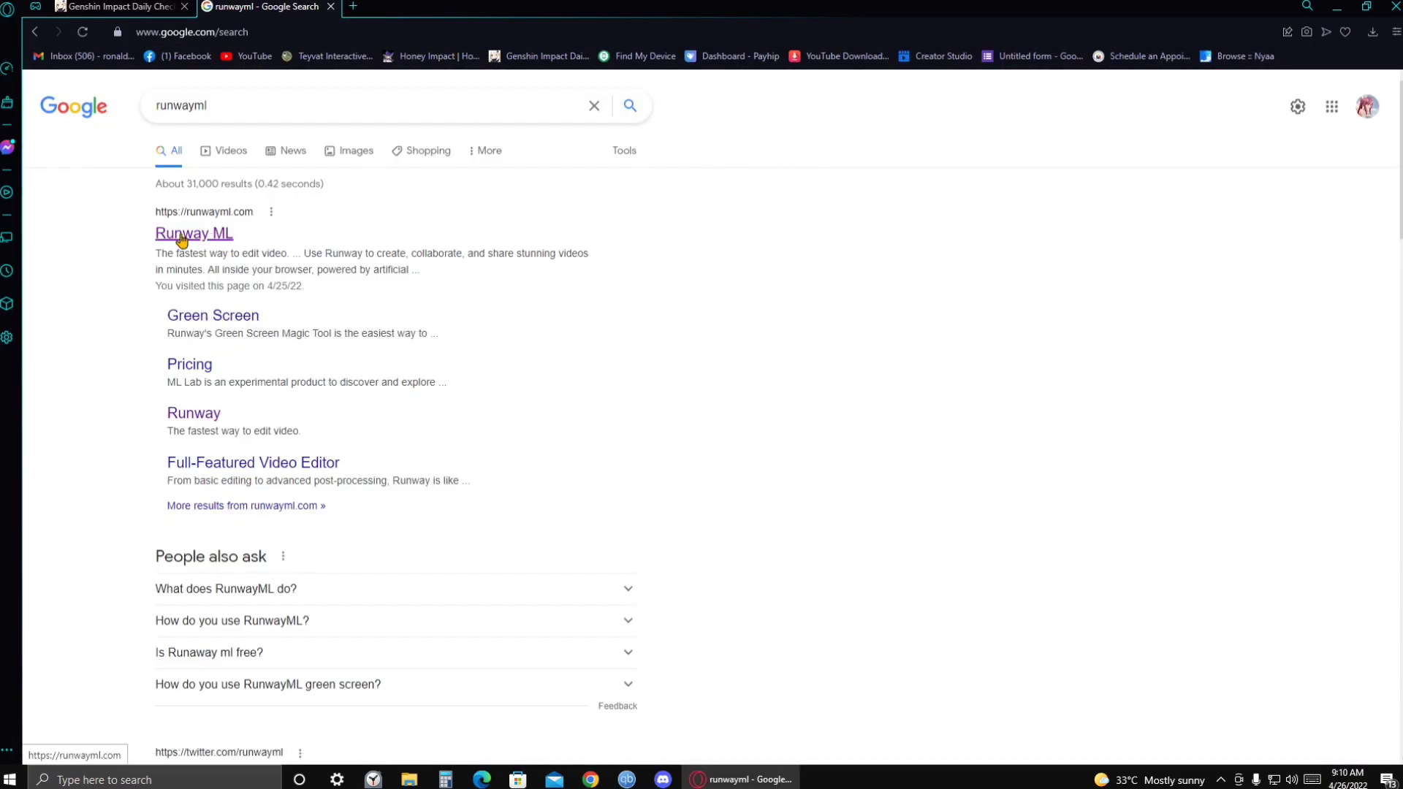
{"action": "left_click", "coordinate": [193, 232]}
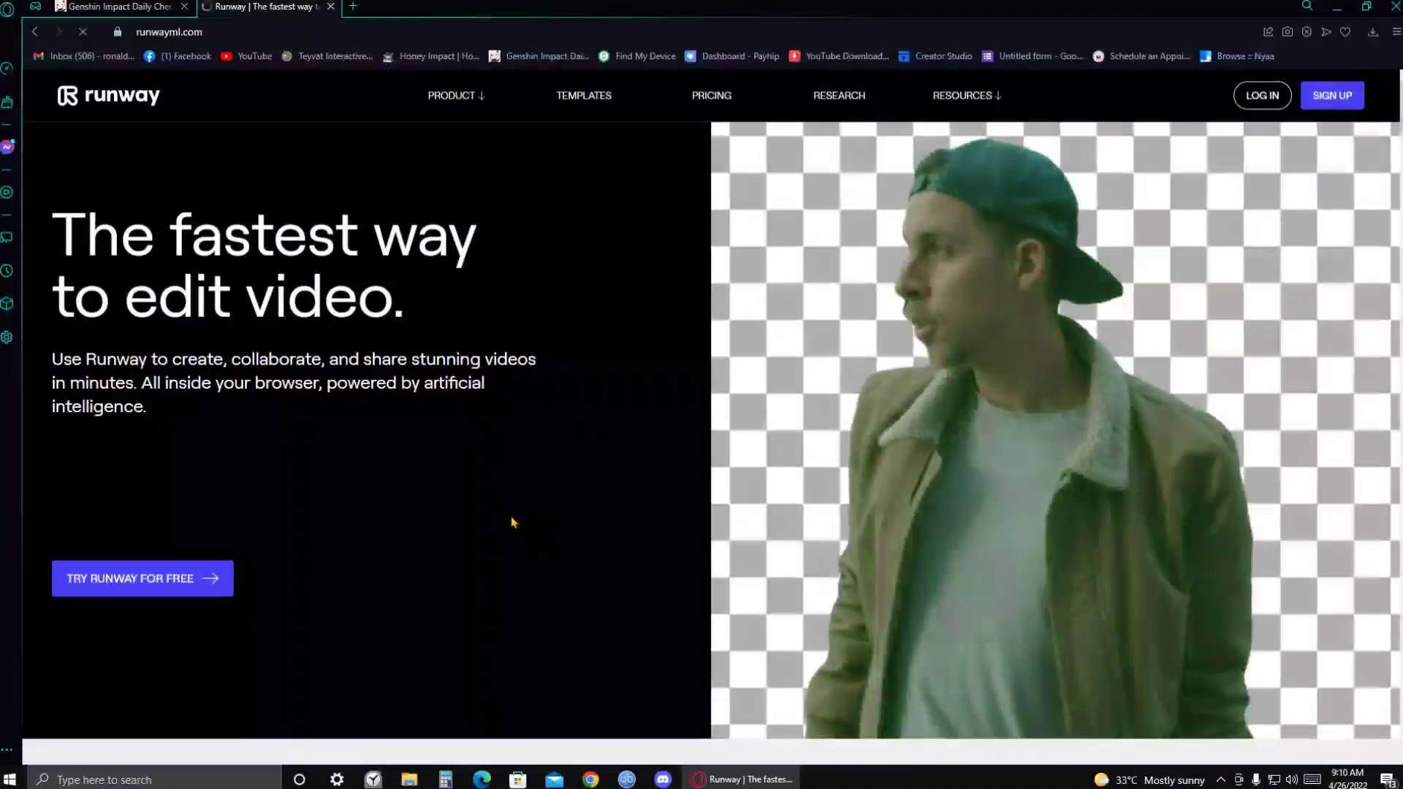
Log in to the Personal Projects dashboard and reveal the Create New Project options
{"action": "left_click", "coordinate": [141, 579]}
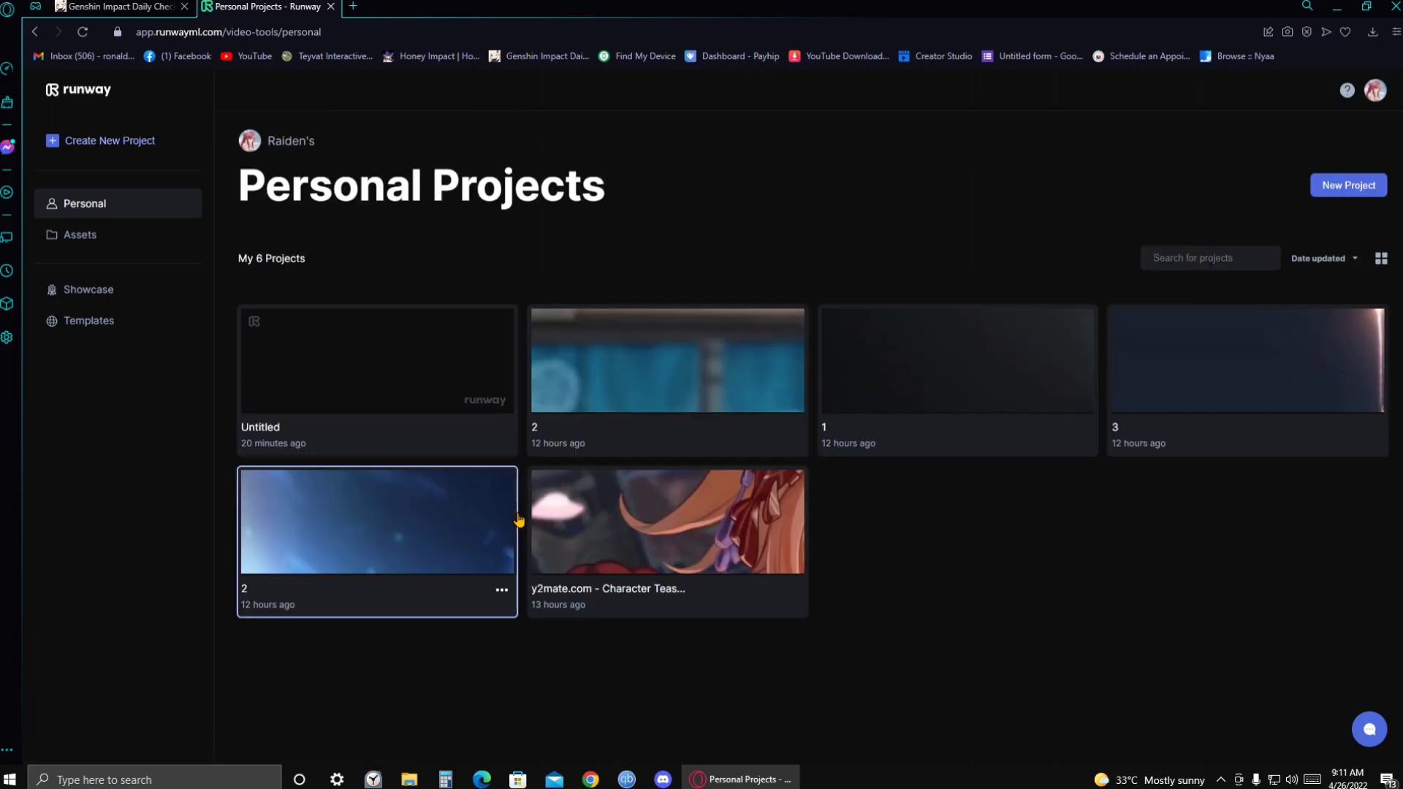
{"action": "mouse_move", "coordinate": [607, 253]}
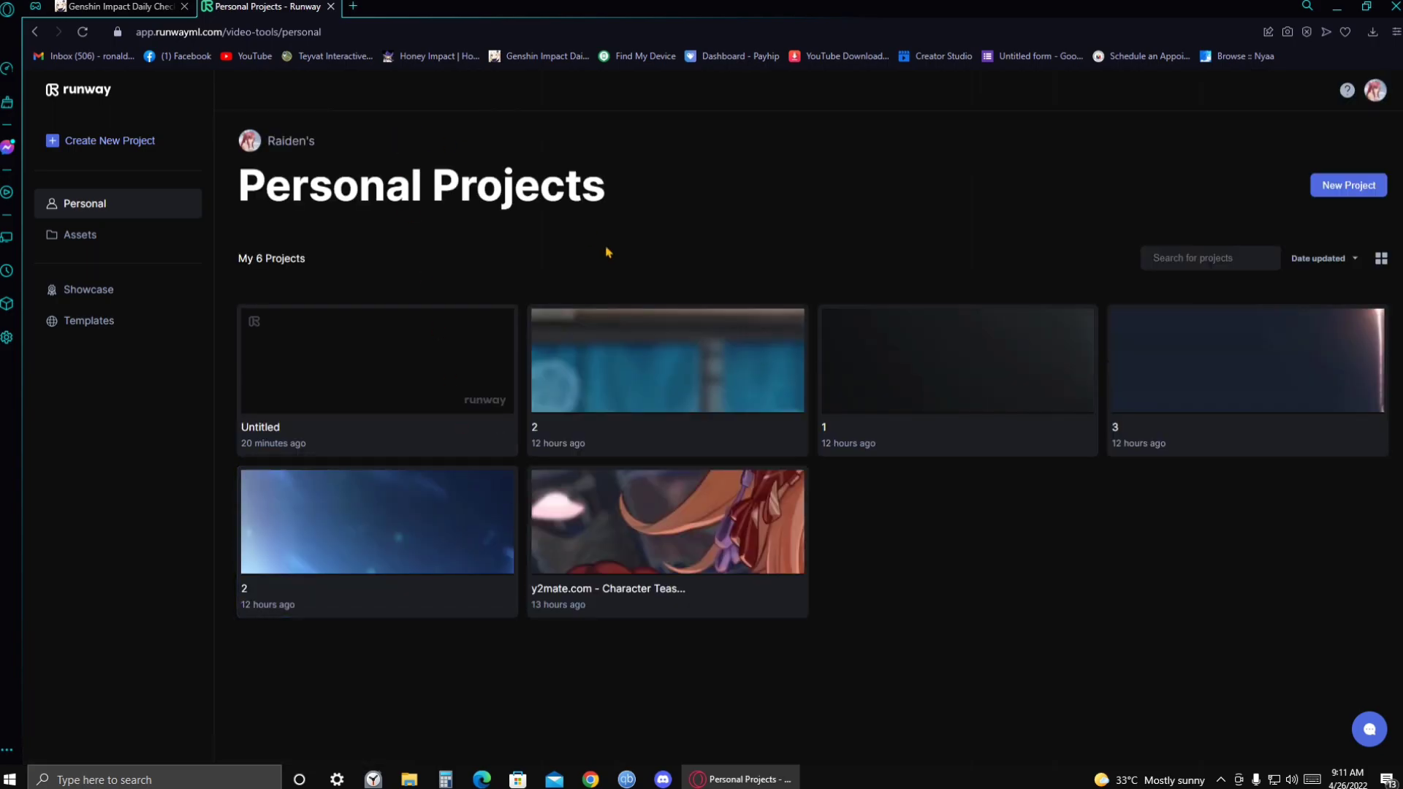
{"action": "mouse_move", "coordinate": [1042, 596]}
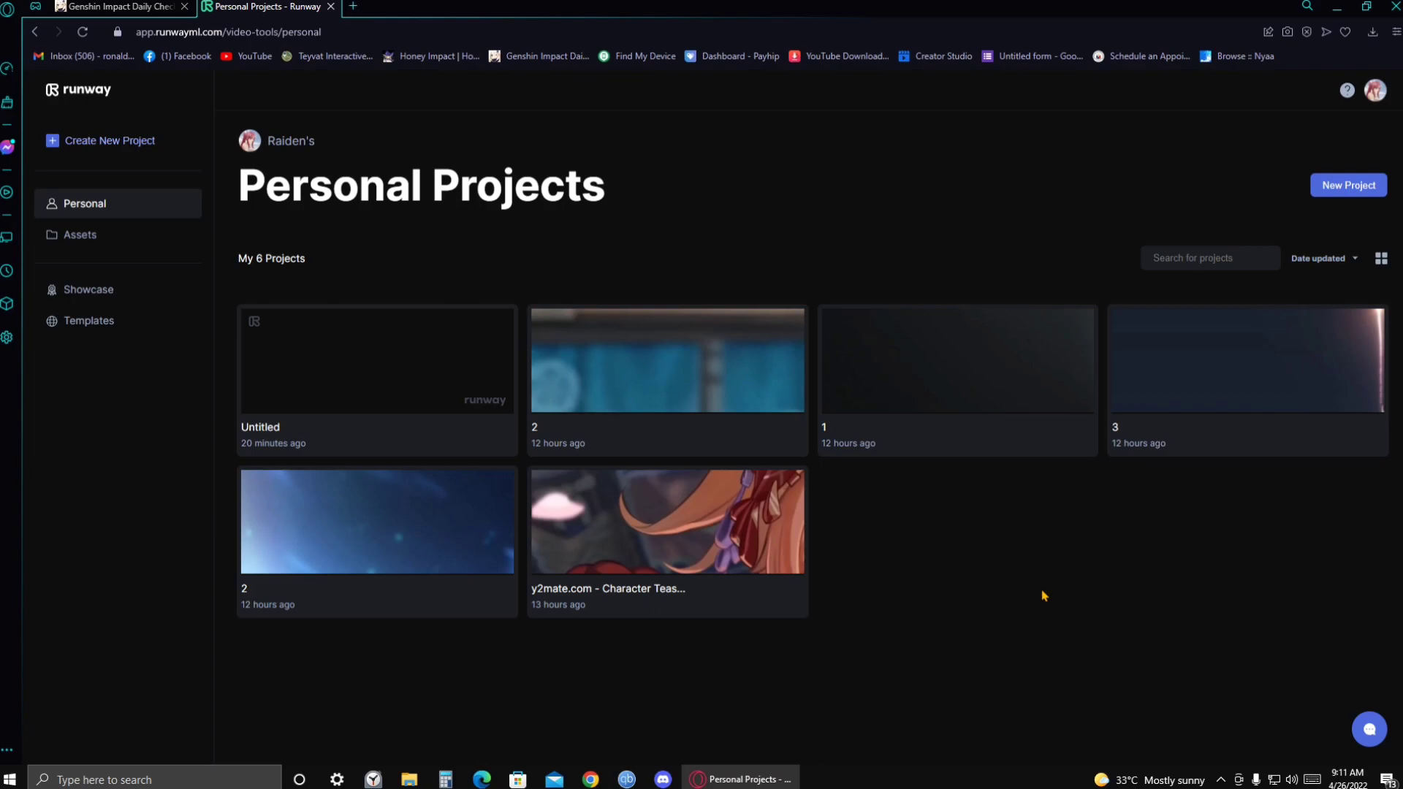
{"action": "mouse_move", "coordinate": [906, 607]}
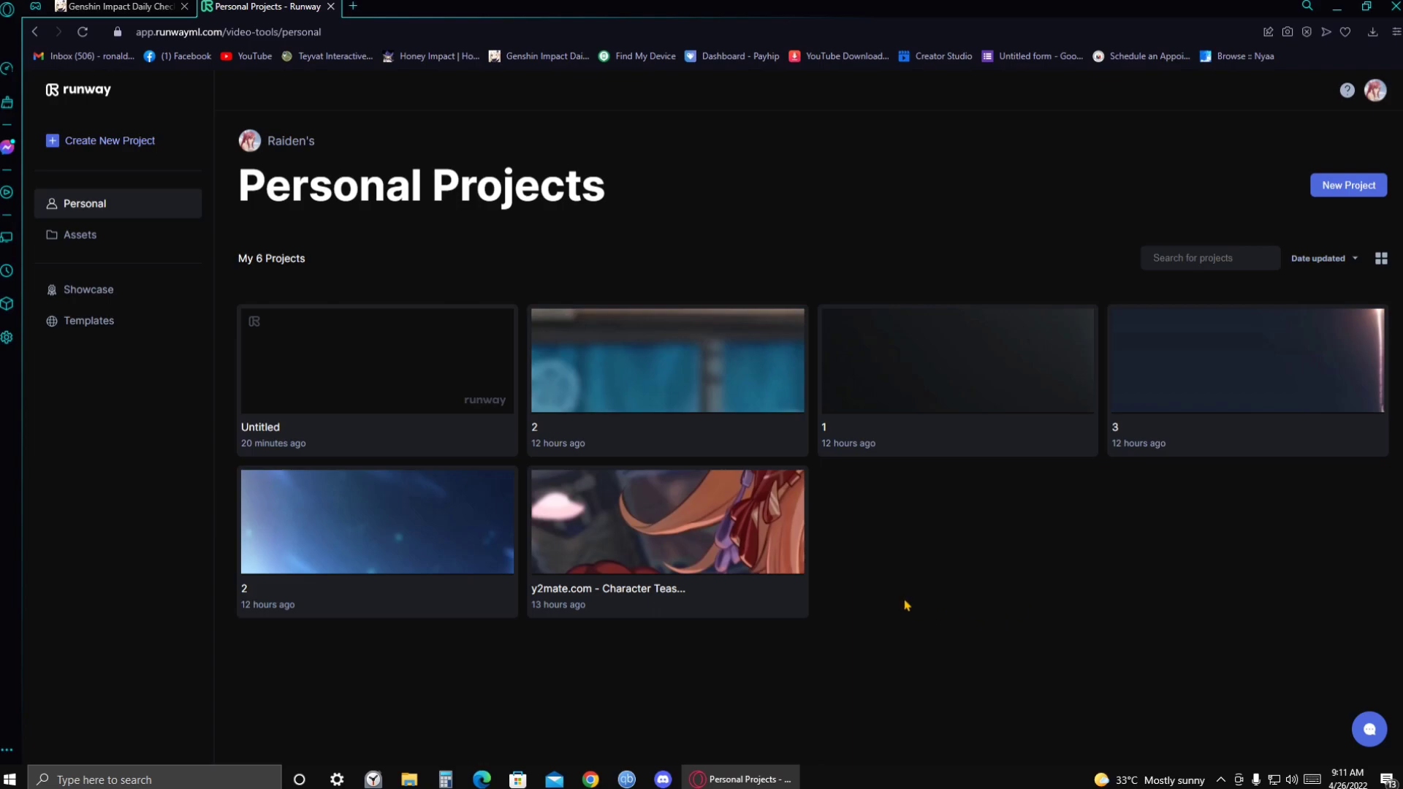
{"action": "mouse_move", "coordinate": [281, 526]}
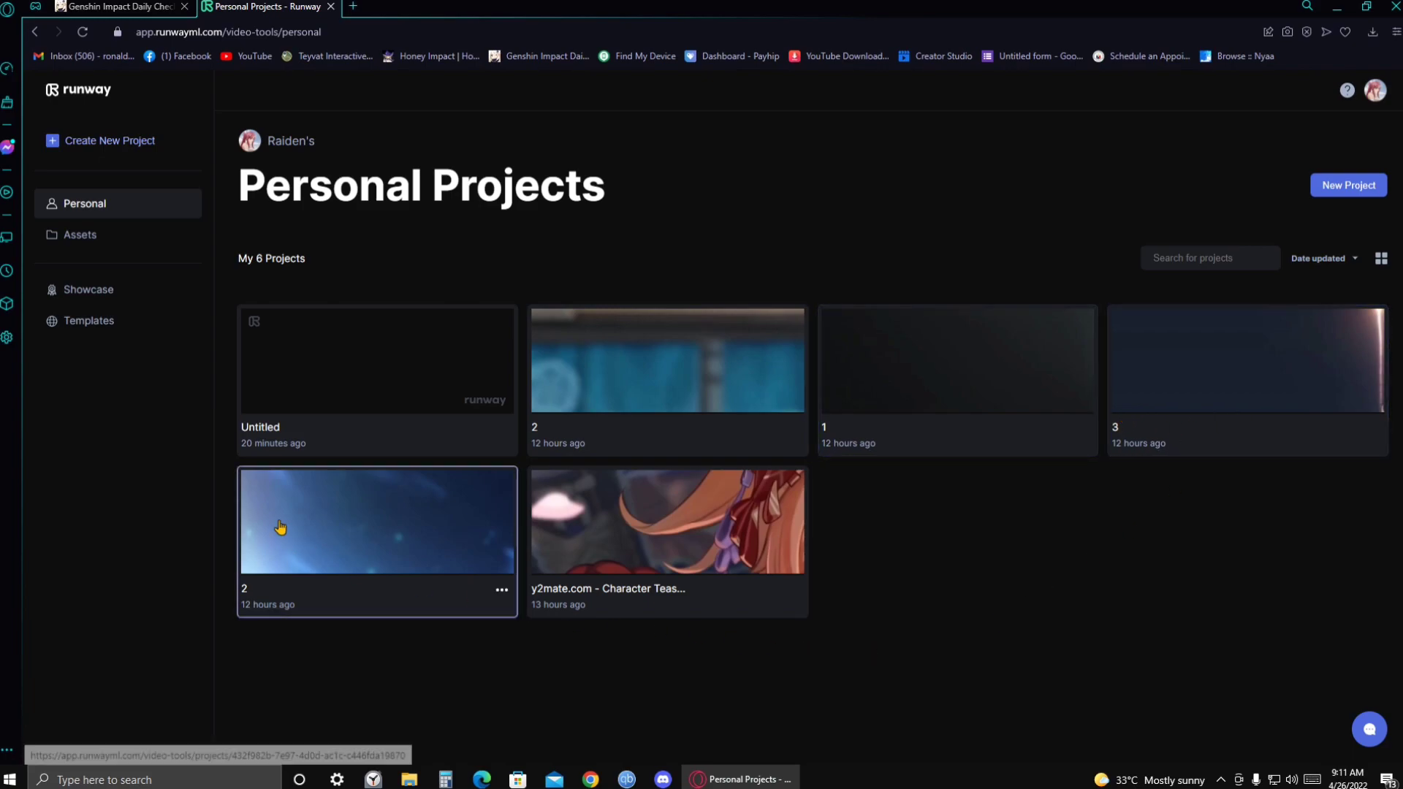
{"action": "mouse_move", "coordinate": [380, 405]}
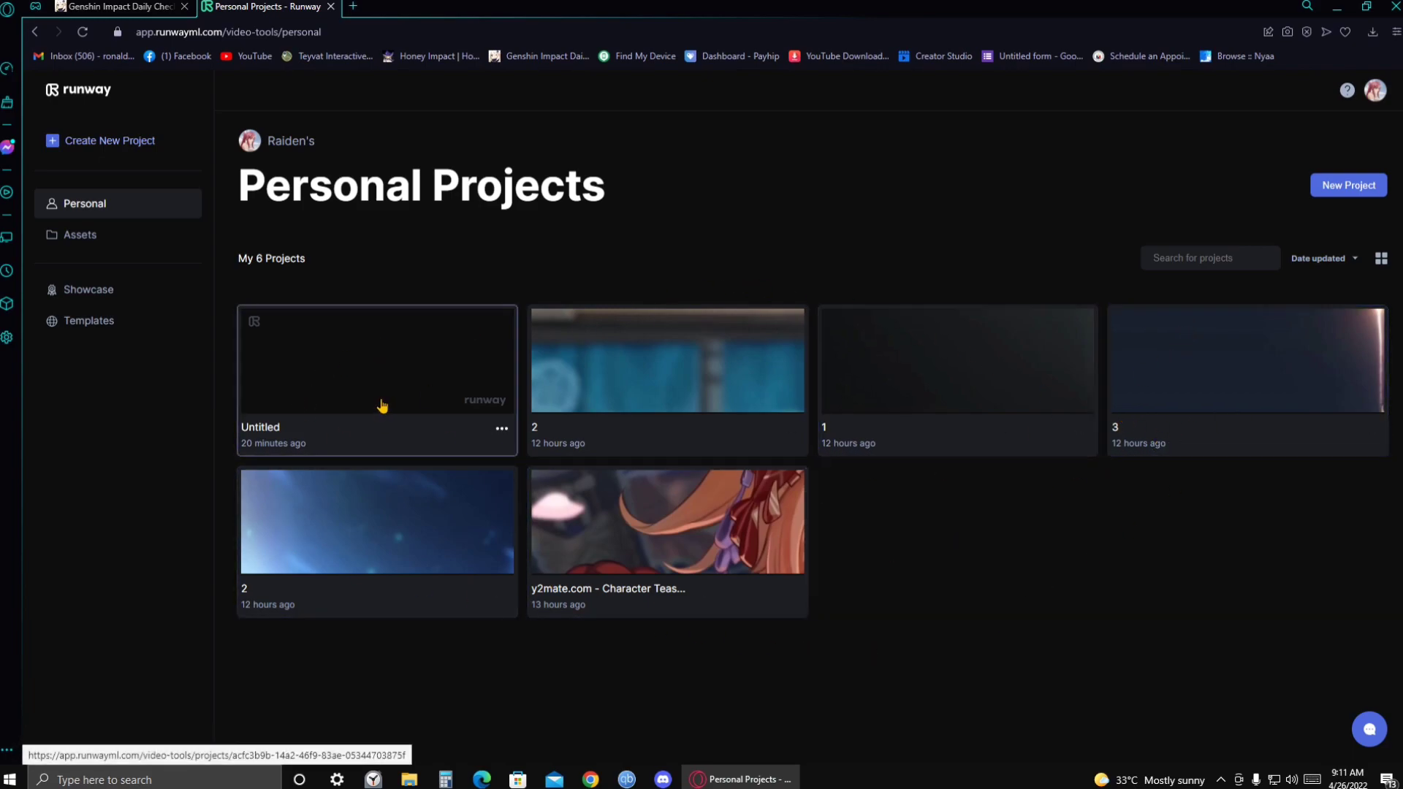
{"action": "mouse_move", "coordinate": [254, 197]}
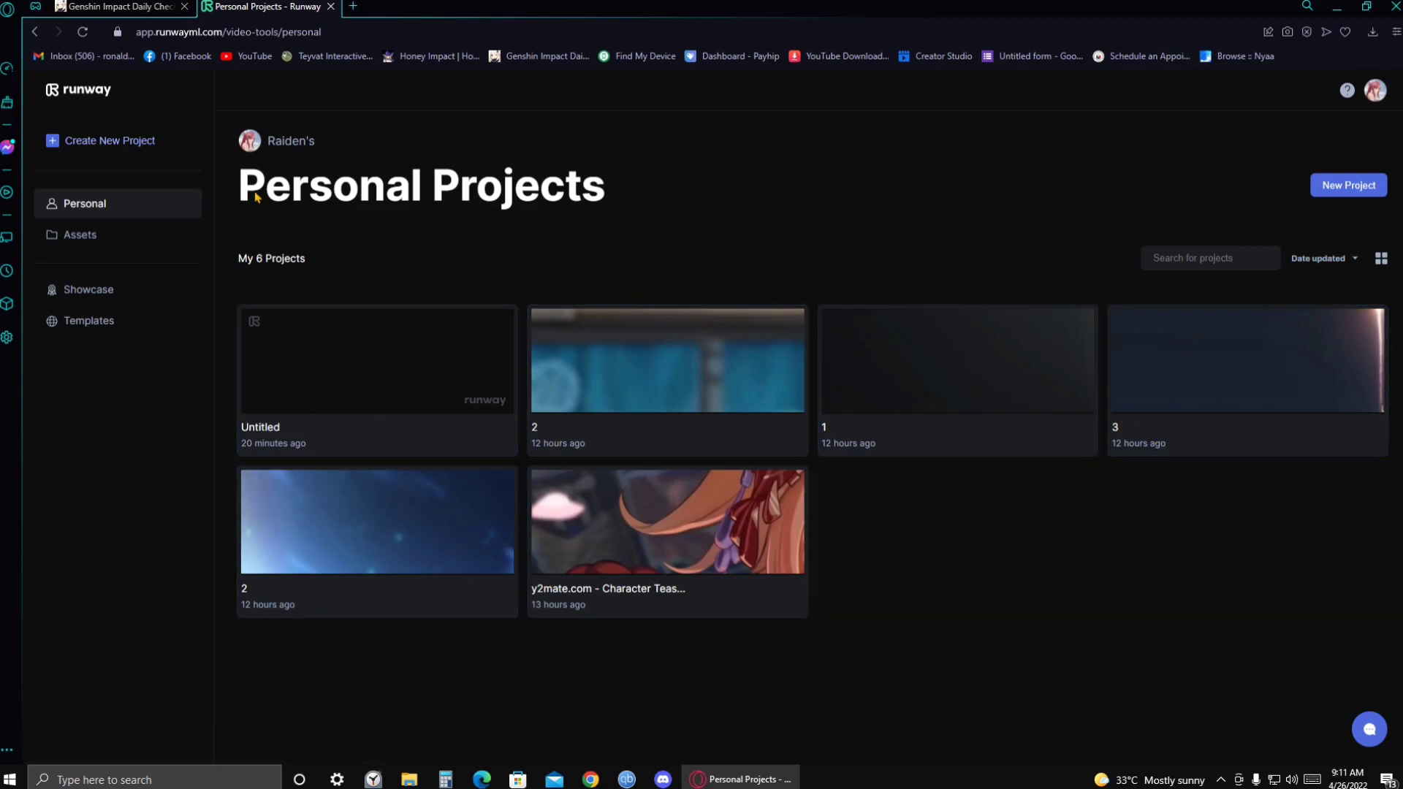
{"action": "mouse_move", "coordinate": [100, 140]}
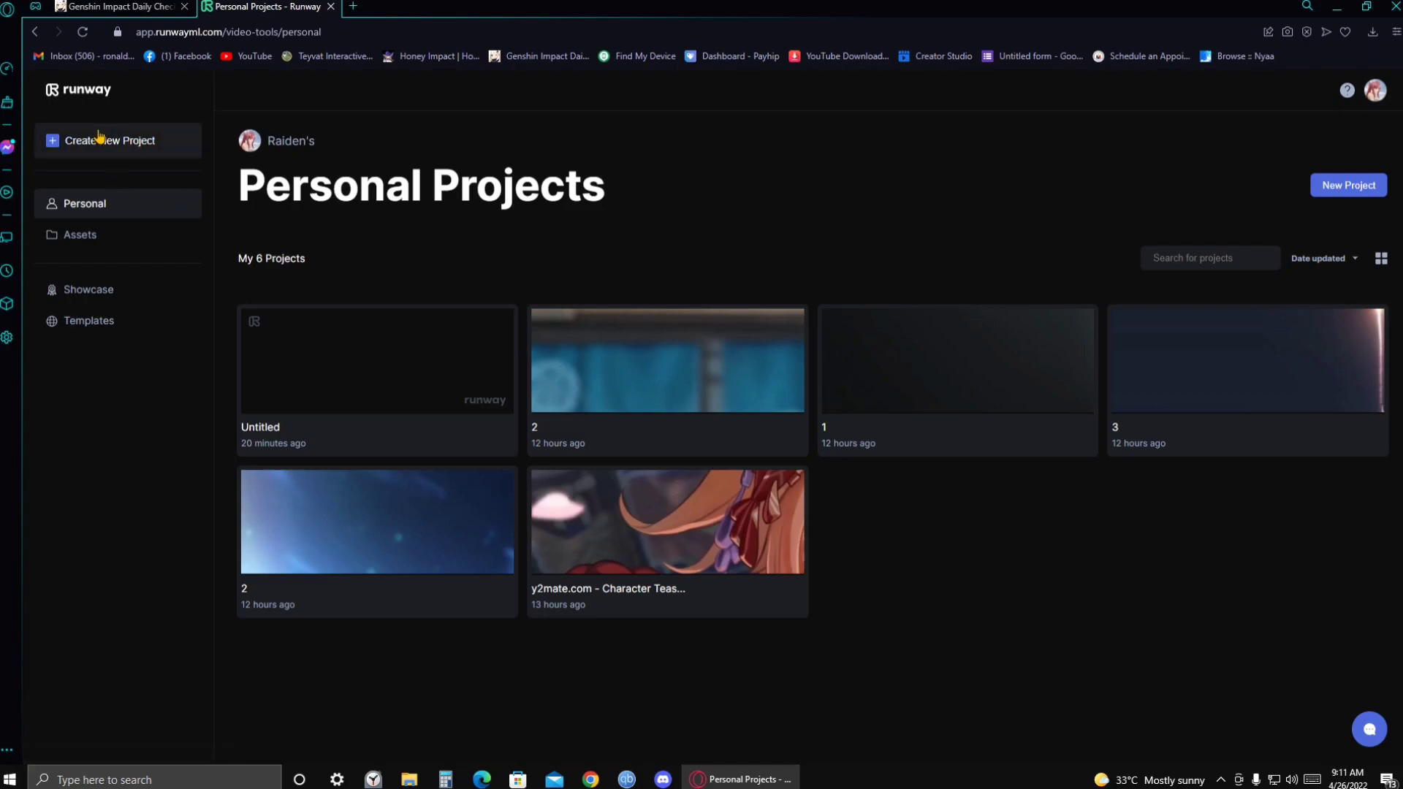
{"action": "left_click", "coordinate": [109, 140]}
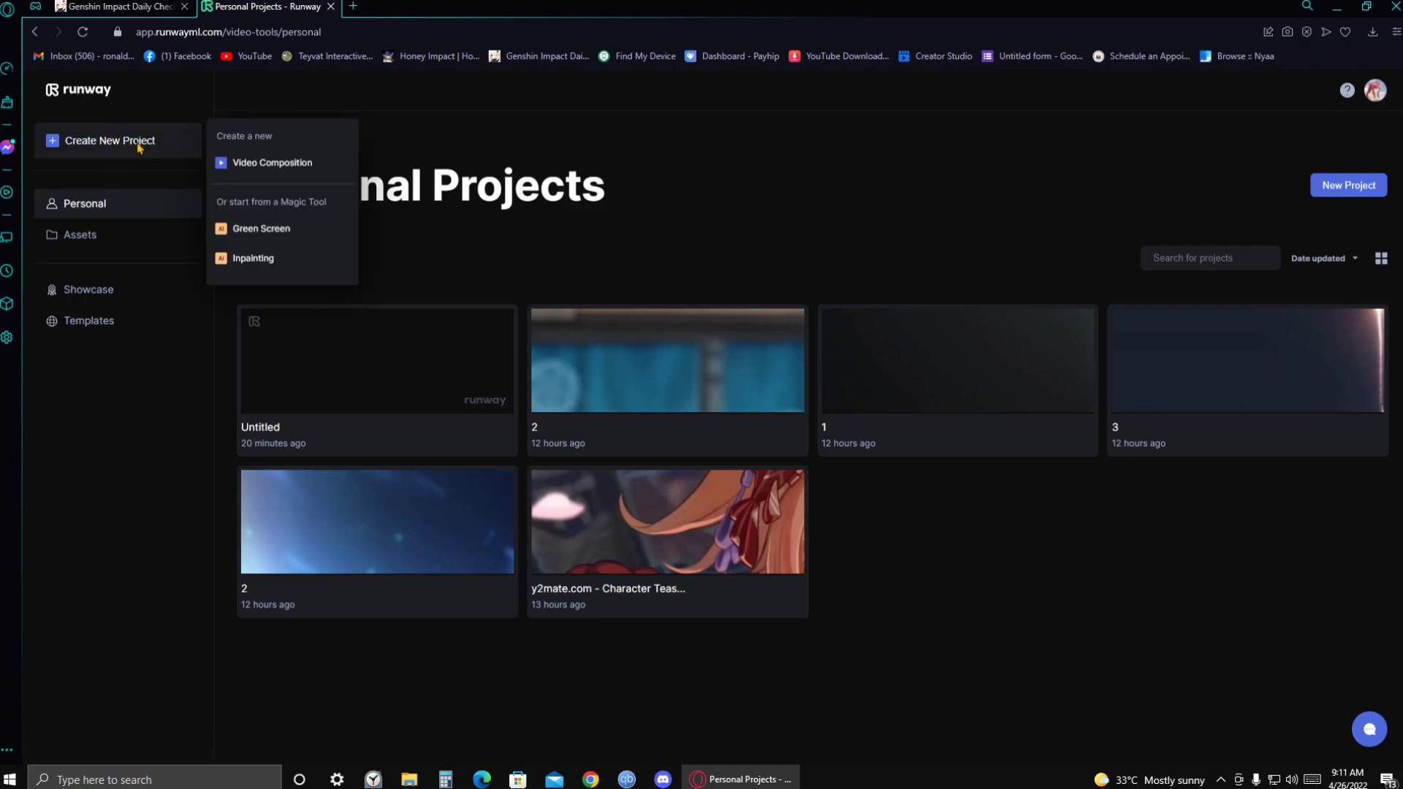
{"action": "mouse_move", "coordinate": [260, 228]}
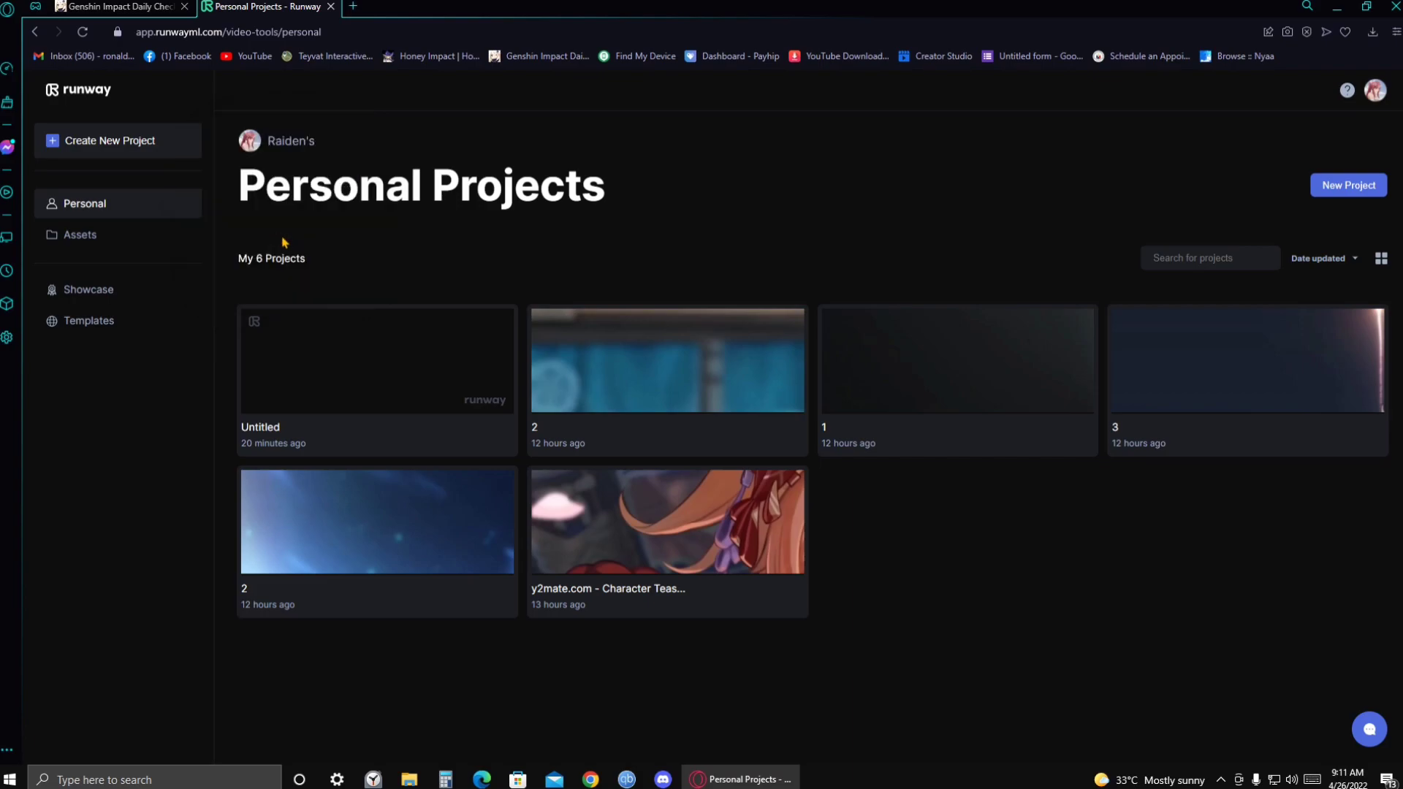
Start a new Green Screen project and begin uploading a video to it
{"action": "left_click", "coordinate": [375, 360]}
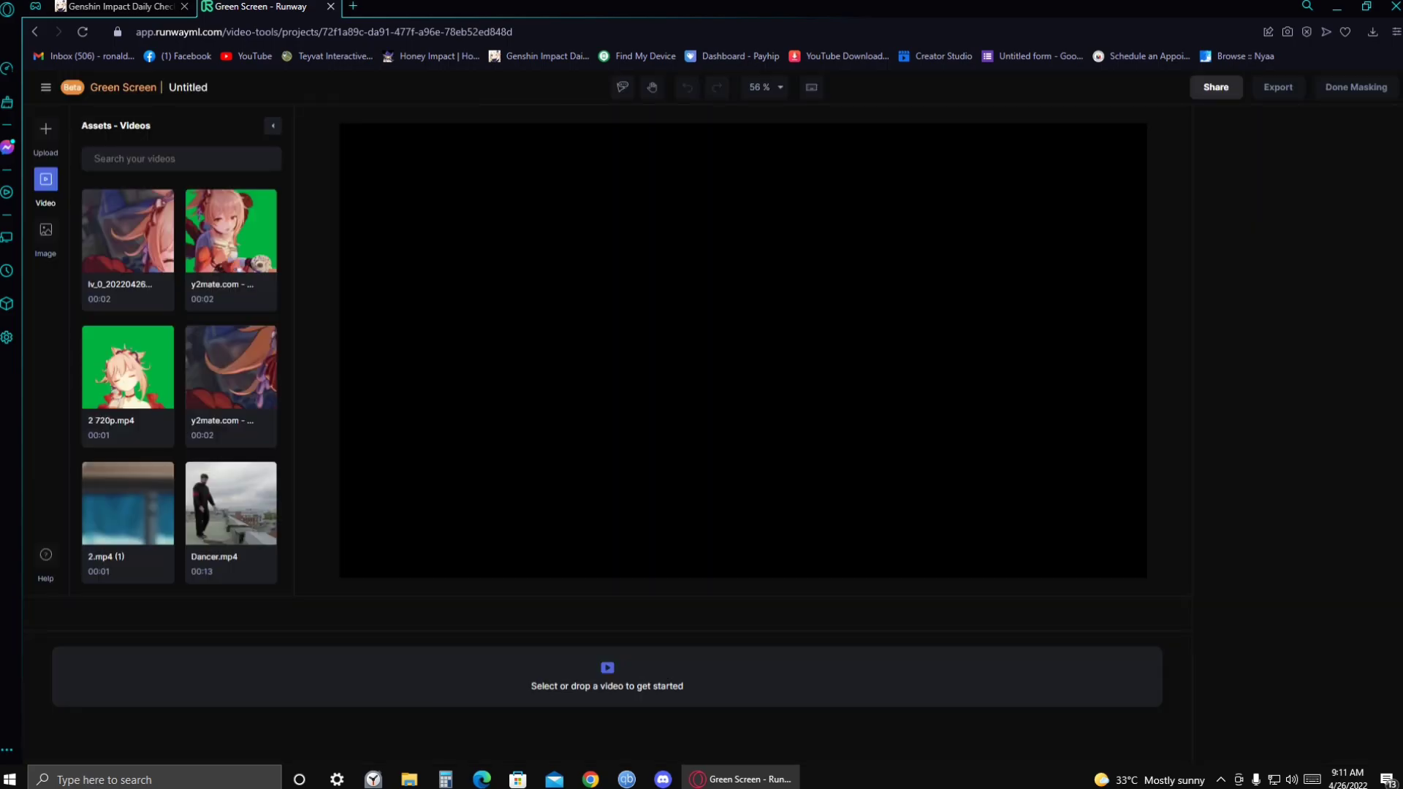
{"action": "mouse_move", "coordinate": [345, 374]}
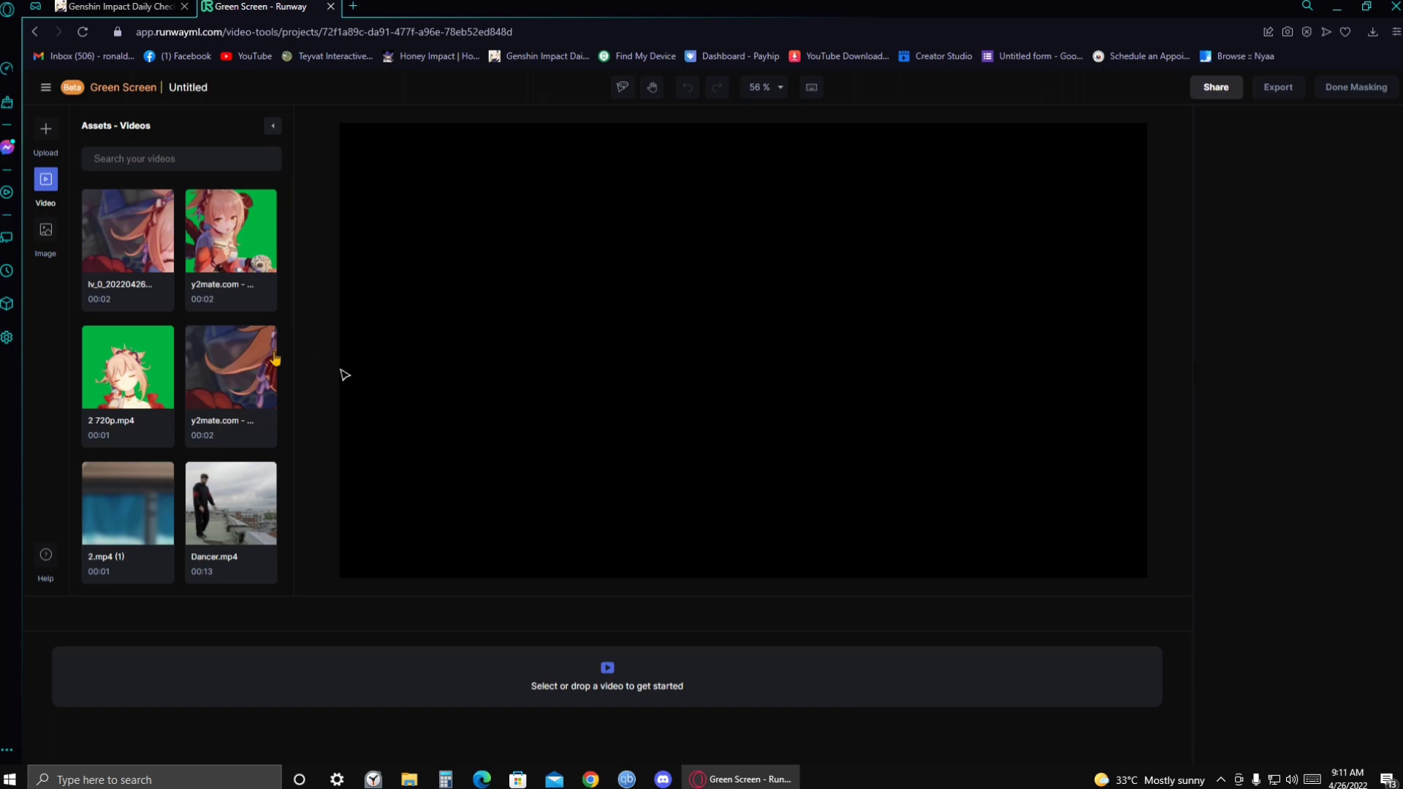
{"action": "left_click", "coordinate": [229, 366]}
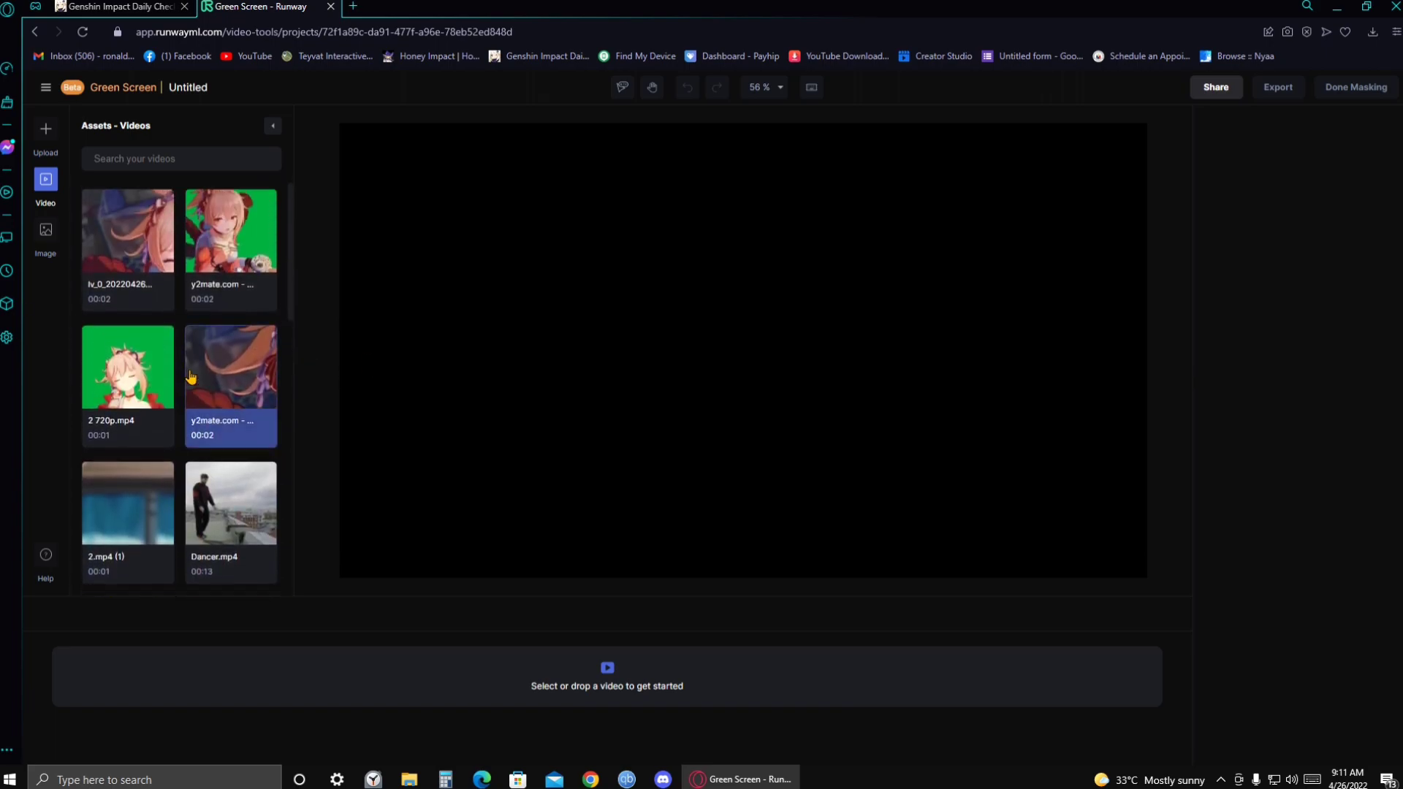
{"action": "mouse_move", "coordinate": [66, 137]}
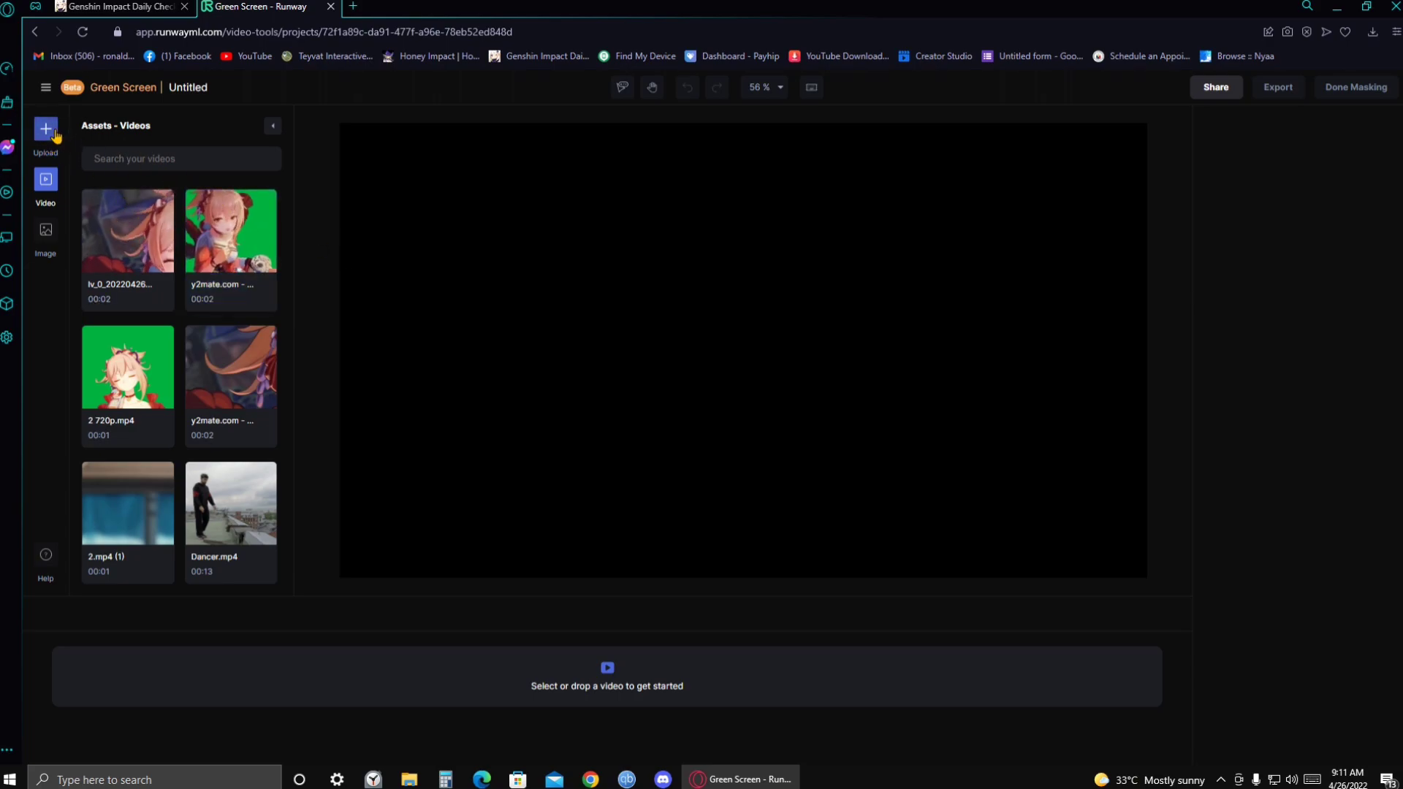
{"action": "mouse_move", "coordinate": [60, 143]}
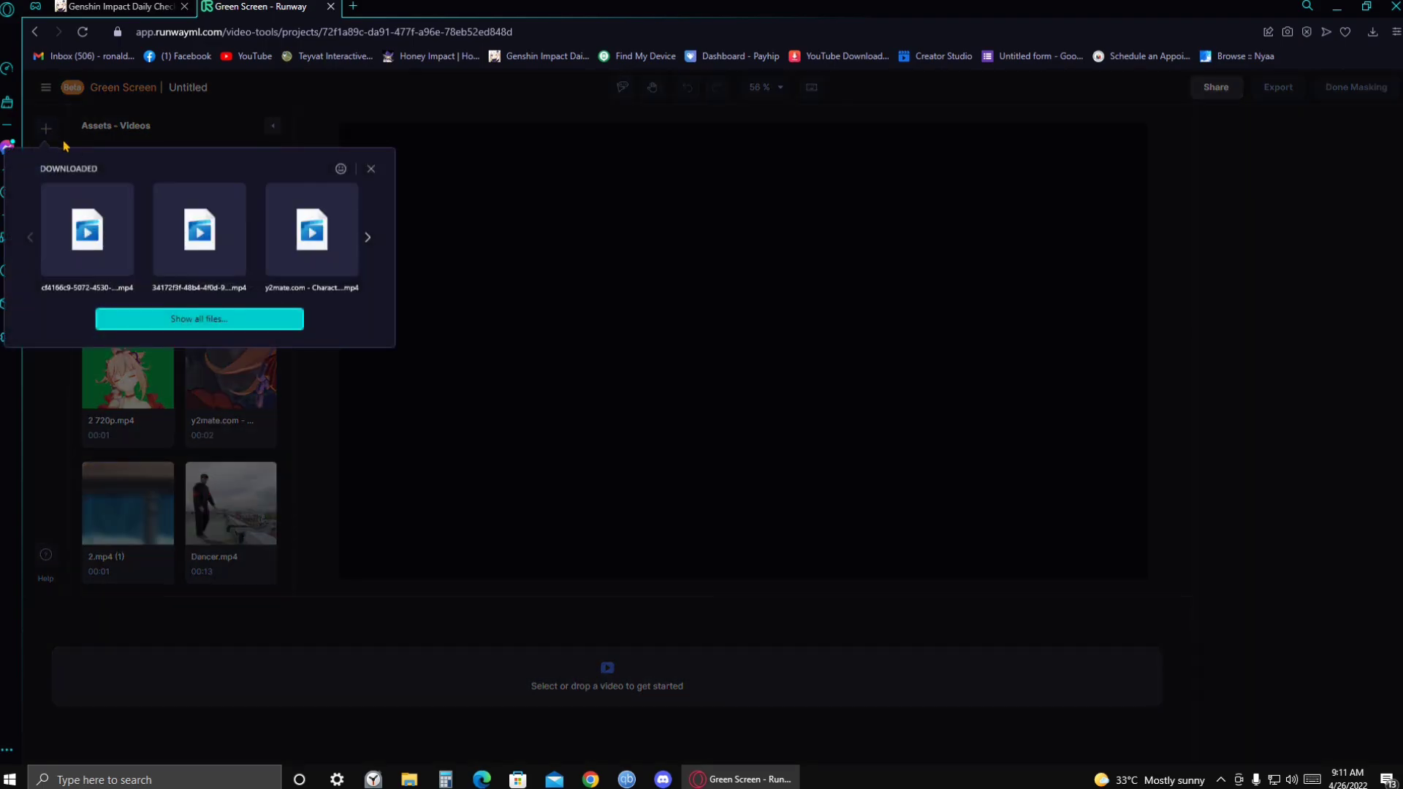
{"action": "left_click", "coordinate": [199, 319]}
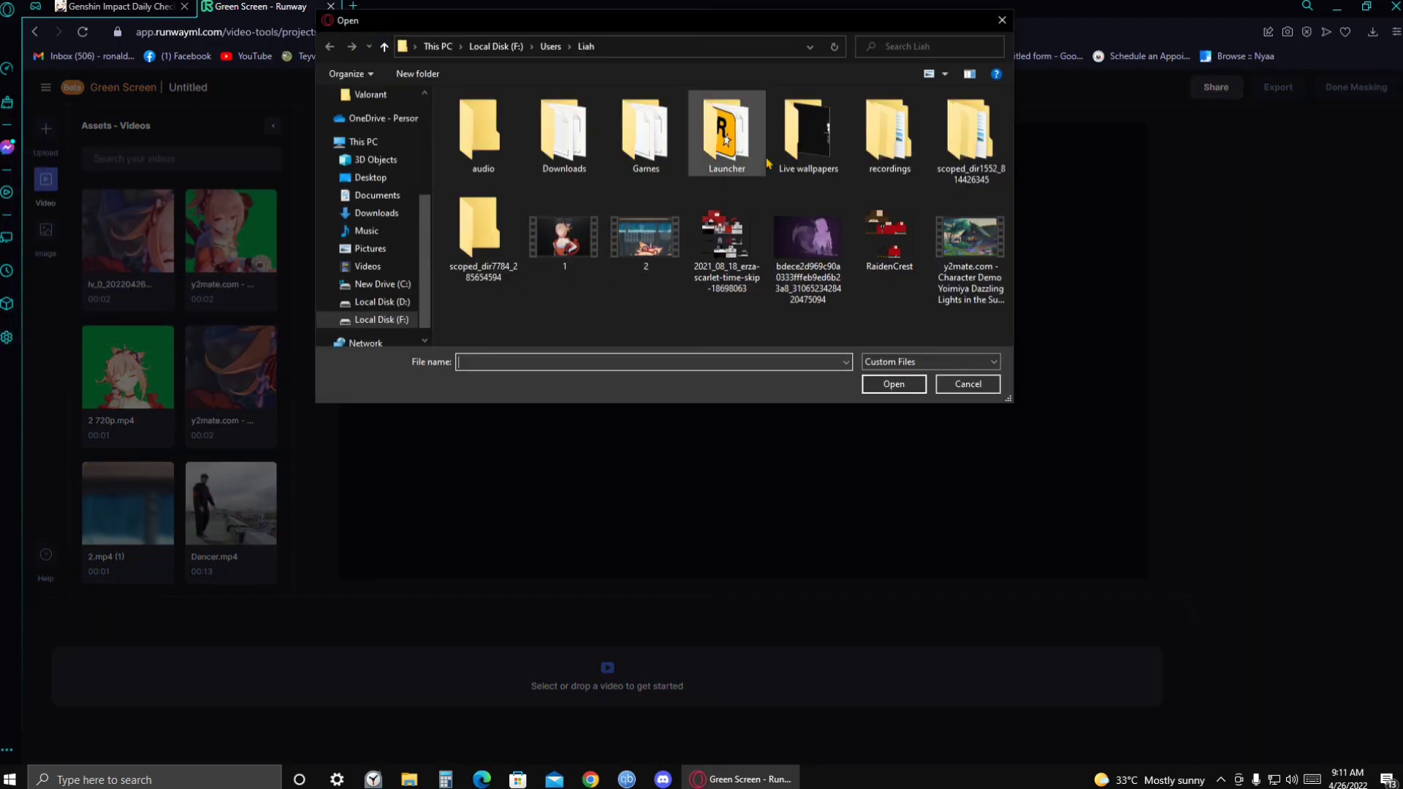
Select the video file named 2 from the Desktop folder for upload
{"action": "left_click", "coordinate": [483, 134]}
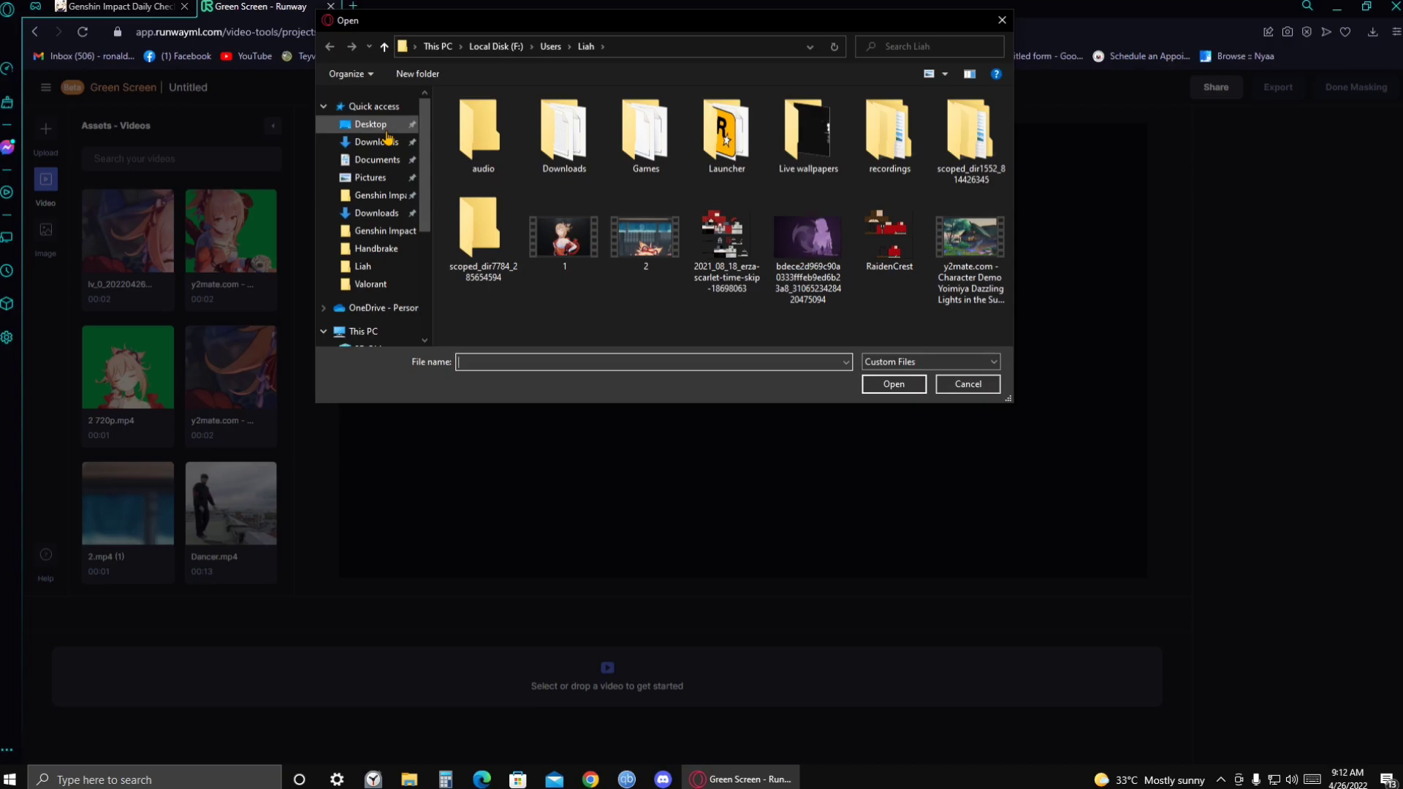
{"action": "left_click", "coordinate": [370, 123]}
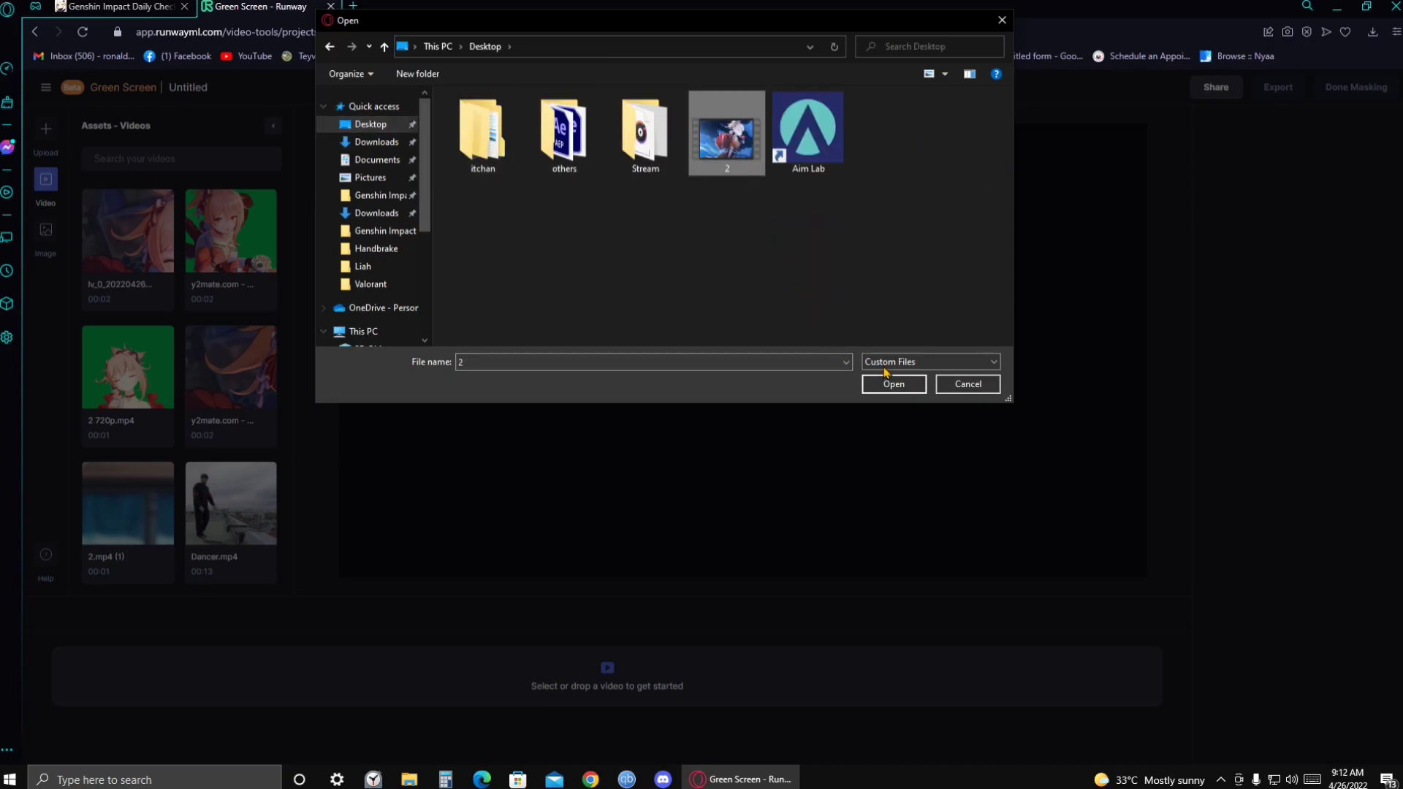
{"action": "left_click", "coordinate": [892, 385]}
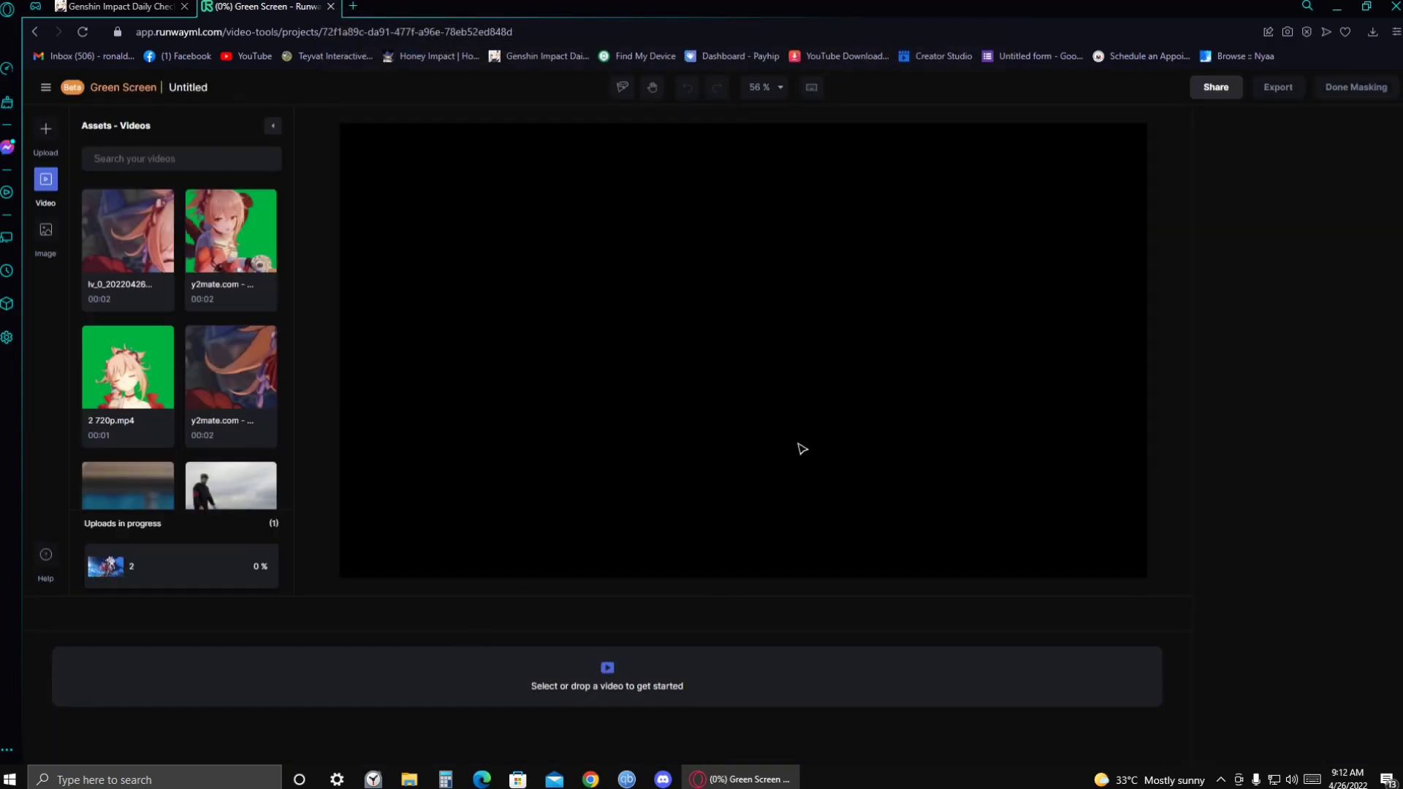
{"action": "mouse_move", "coordinate": [848, 448]}
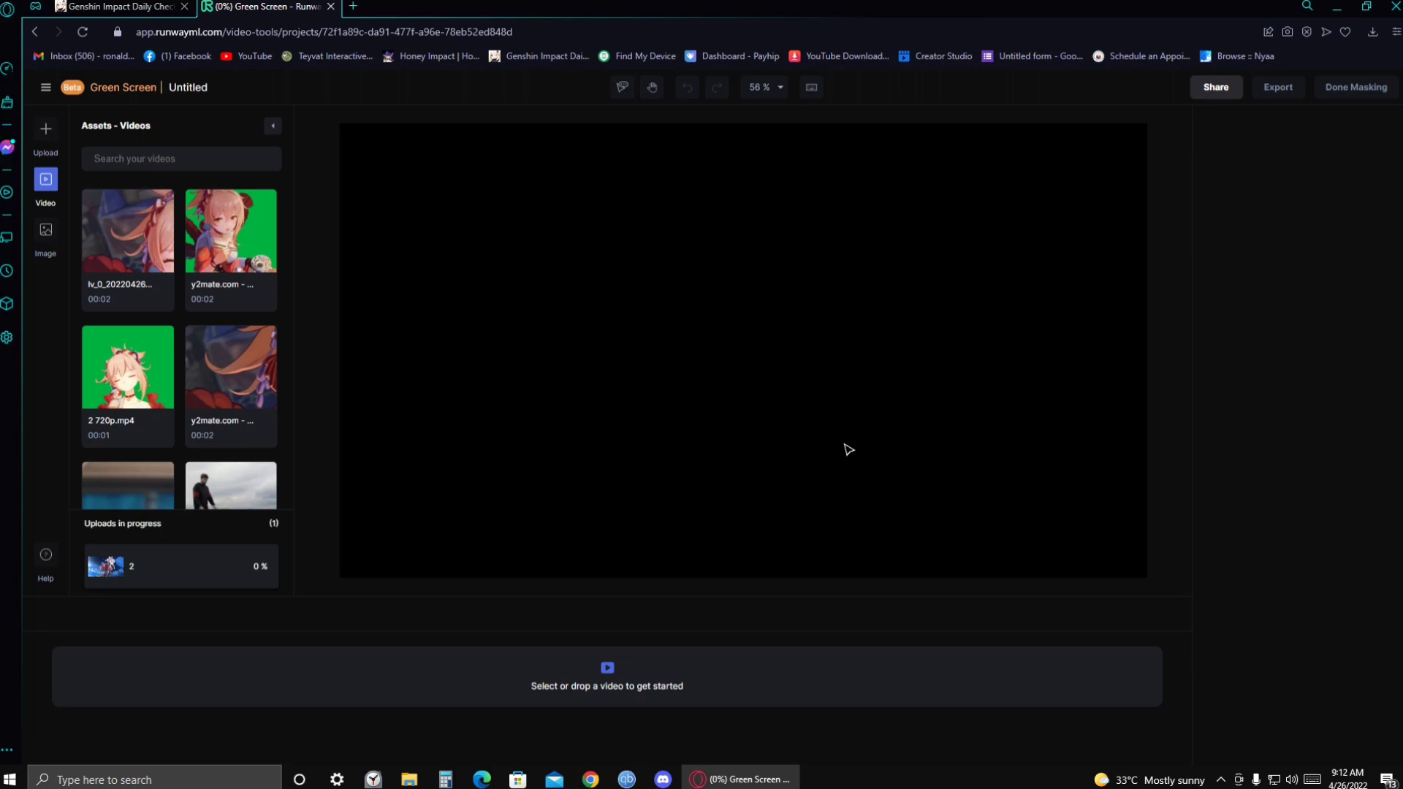
{"action": "mouse_move", "coordinate": [838, 466]}
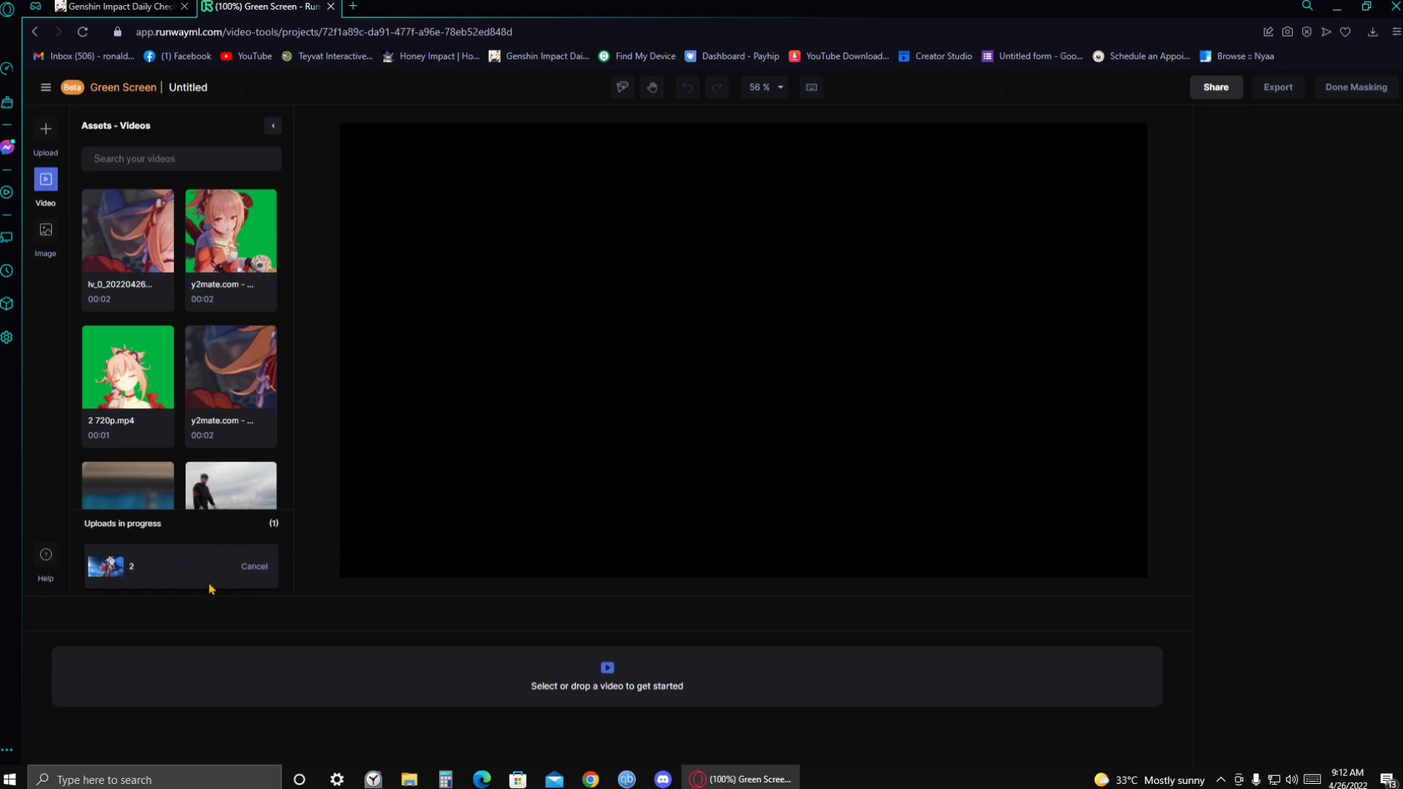
{"action": "mouse_move", "coordinate": [177, 560]}
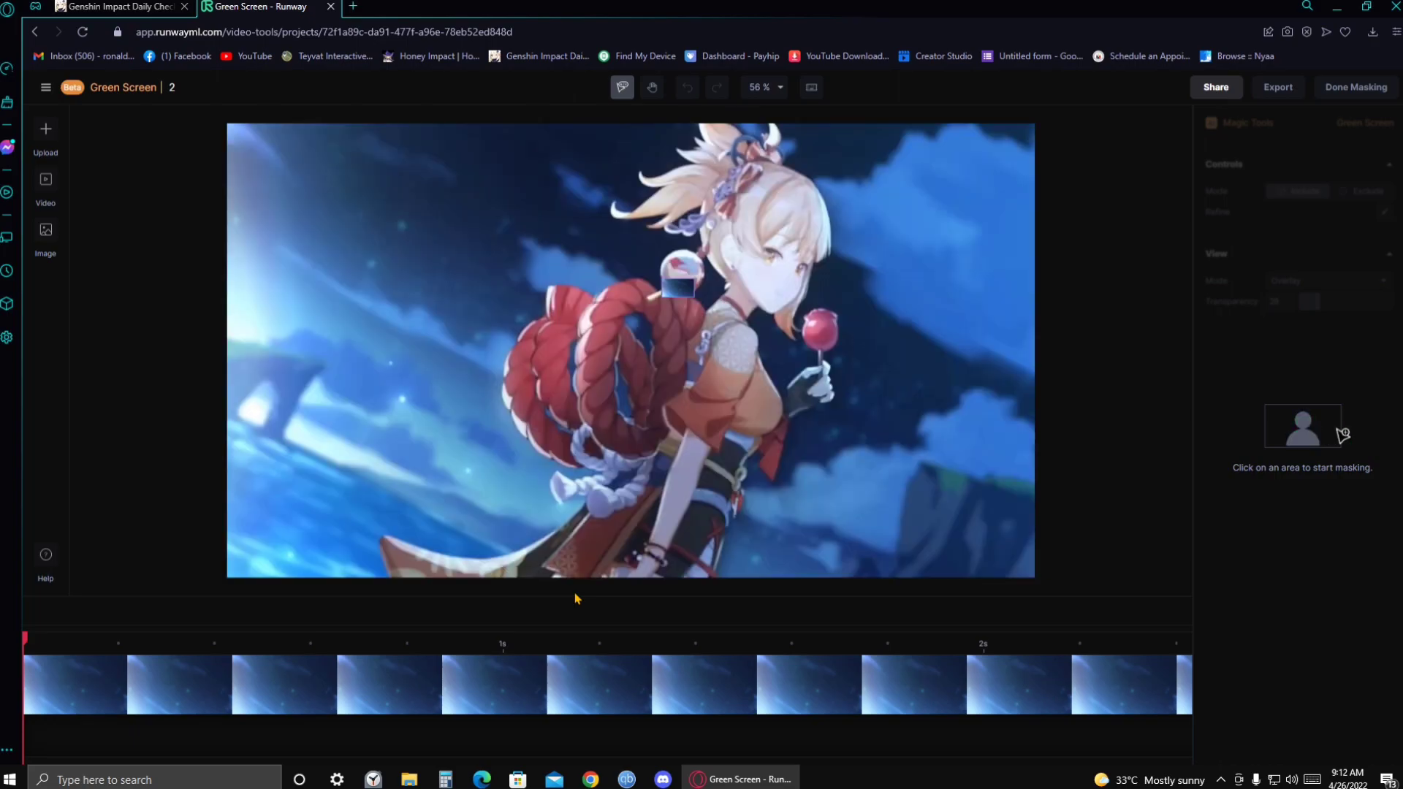
{"action": "mouse_move", "coordinate": [715, 455]}
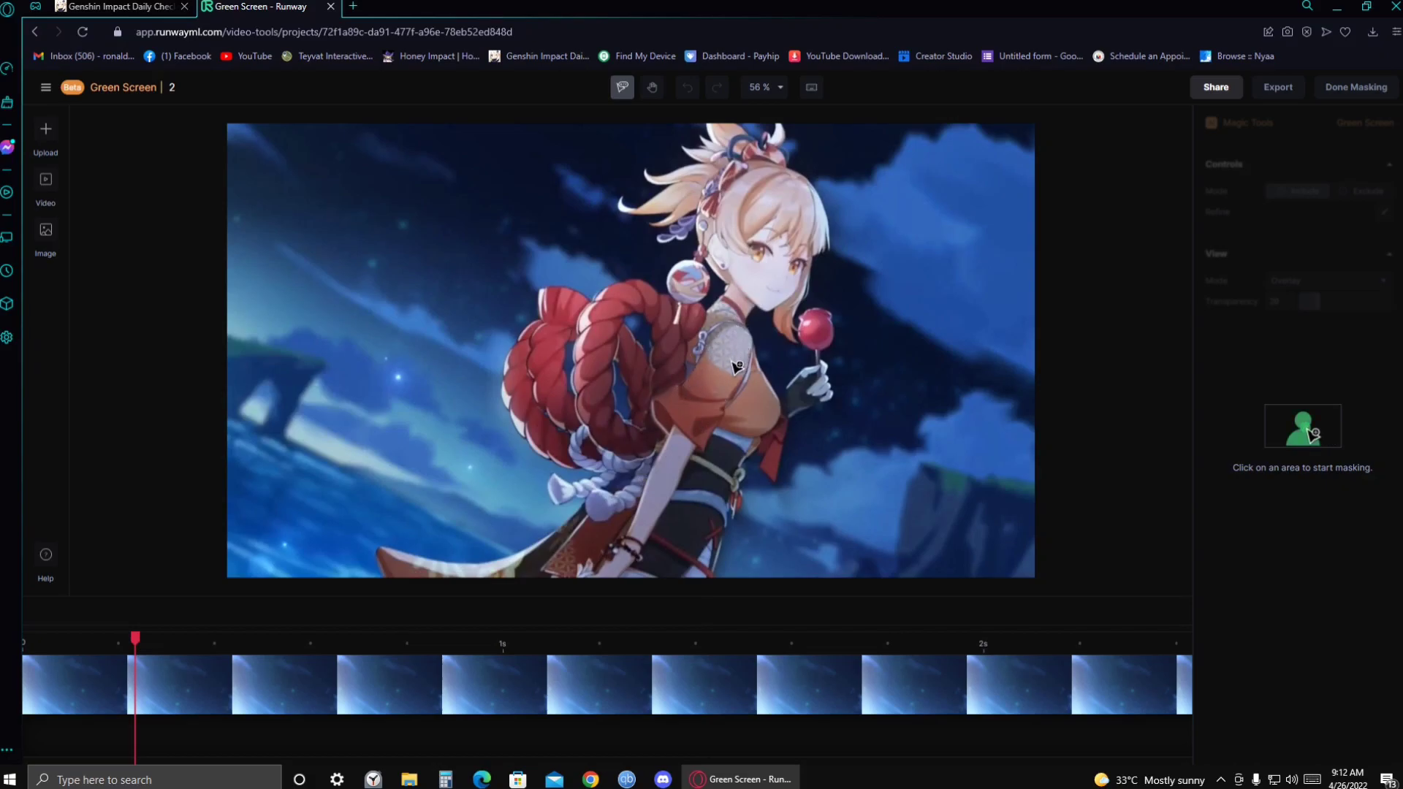
{"action": "mouse_move", "coordinate": [730, 360]}
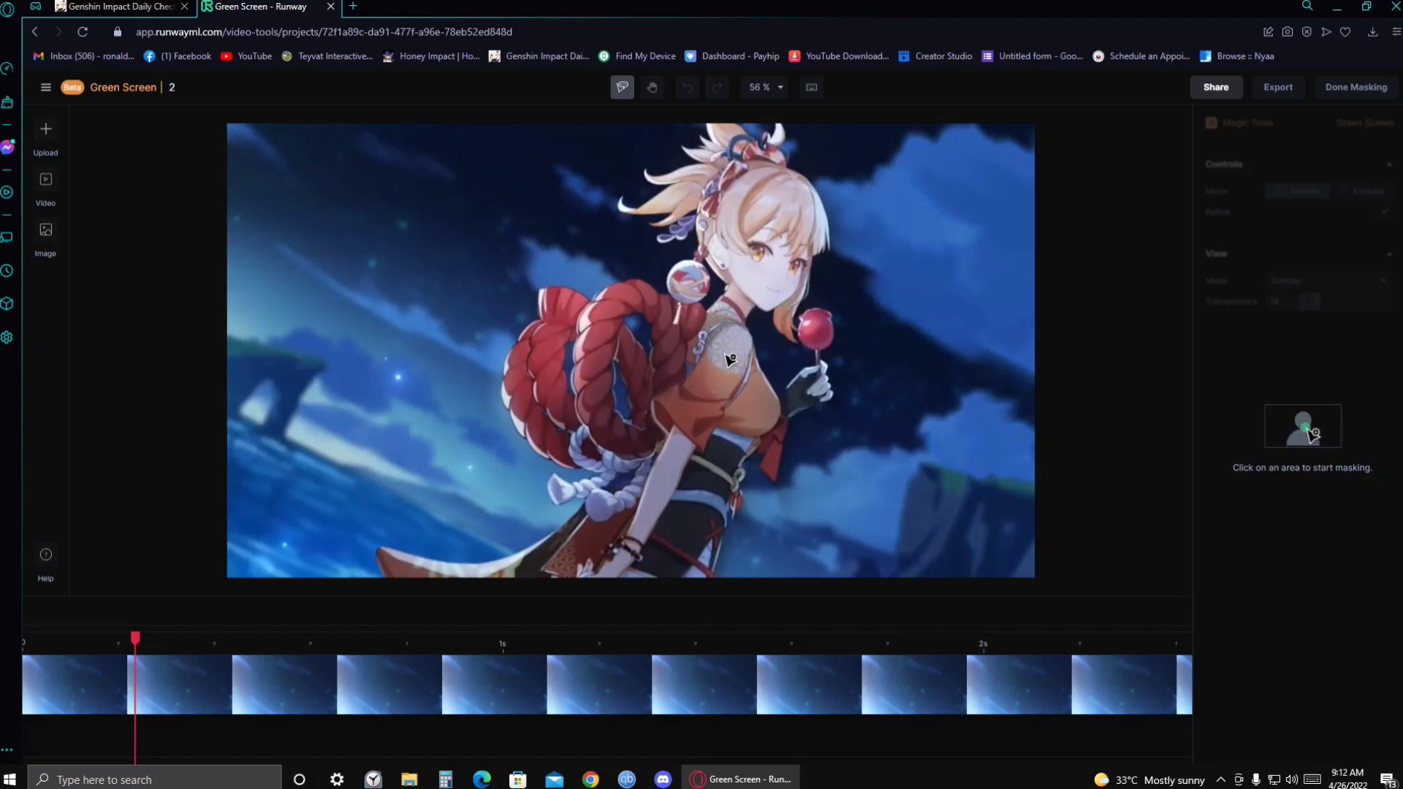
Add mask points on the character's body, lower body and skirt, then rewind to the clip start
{"action": "left_click", "coordinate": [720, 356]}
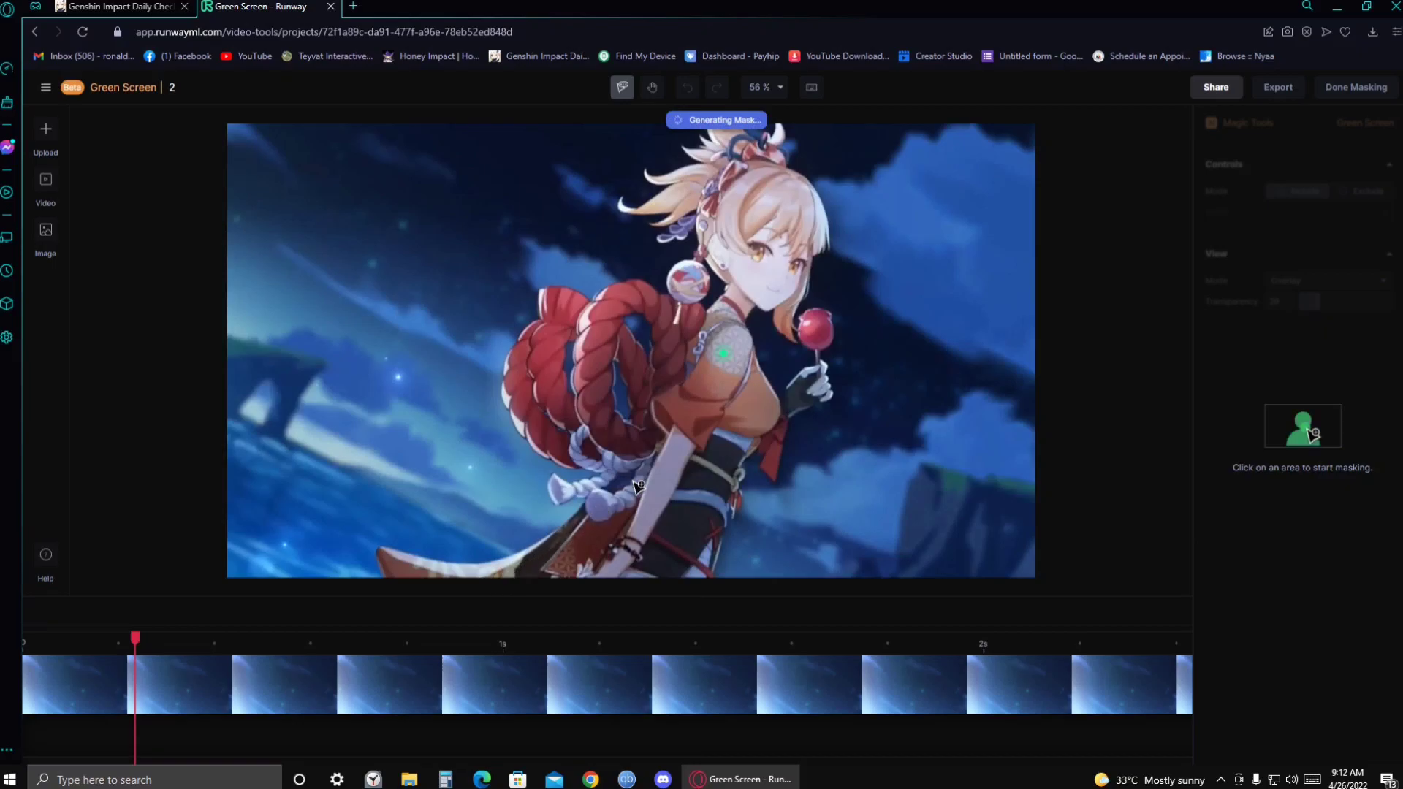
{"action": "left_click", "coordinate": [703, 444]}
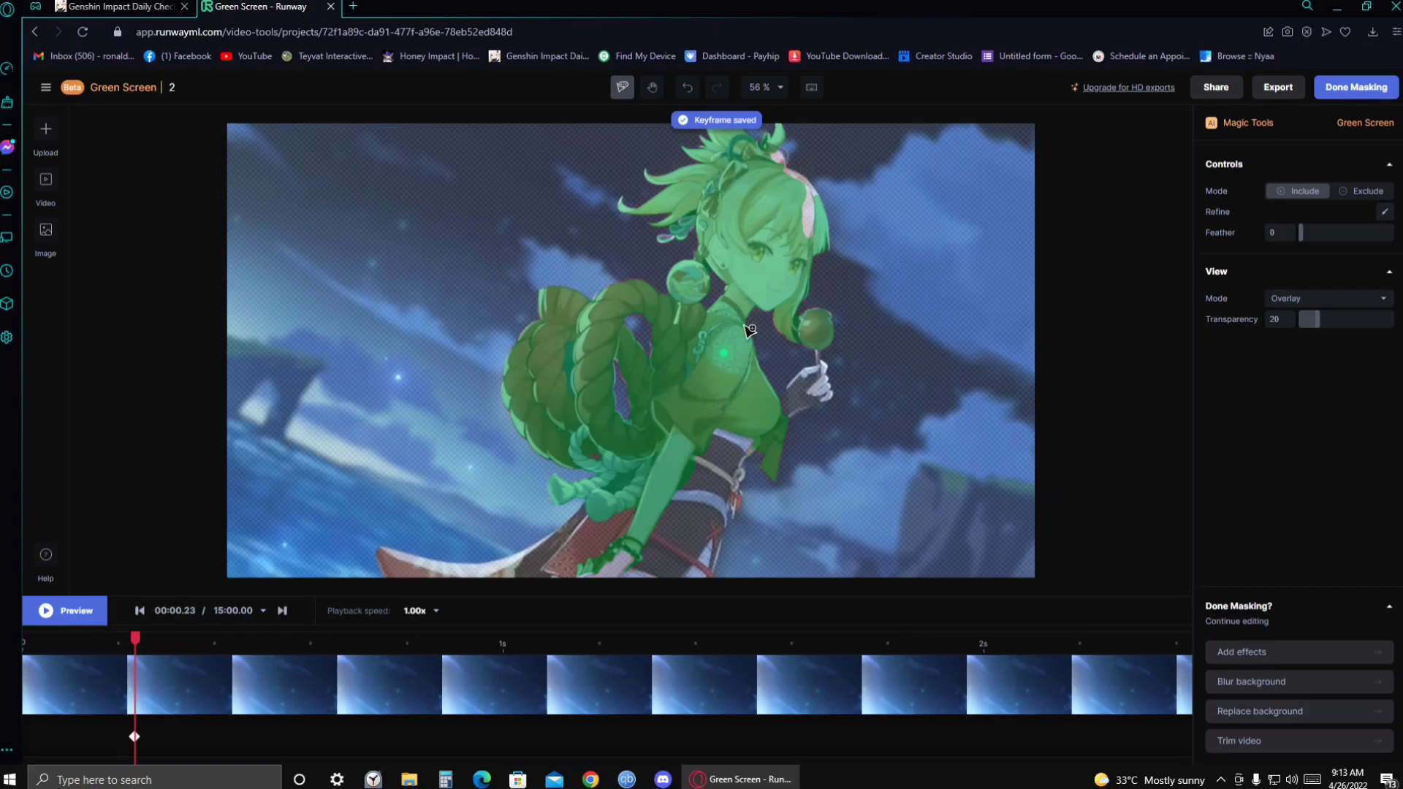
{"action": "mouse_move", "coordinate": [812, 221]}
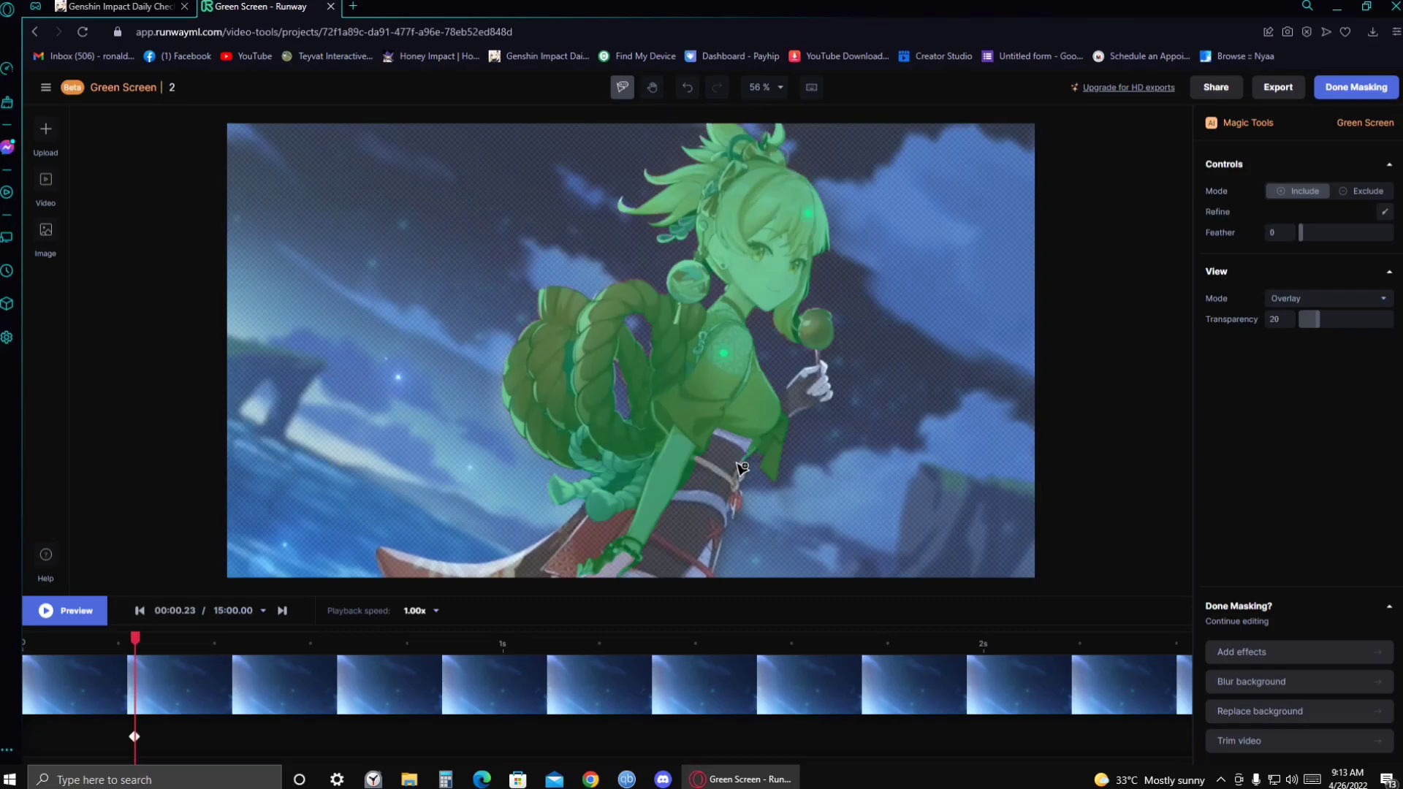
{"action": "mouse_move", "coordinate": [739, 438]}
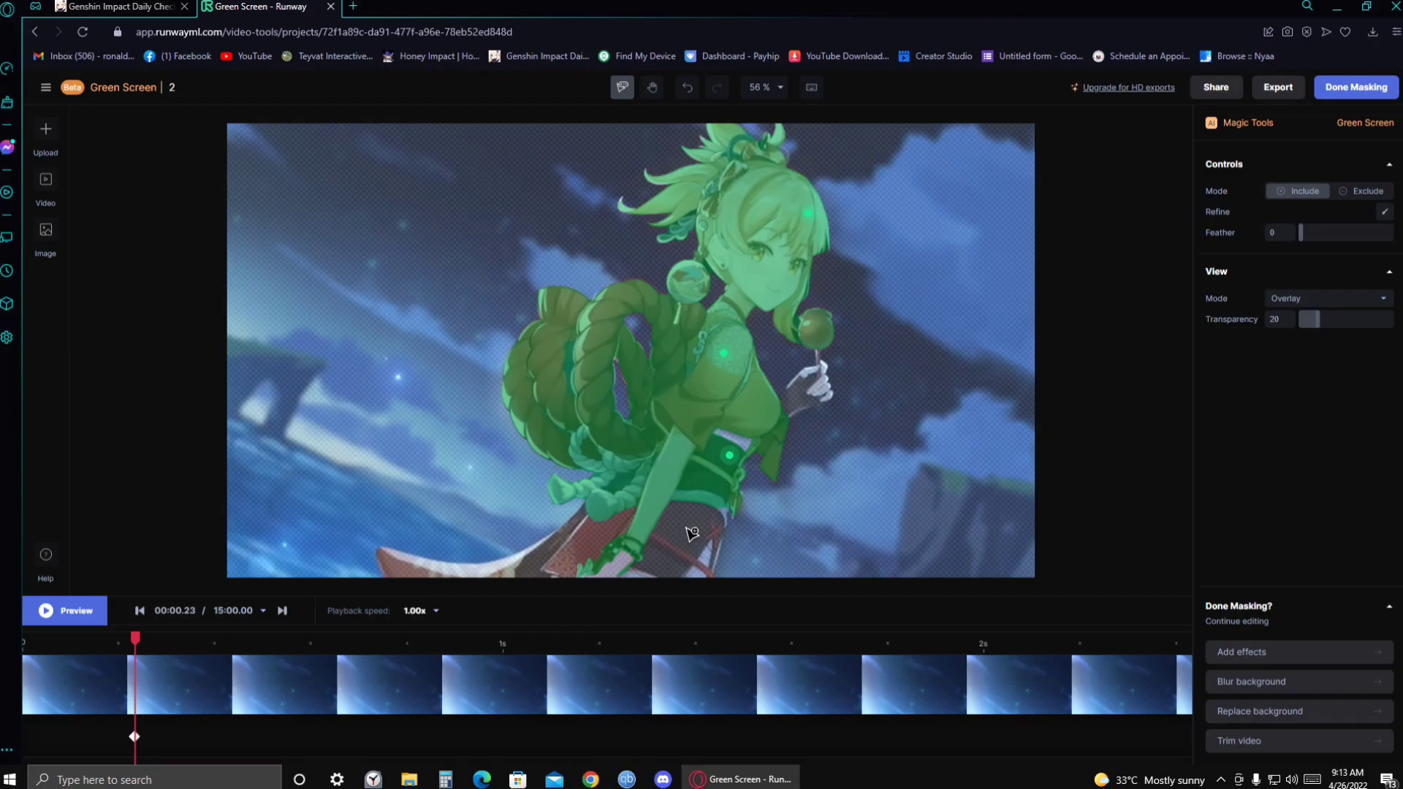
{"action": "mouse_move", "coordinate": [720, 481]}
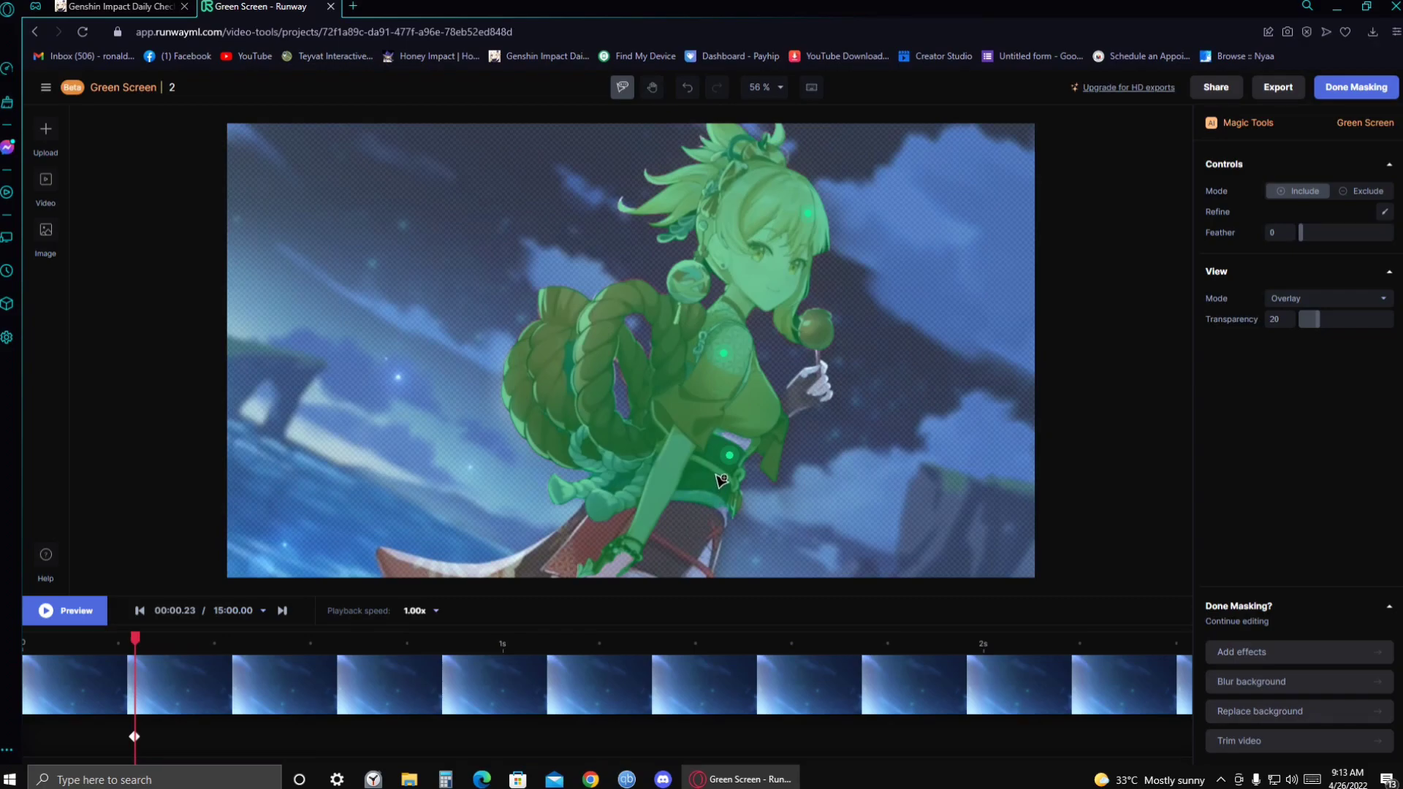
{"action": "mouse_move", "coordinate": [749, 446]}
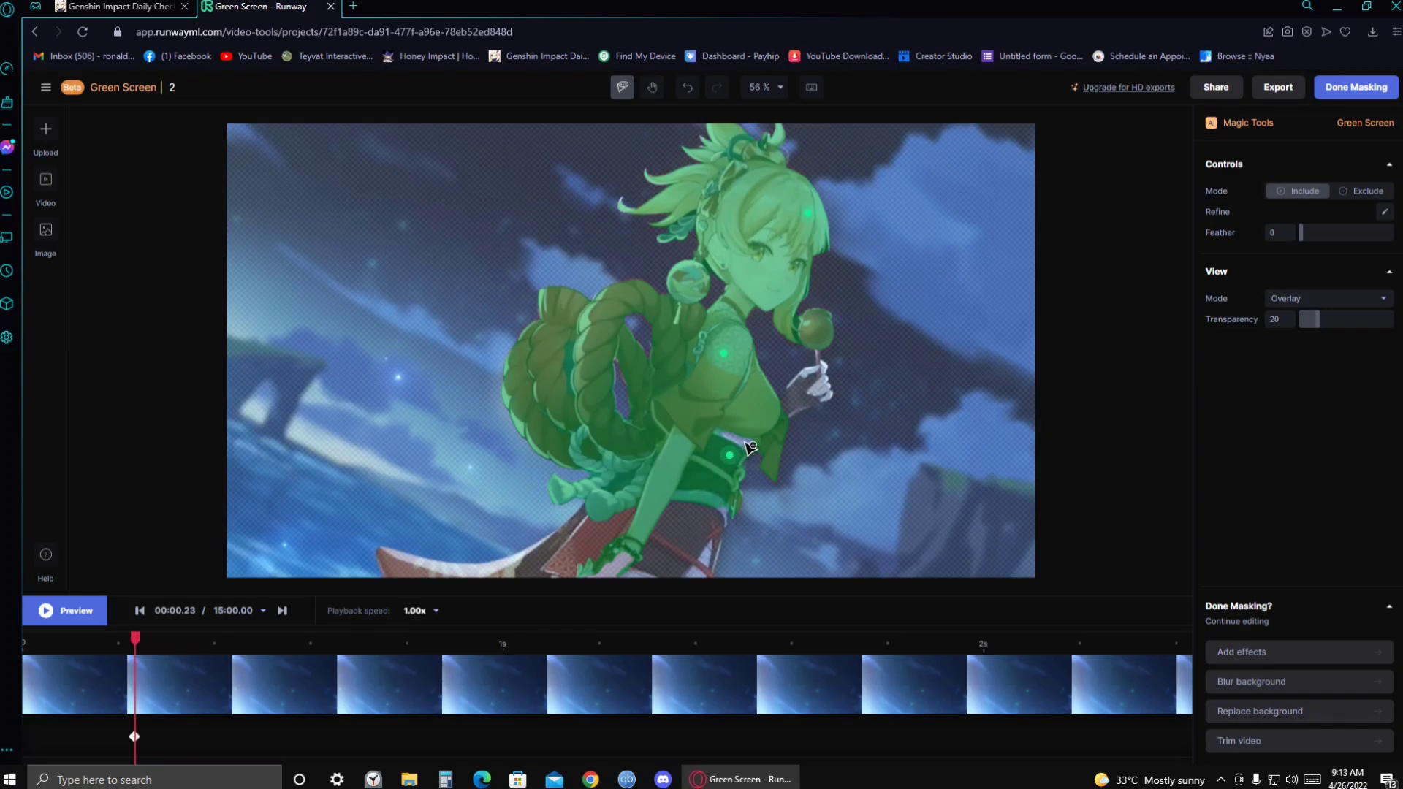
{"action": "left_click", "coordinate": [750, 448]}
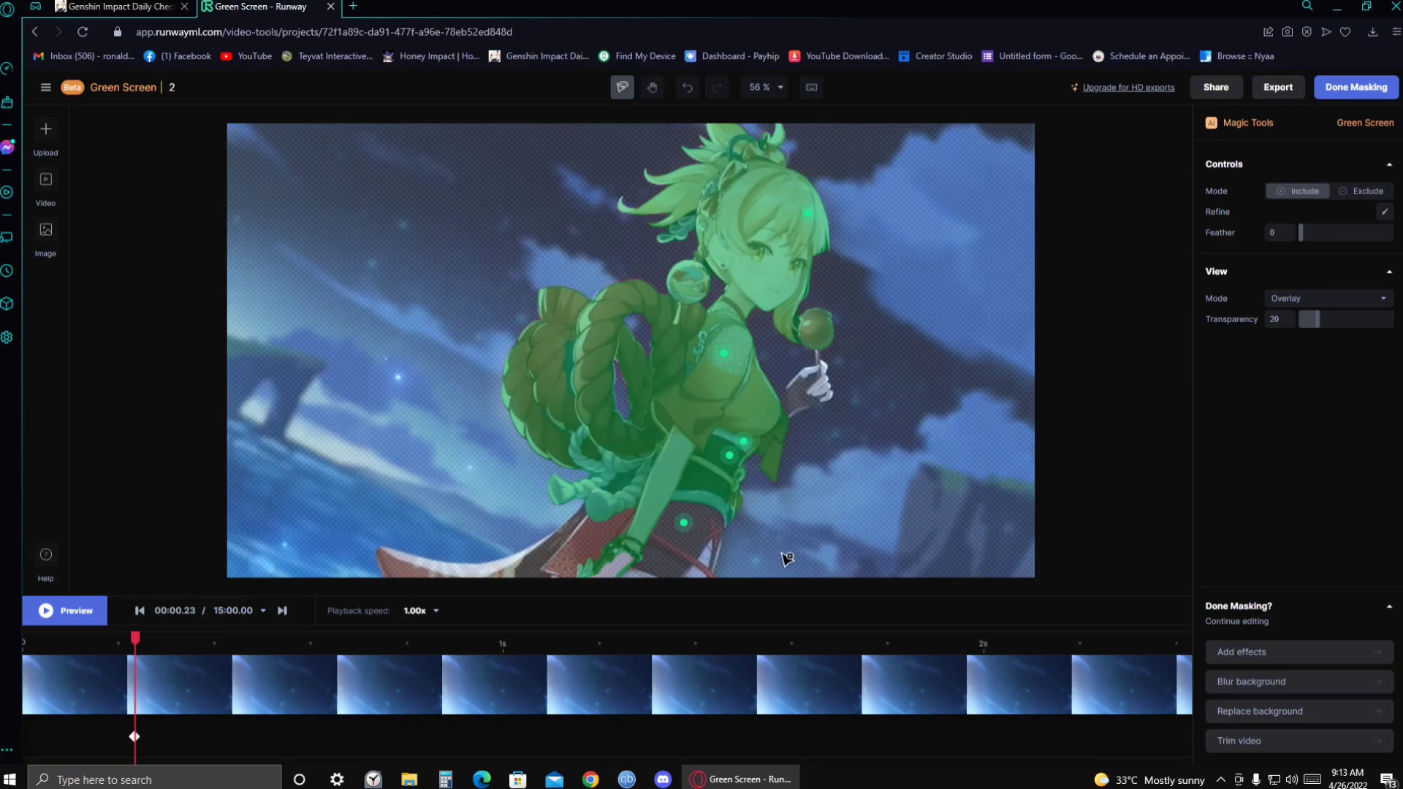
{"action": "left_click", "coordinate": [716, 537]}
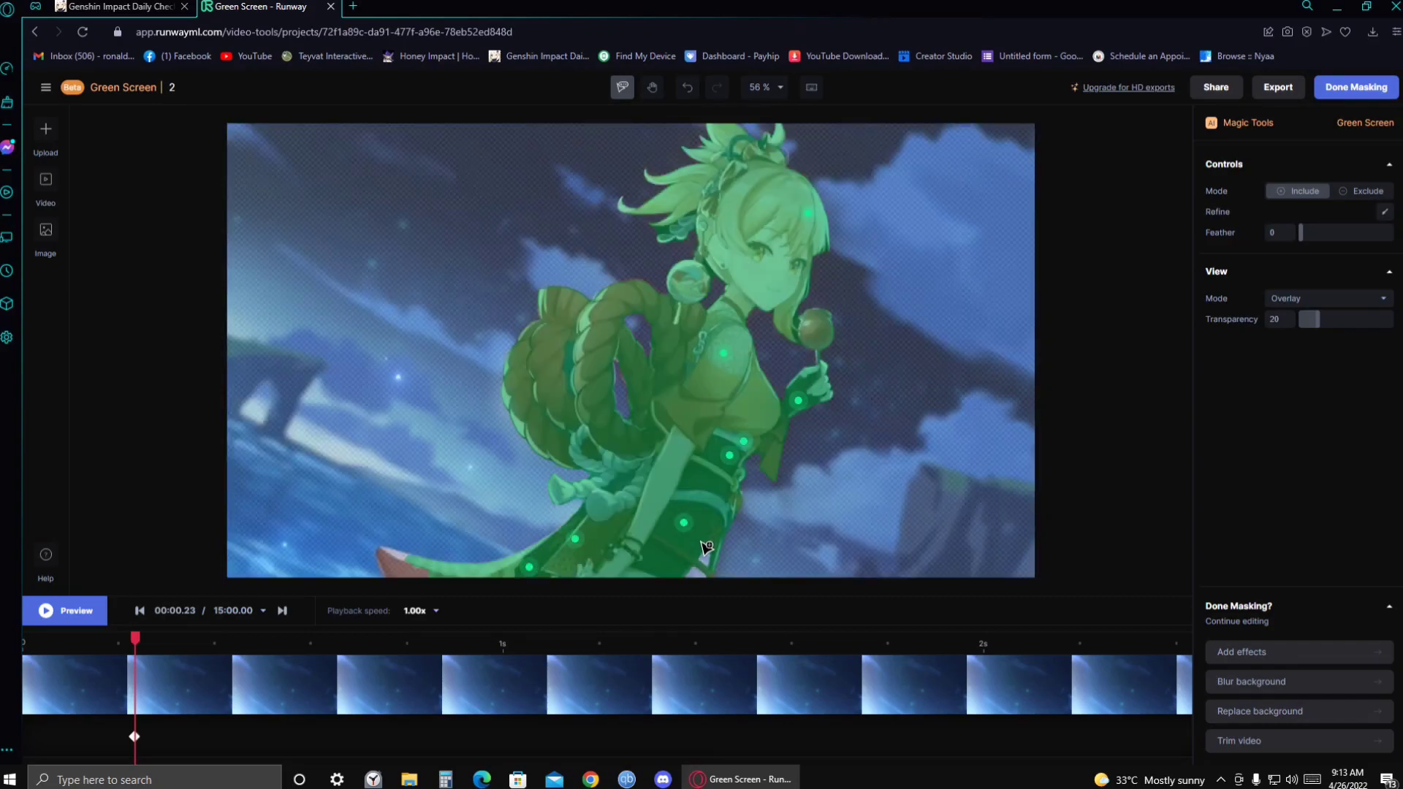
{"action": "left_click", "coordinate": [726, 556]}
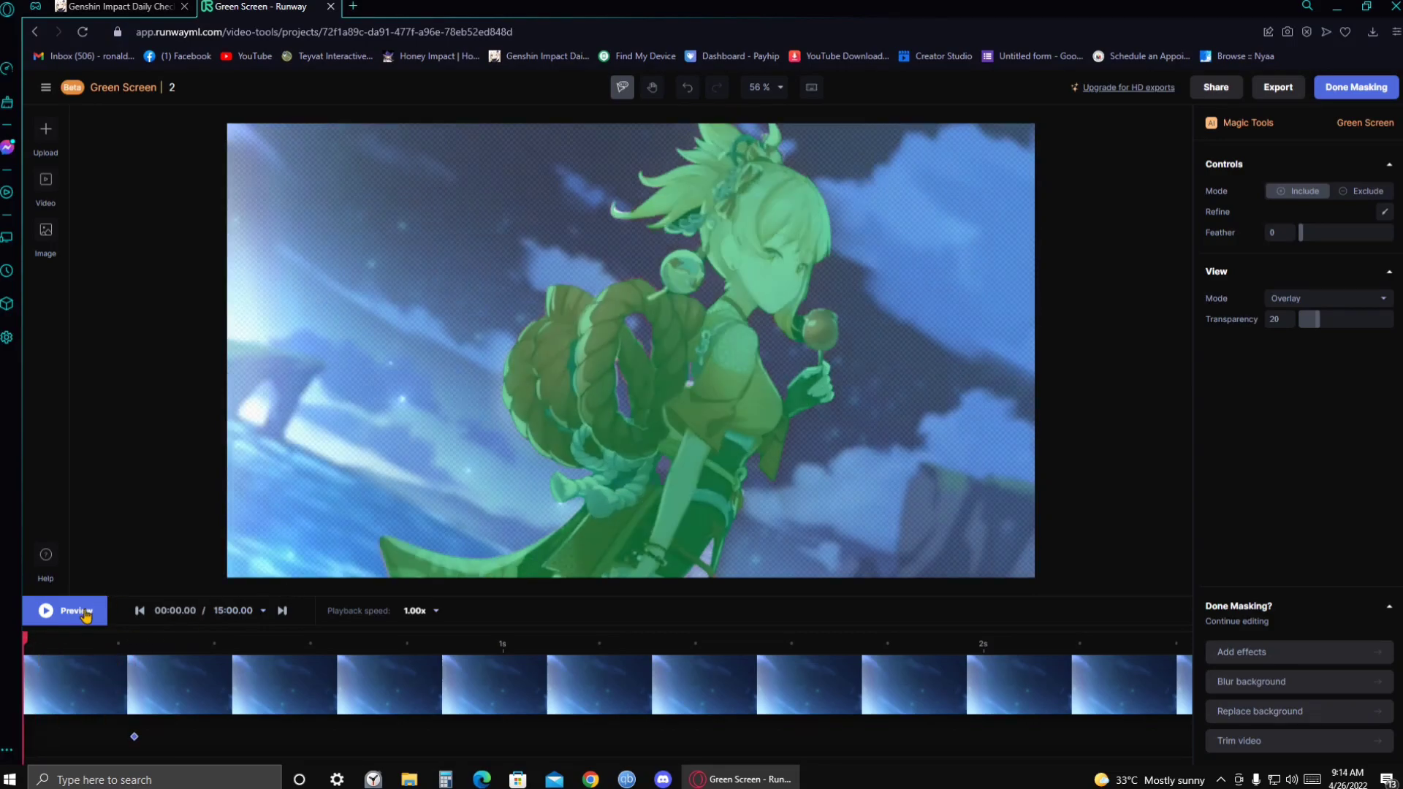
Preview the masked clip and pause on a frame where the mask has gaps
{"action": "left_click", "coordinate": [64, 611]}
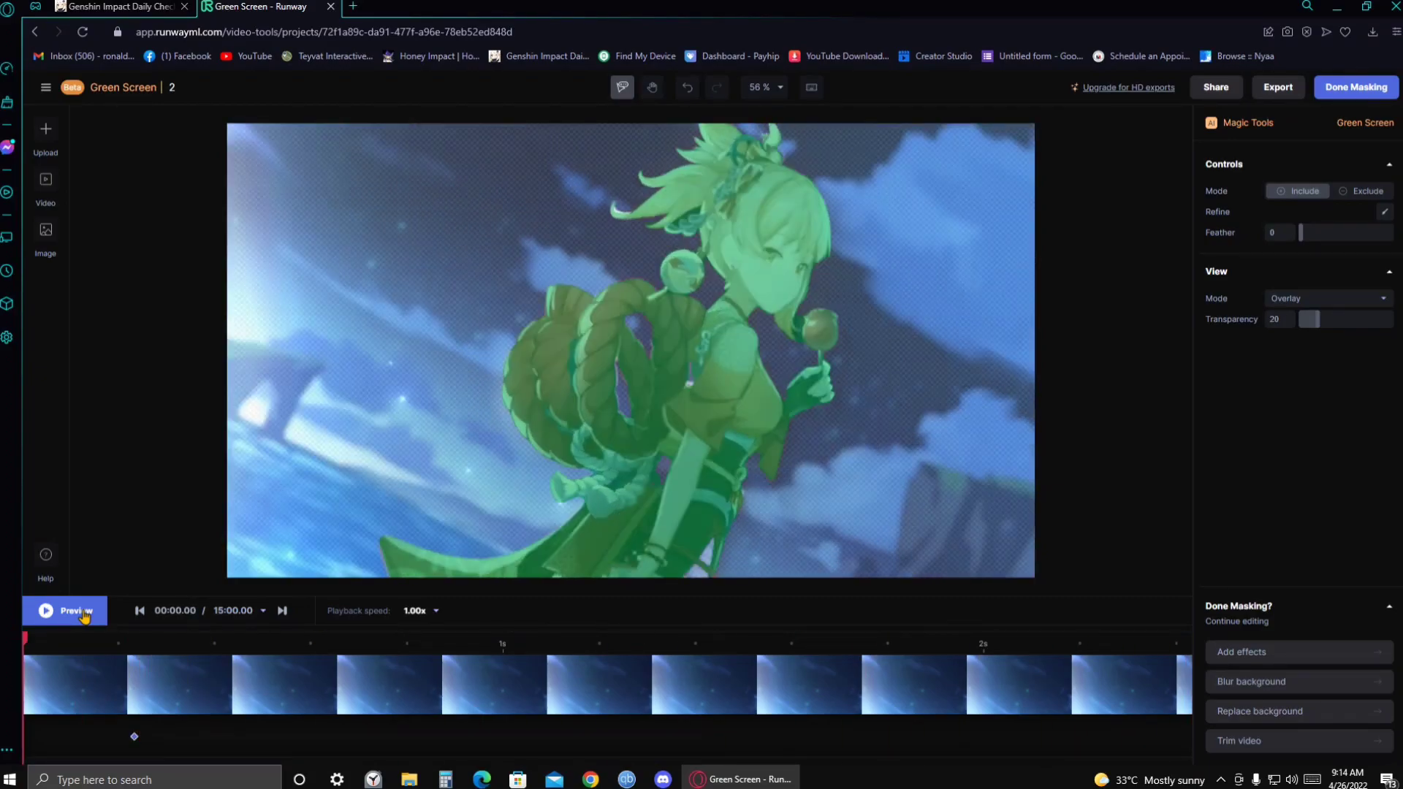
{"action": "left_click", "coordinate": [63, 611]}
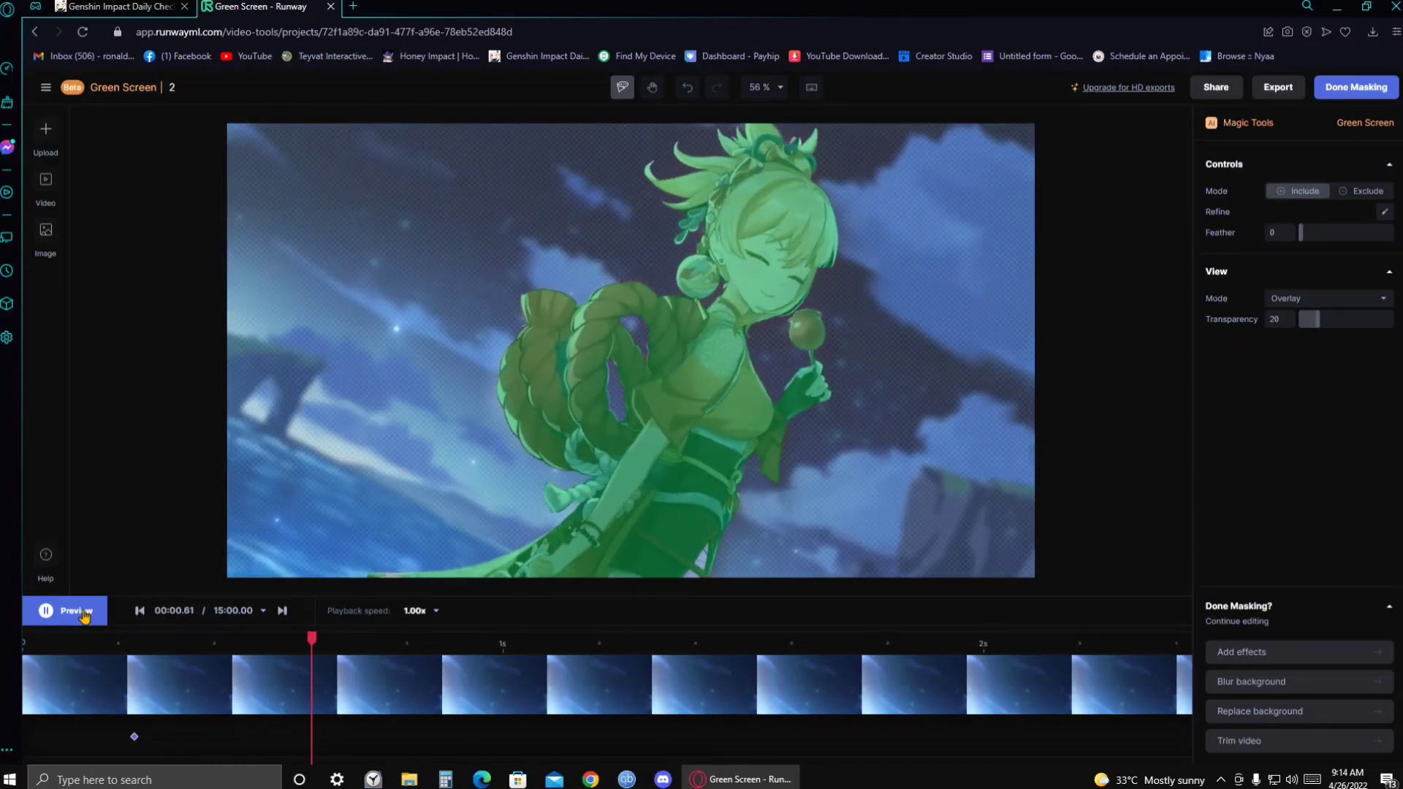
{"action": "left_click", "coordinate": [75, 611]}
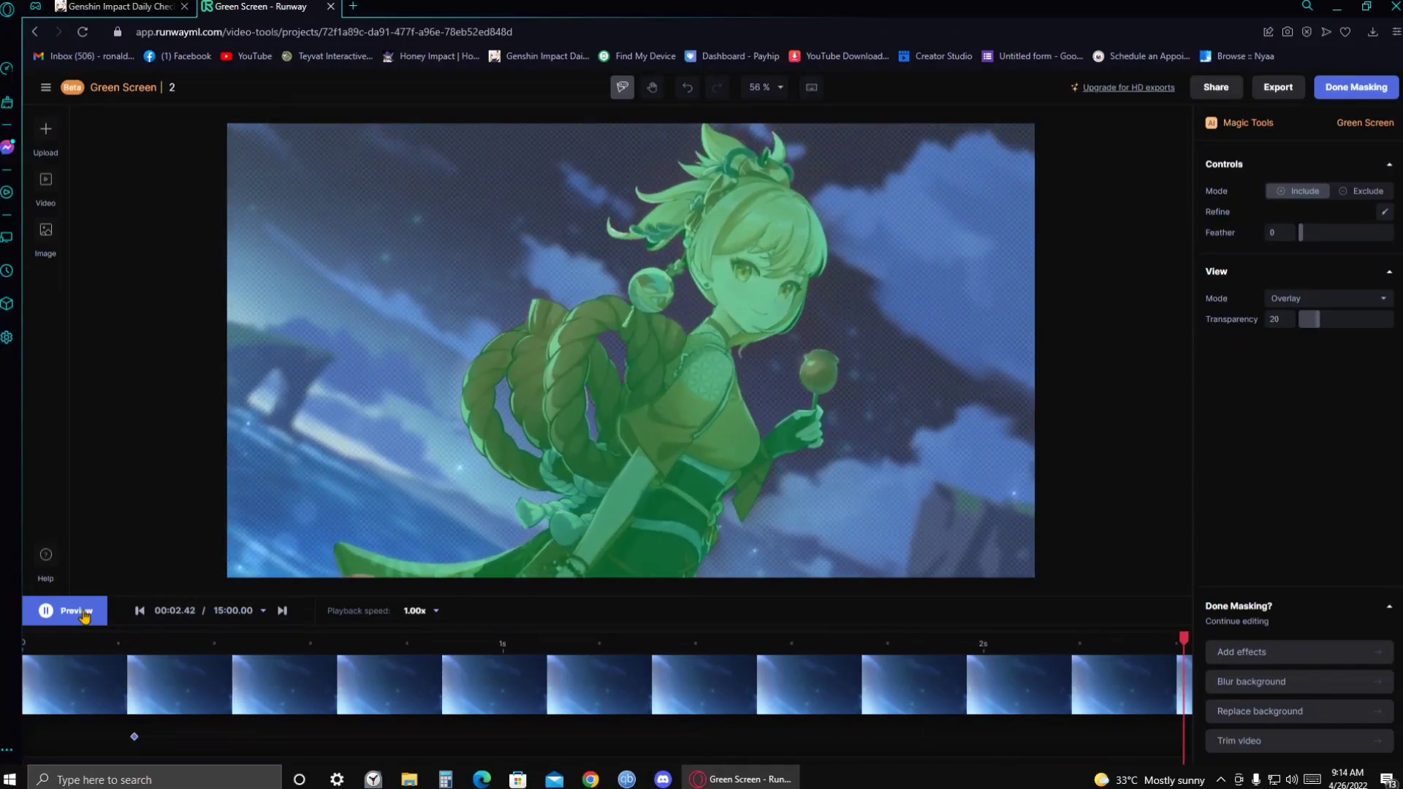
{"action": "left_click", "coordinate": [64, 611]}
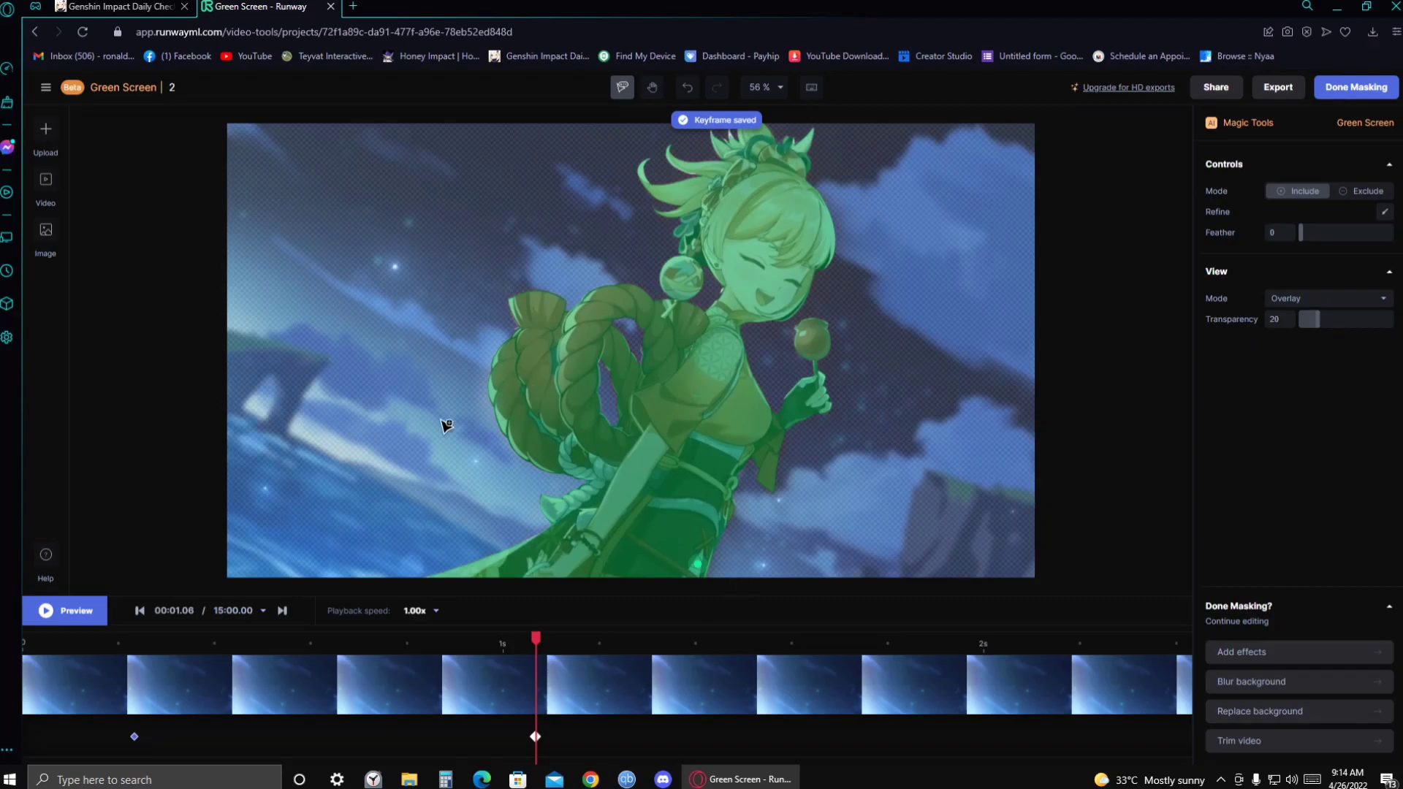
Resume and pause the preview repeatedly to verify the mask tracks the character
{"action": "left_click", "coordinate": [74, 611]}
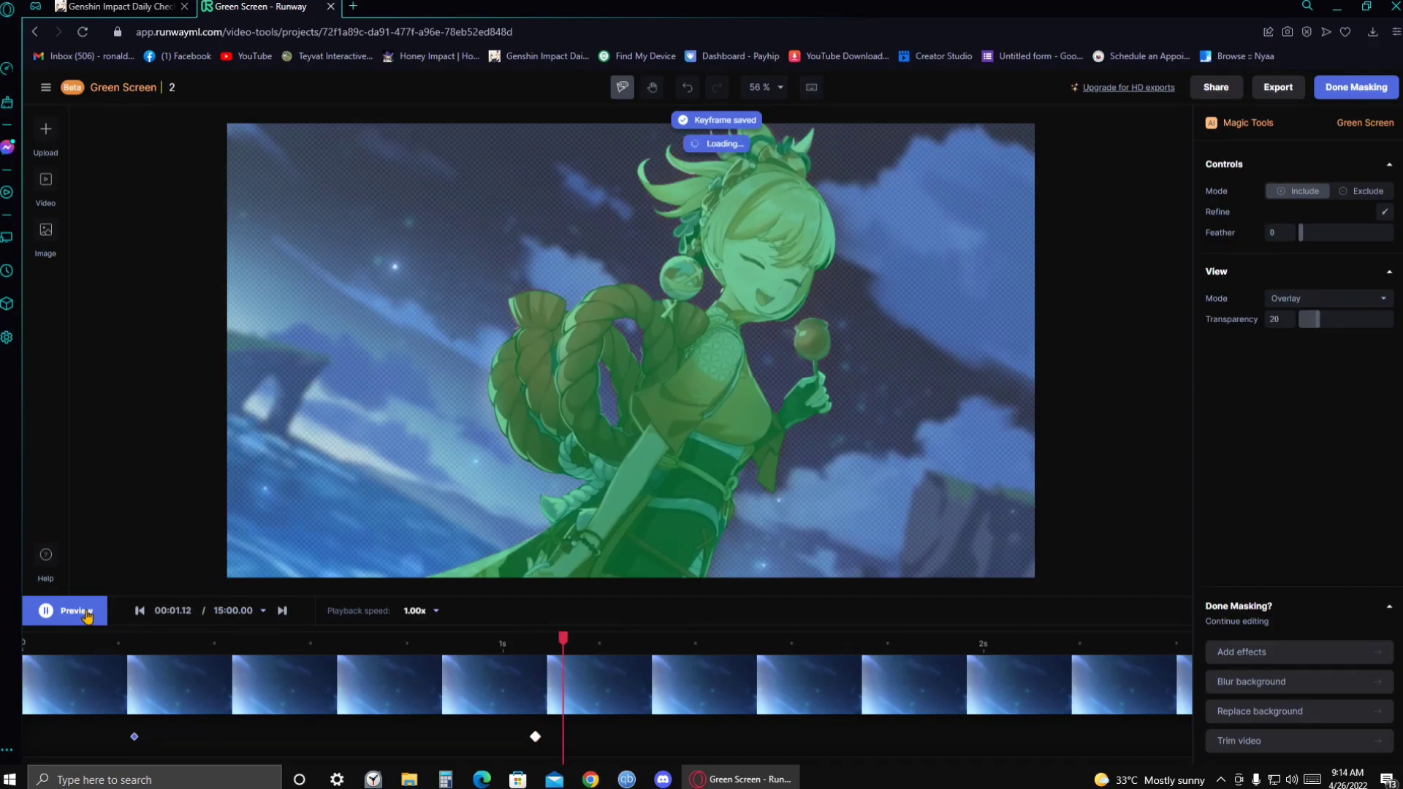
{"action": "left_click", "coordinate": [64, 611]}
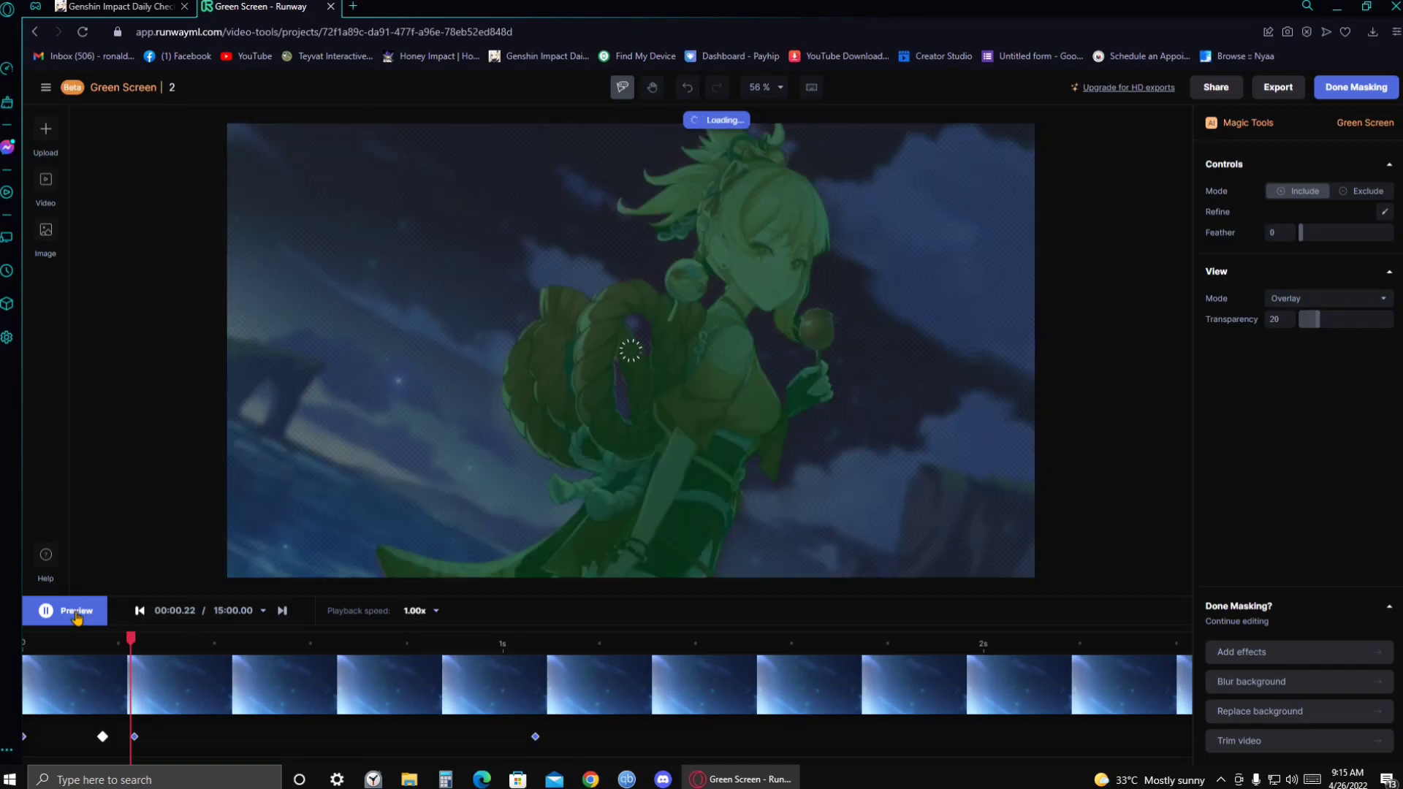
{"action": "left_click", "coordinate": [64, 611]}
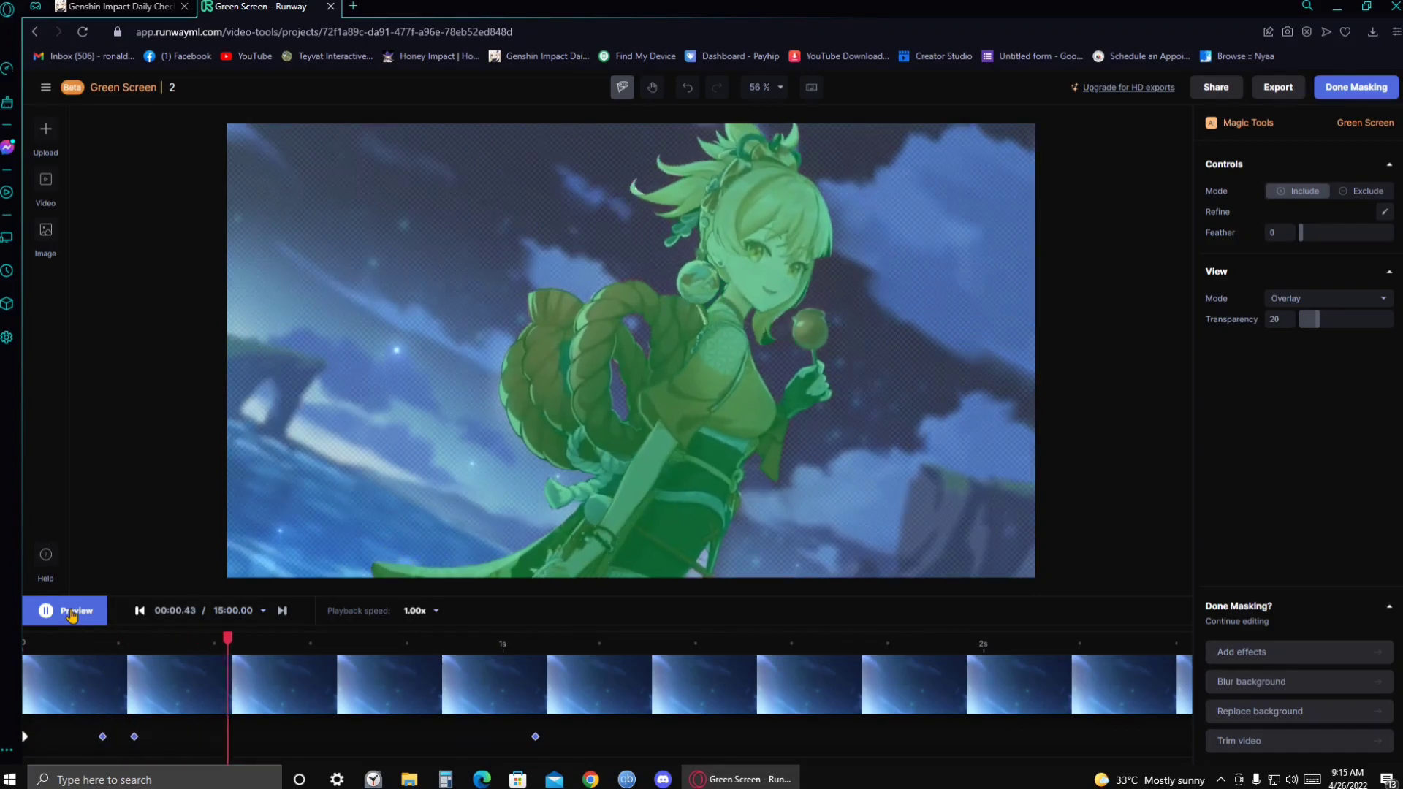
{"action": "left_click", "coordinate": [64, 611]}
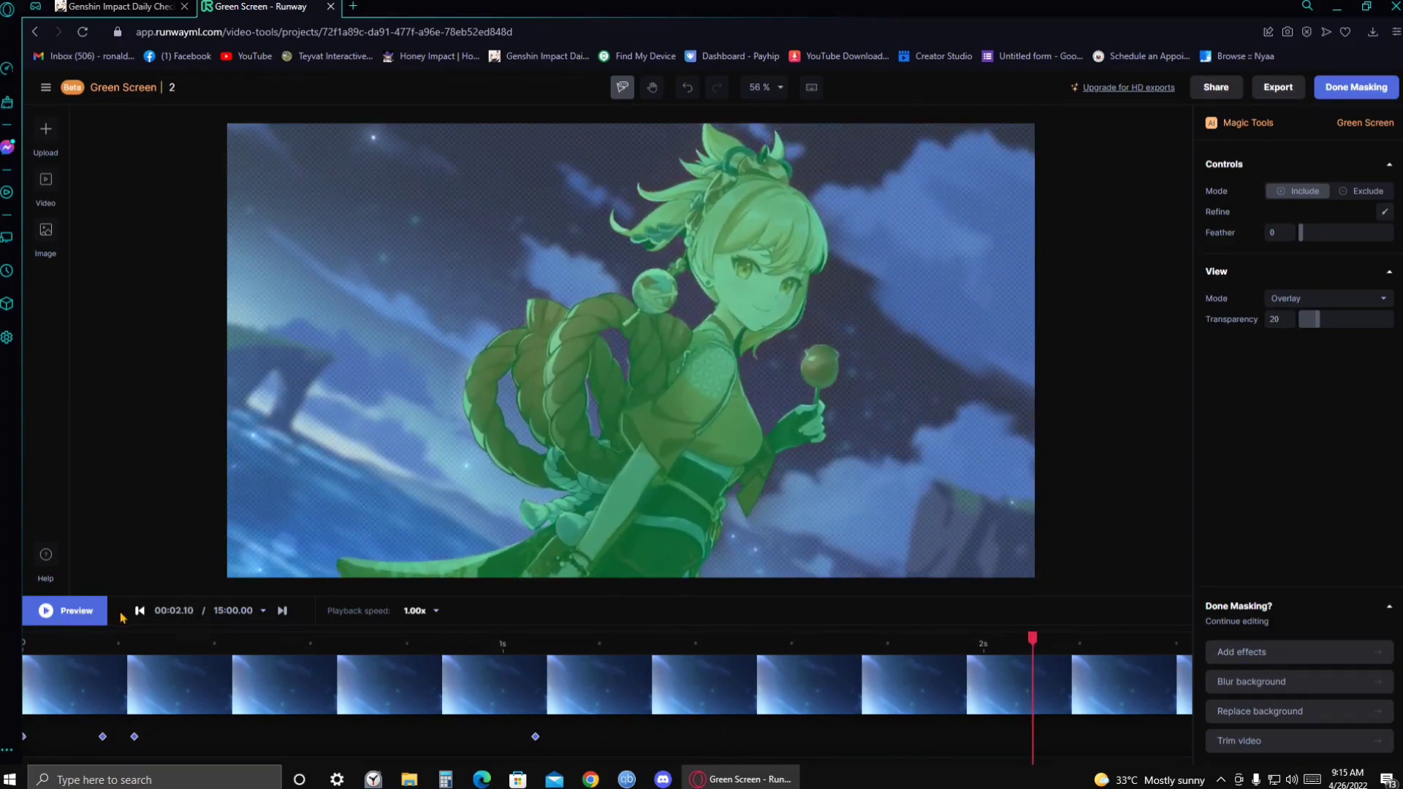
{"action": "mouse_move", "coordinate": [803, 669]}
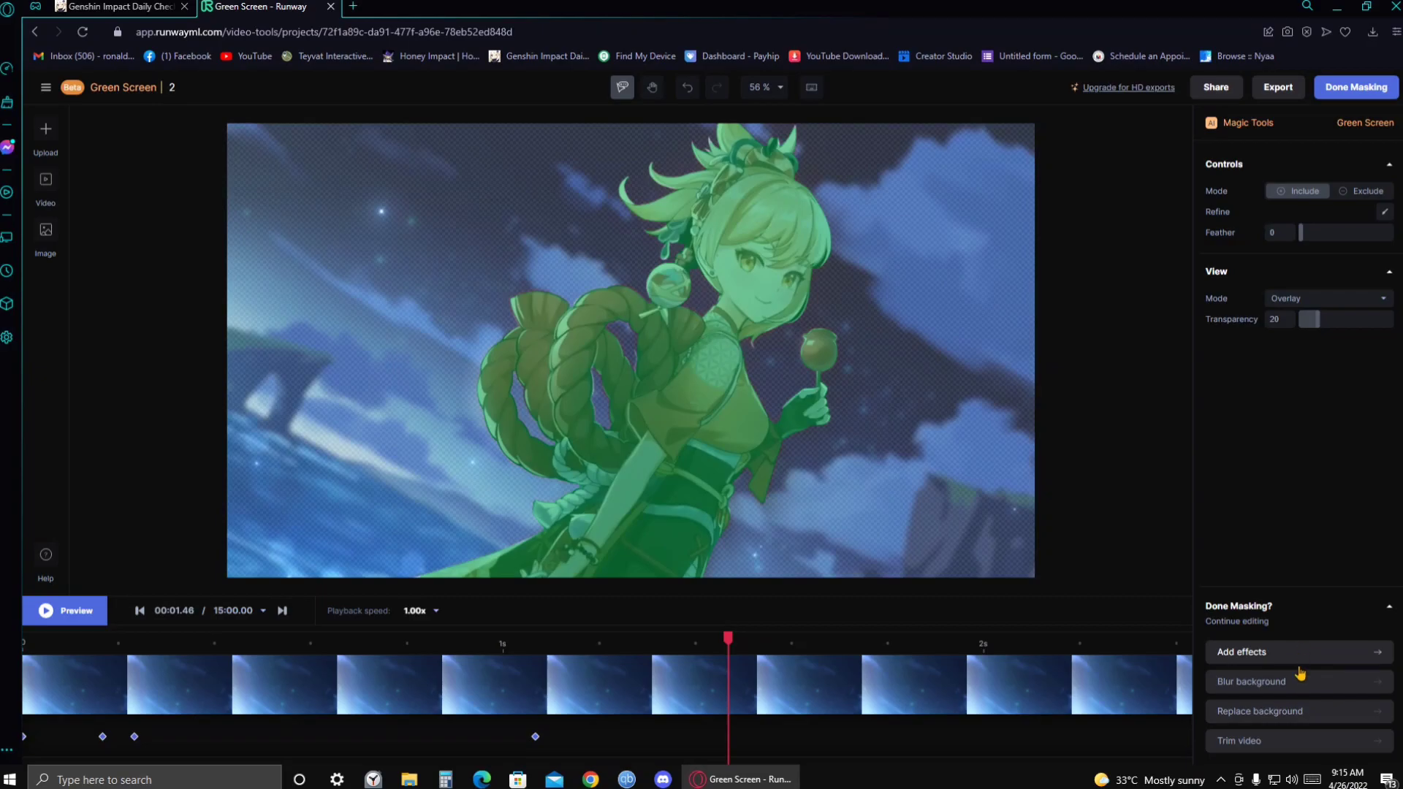
{"action": "mouse_move", "coordinate": [1290, 716]}
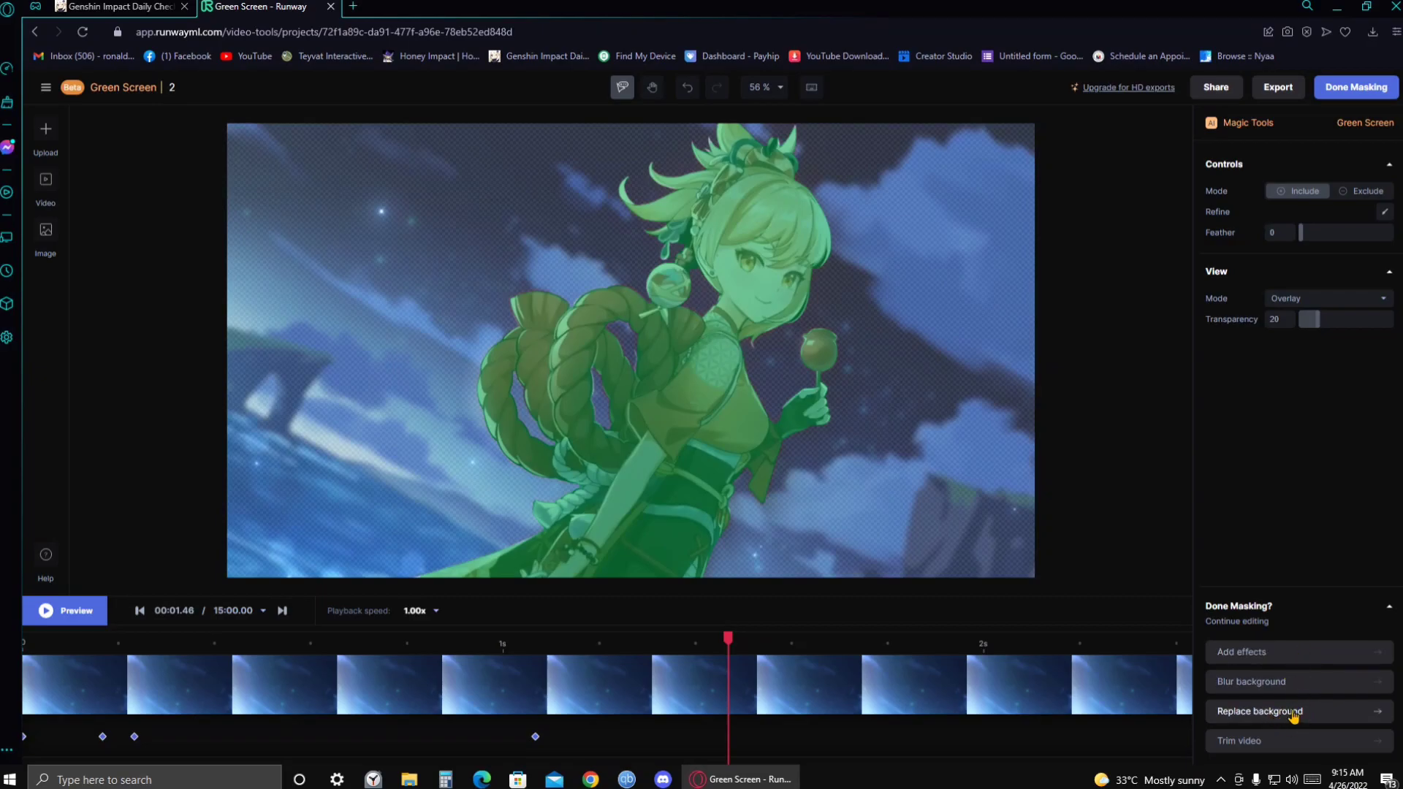
Choose Replace background so the masked clip moves into the Video Editor timeline
{"action": "left_click", "coordinate": [1262, 712]}
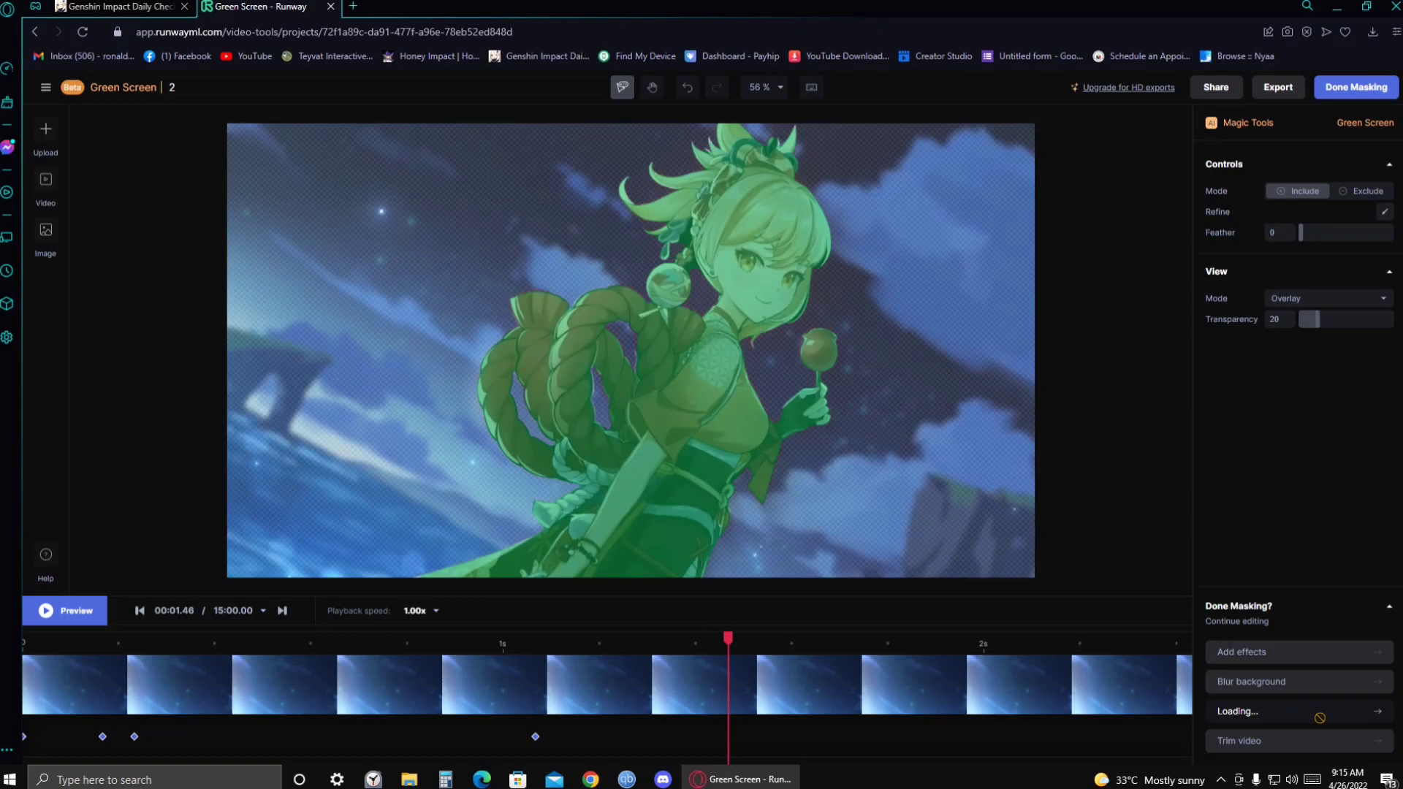
{"action": "left_click", "coordinate": [1357, 86]}
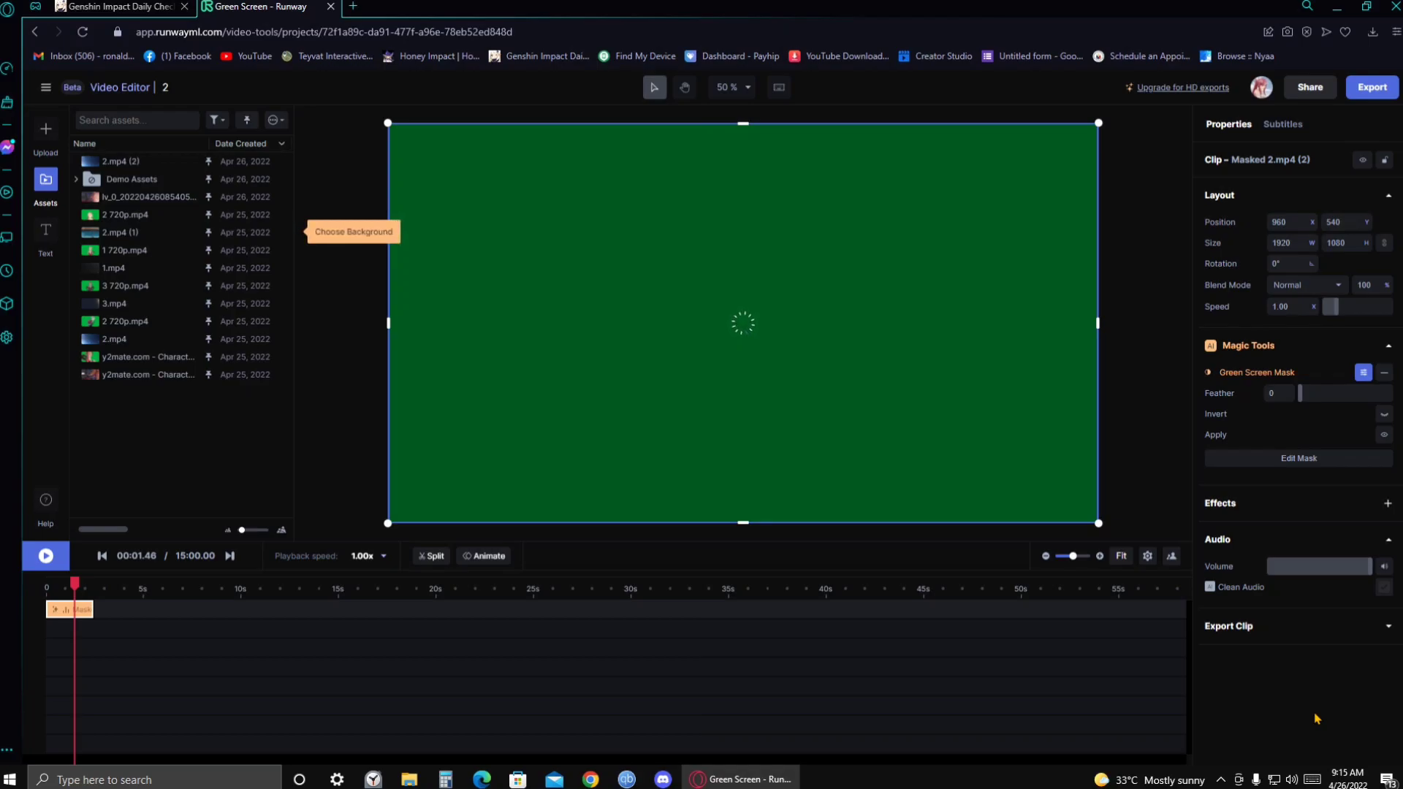
{"action": "mouse_move", "coordinate": [728, 585]}
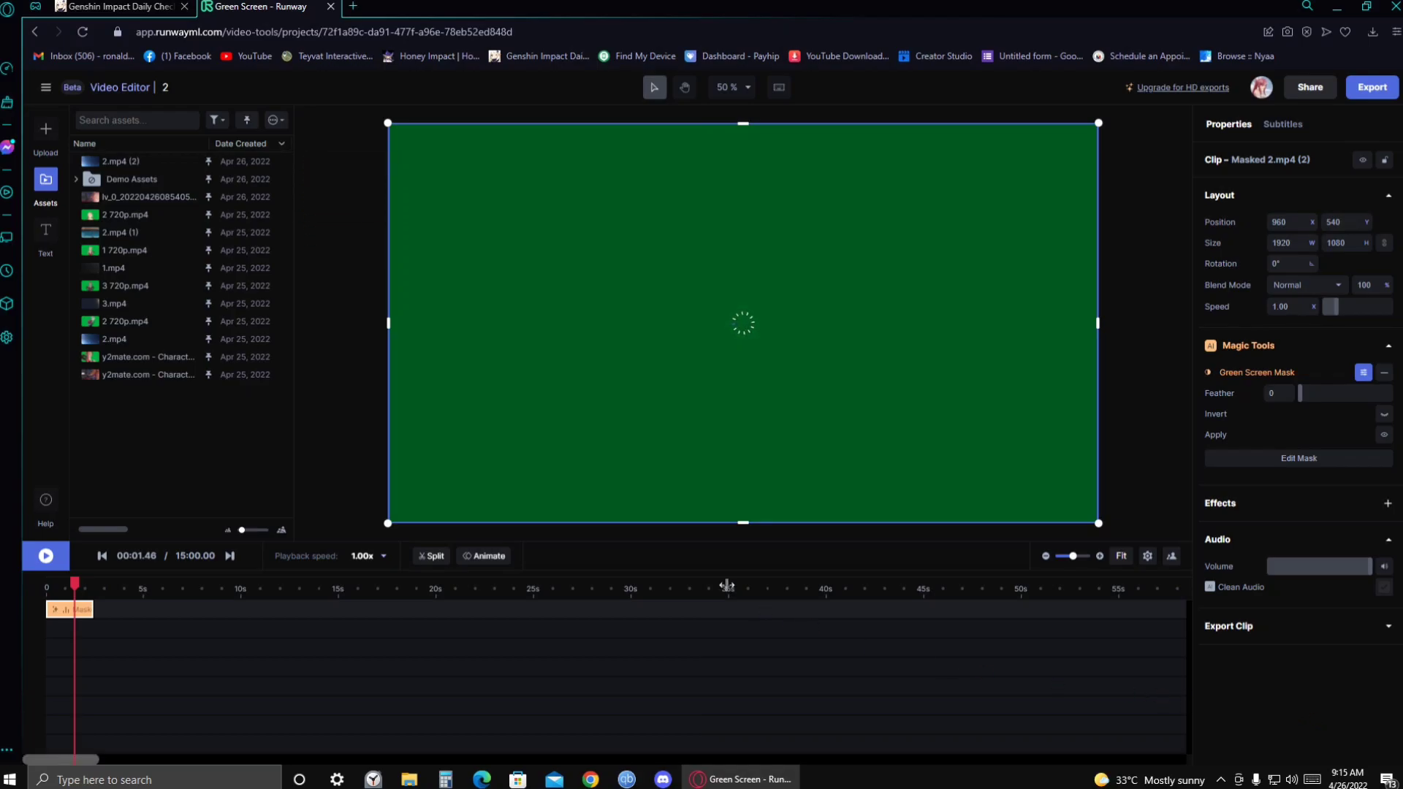
{"action": "mouse_move", "coordinate": [847, 378]}
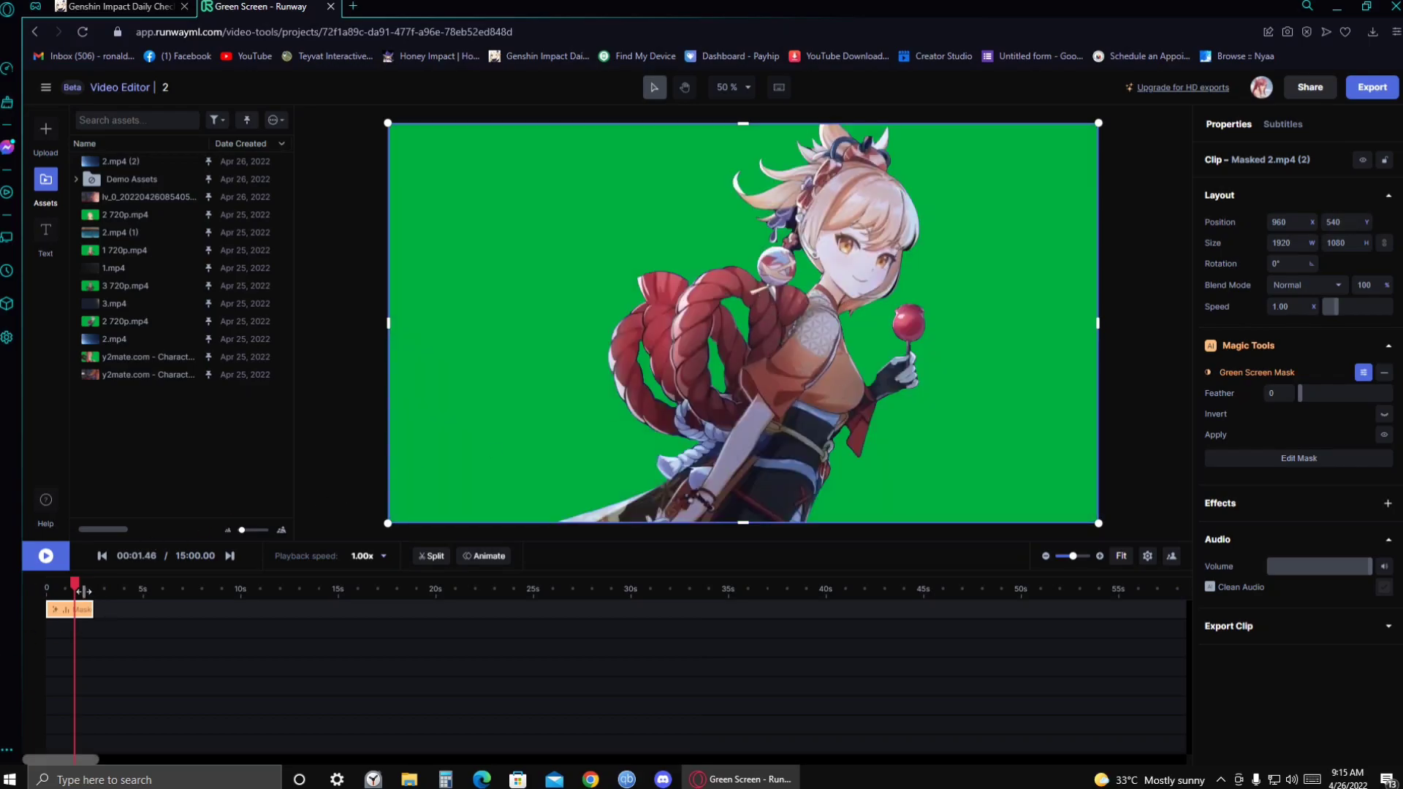
{"action": "left_click", "coordinate": [45, 555]}
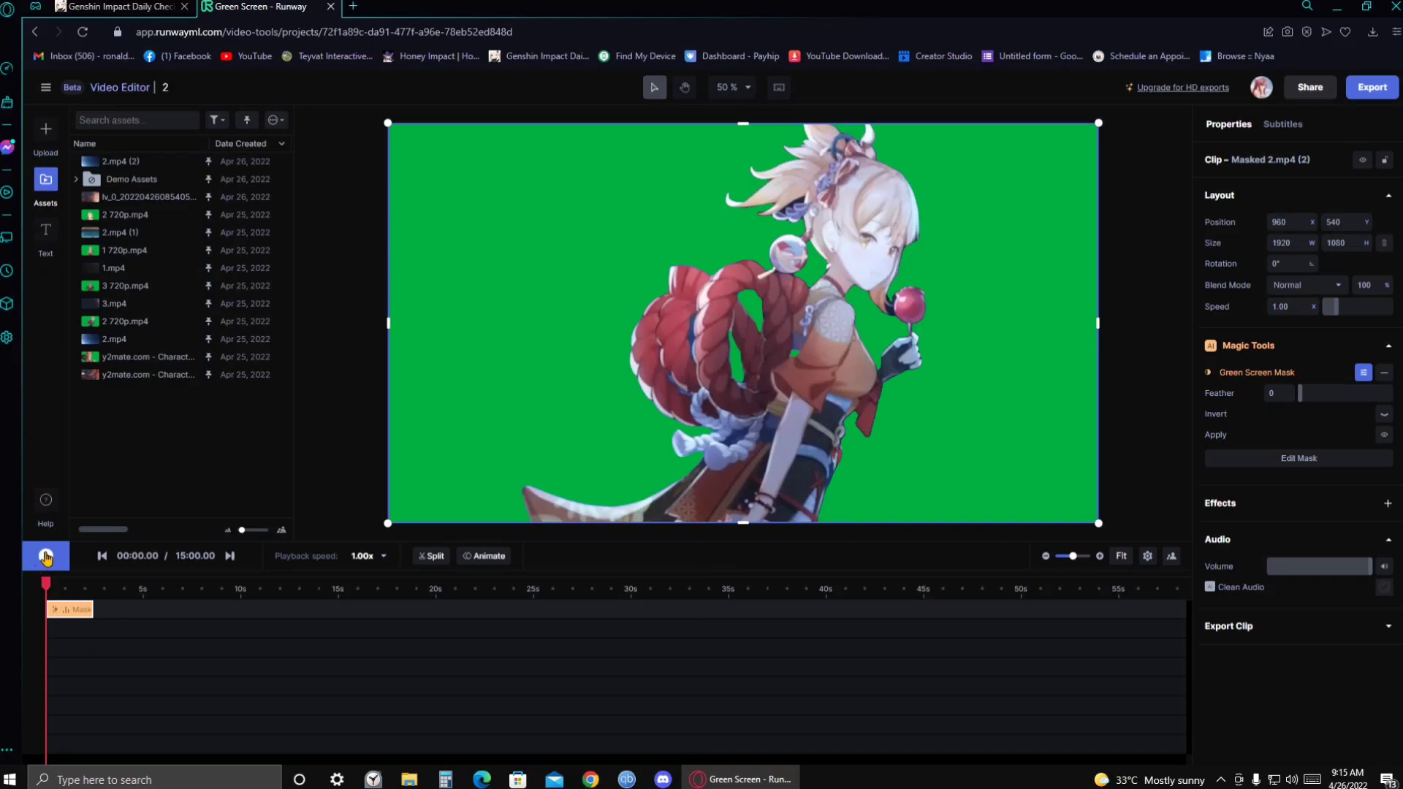
{"action": "left_click", "coordinate": [46, 555]}
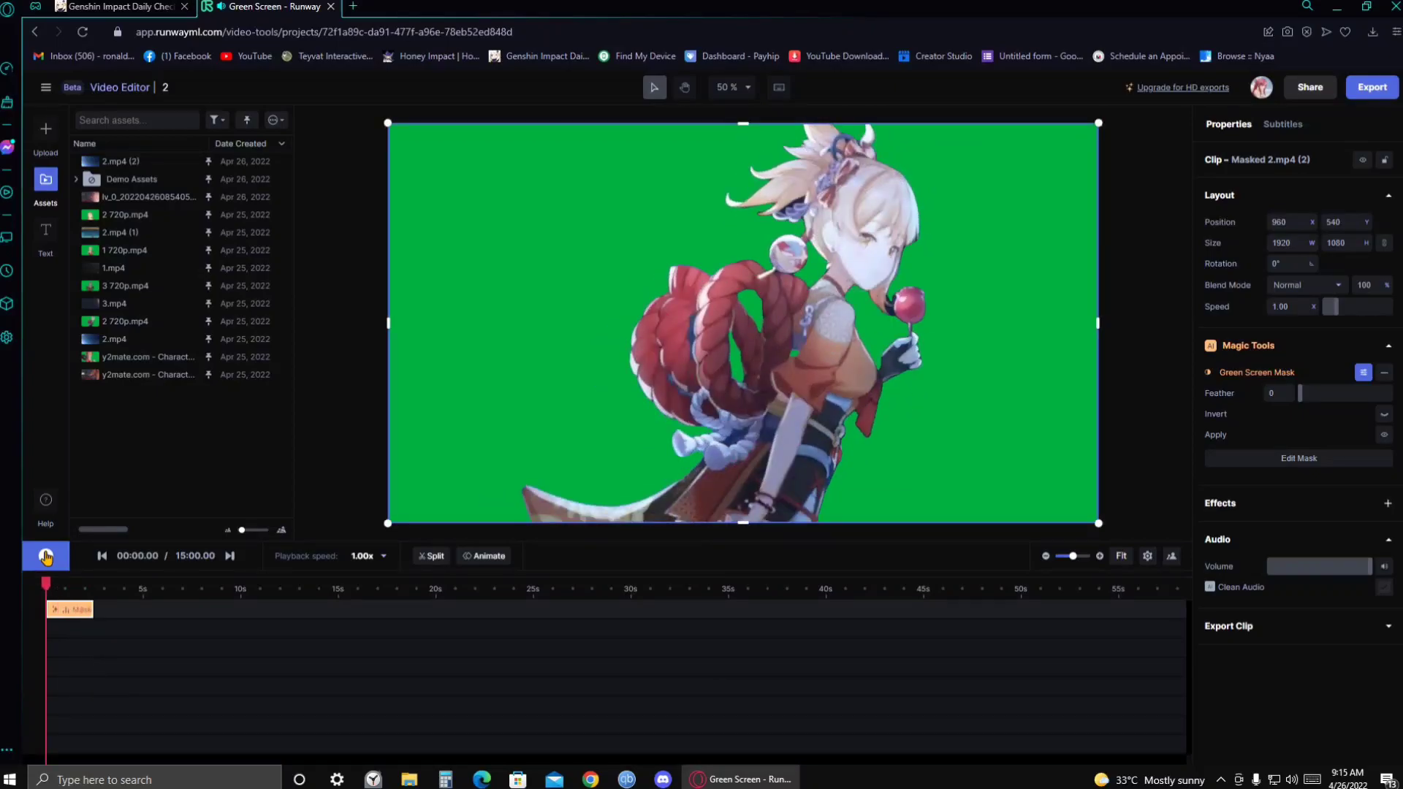
{"action": "left_click", "coordinate": [45, 556]}
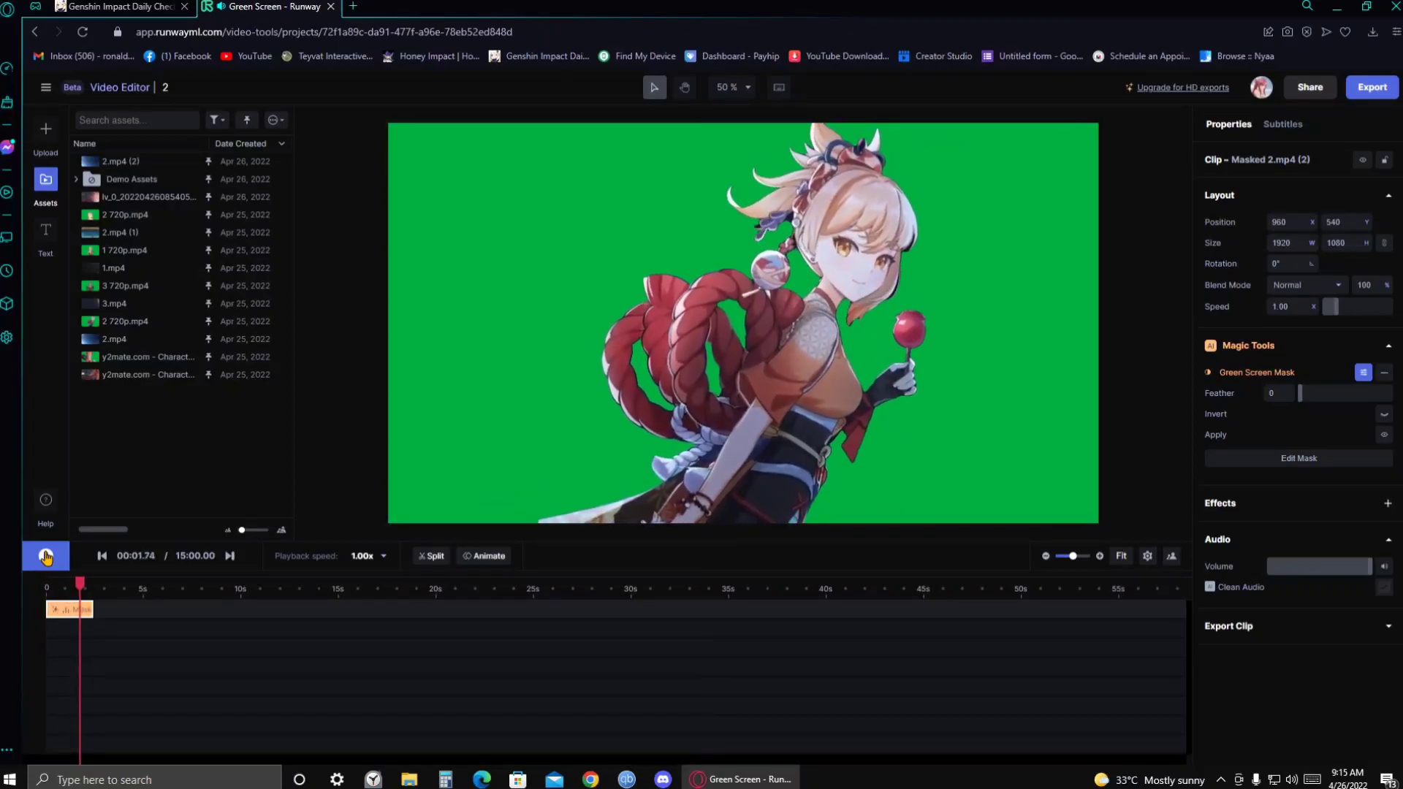
{"action": "left_click", "coordinate": [45, 556]}
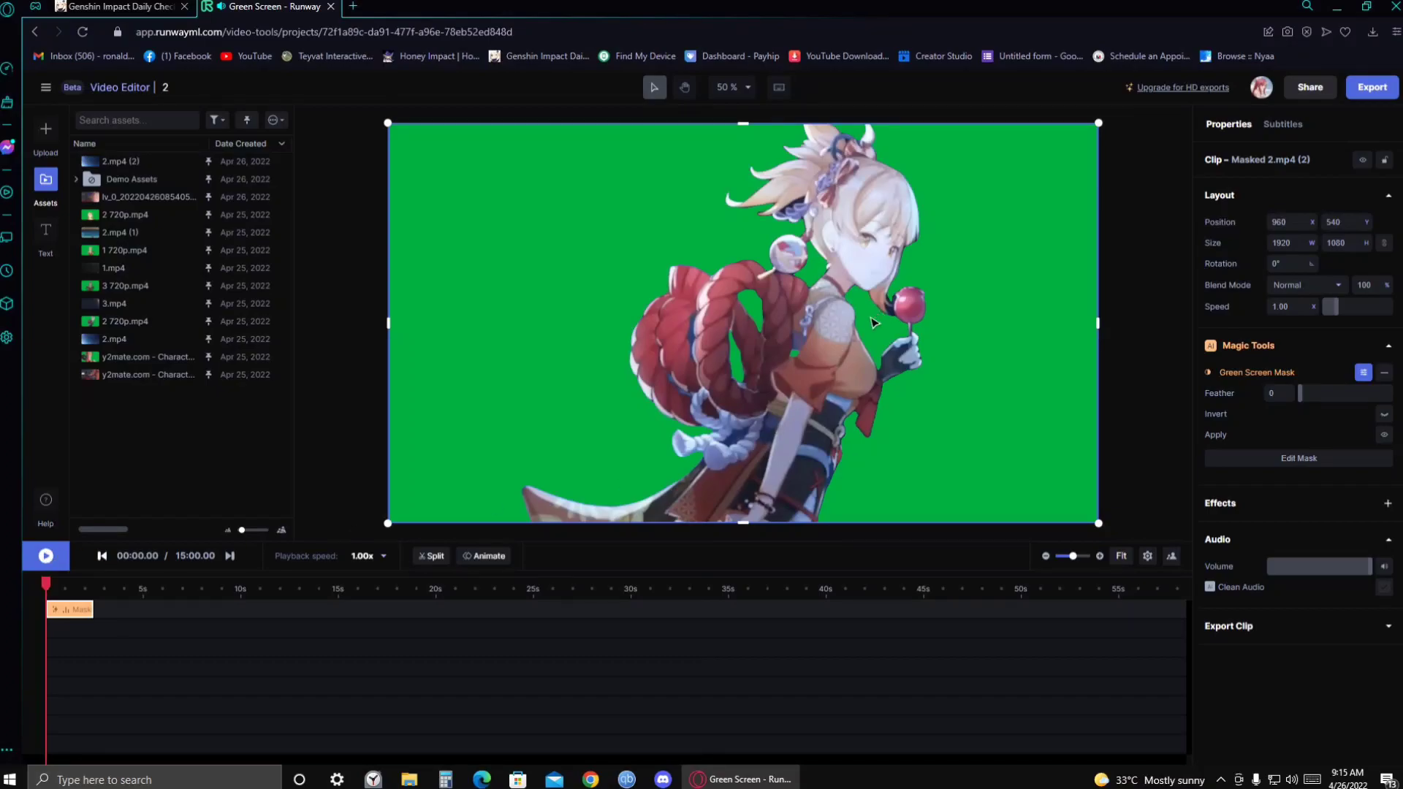
{"action": "mouse_move", "coordinate": [792, 257]}
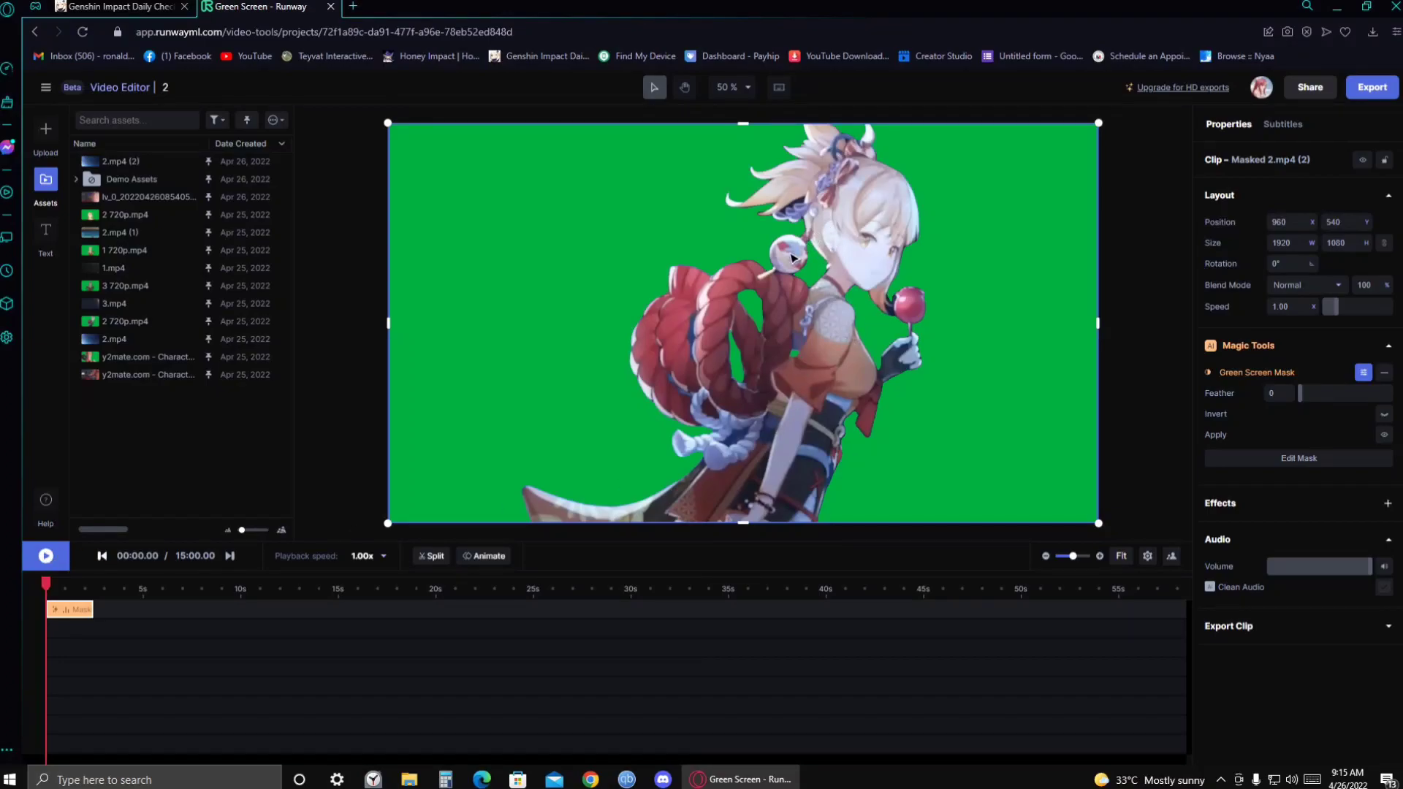
{"action": "left_click", "coordinate": [46, 556]}
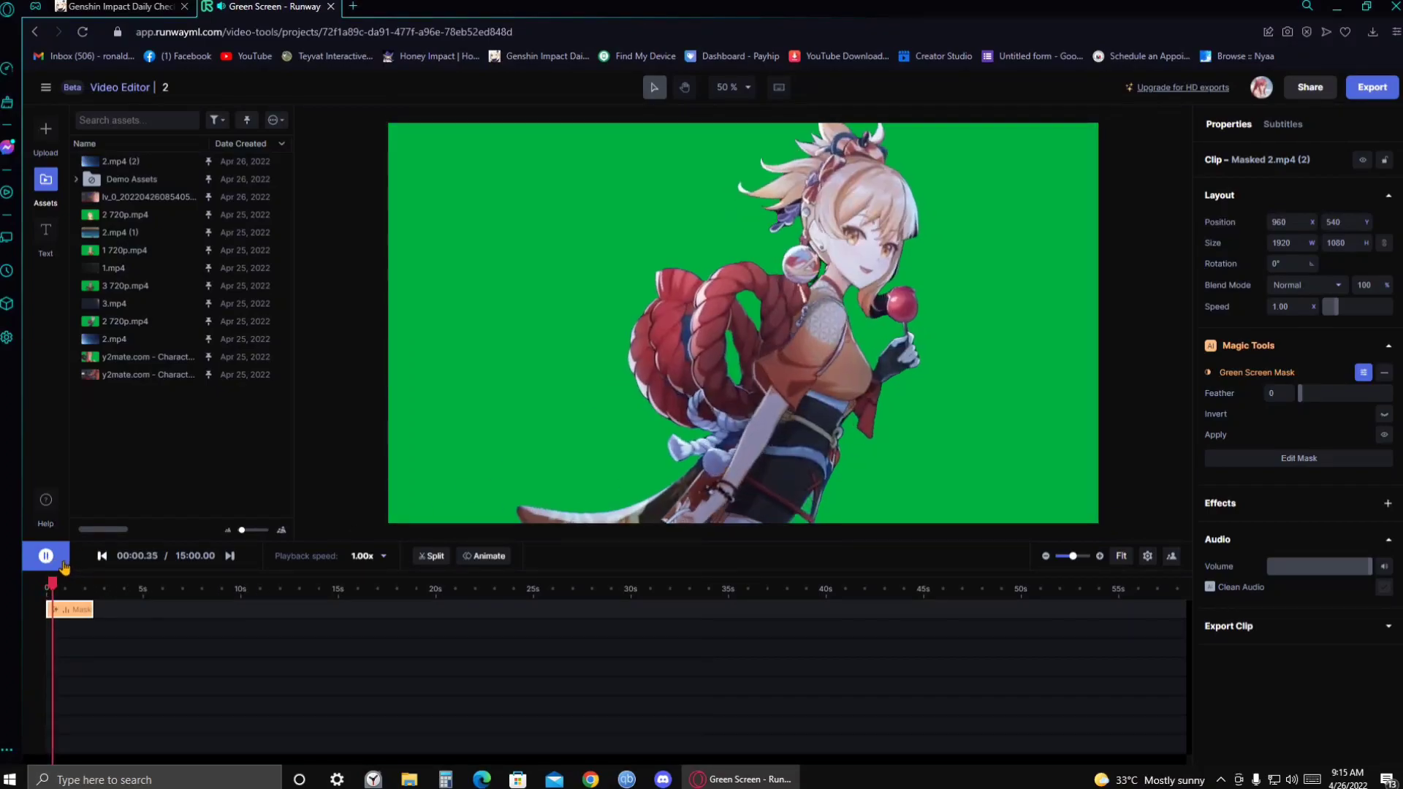
{"action": "left_click", "coordinate": [45, 556]}
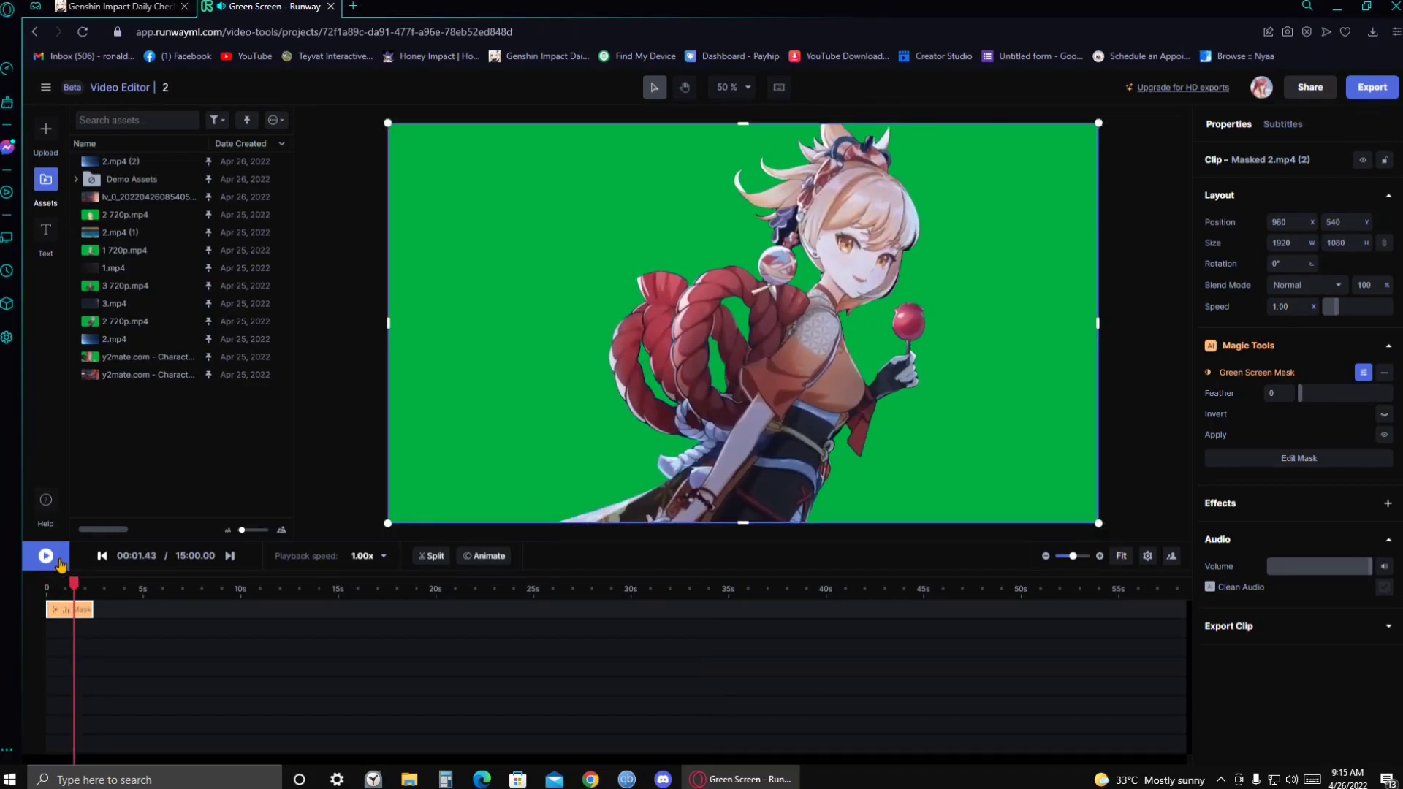
{"action": "left_click", "coordinate": [46, 556]}
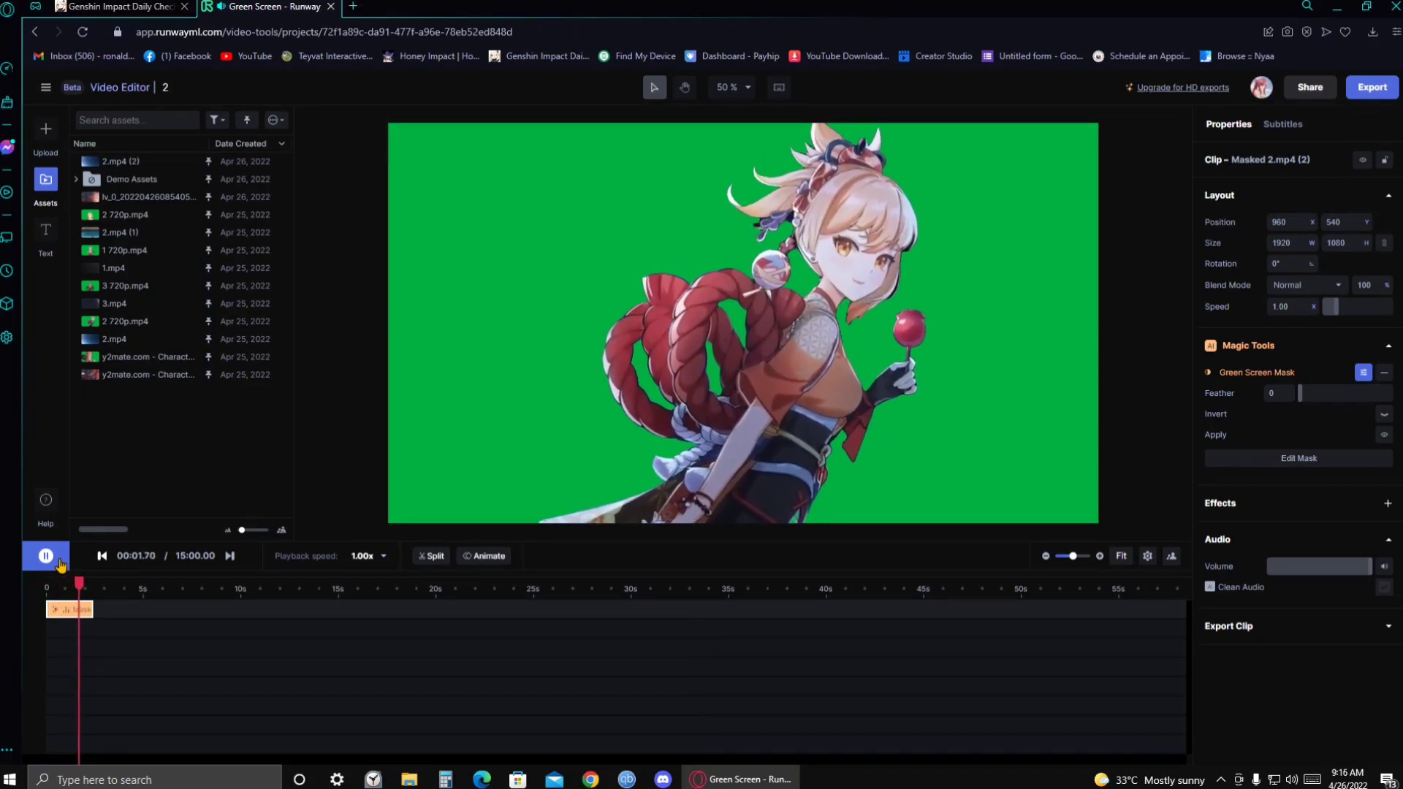
{"action": "left_click", "coordinate": [46, 555]}
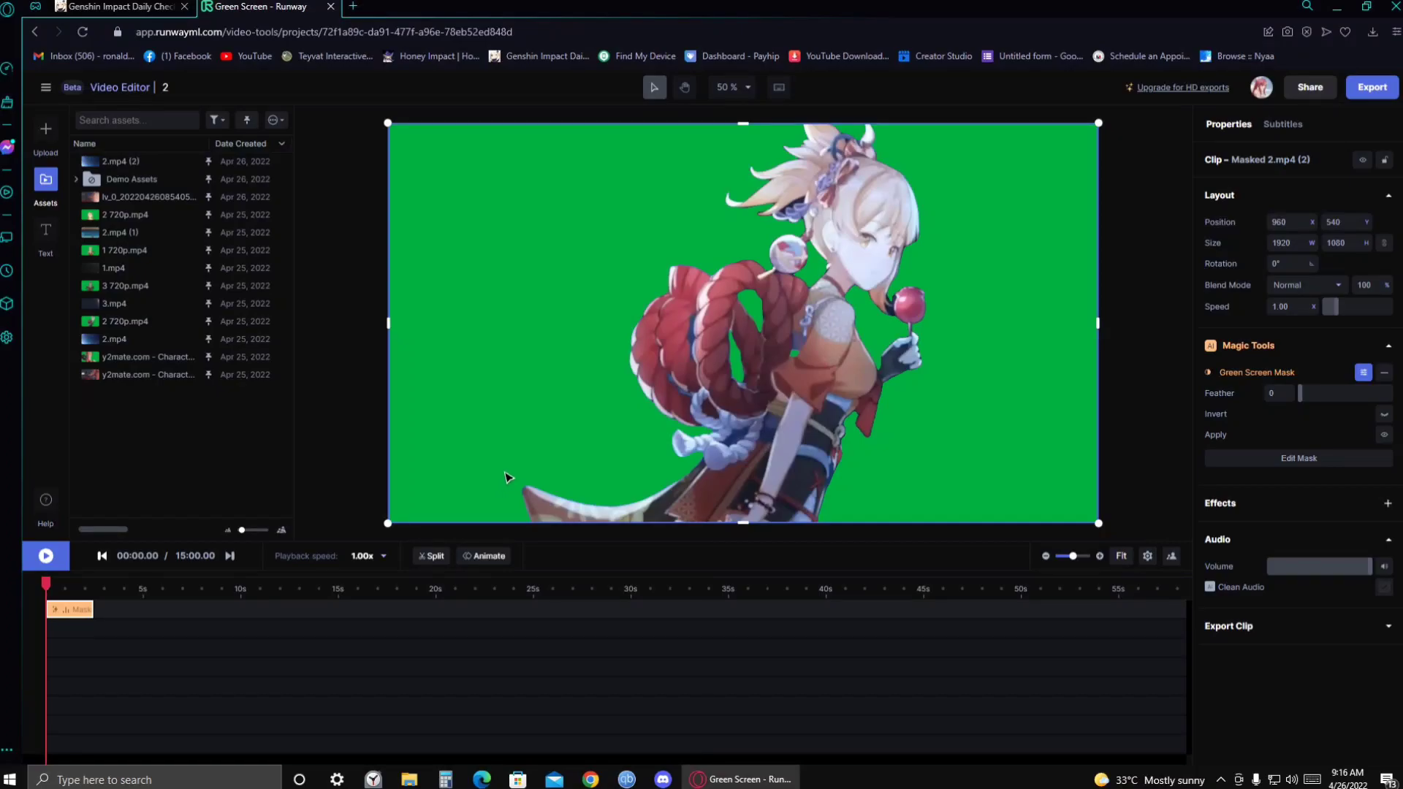
{"action": "mouse_move", "coordinate": [804, 373]}
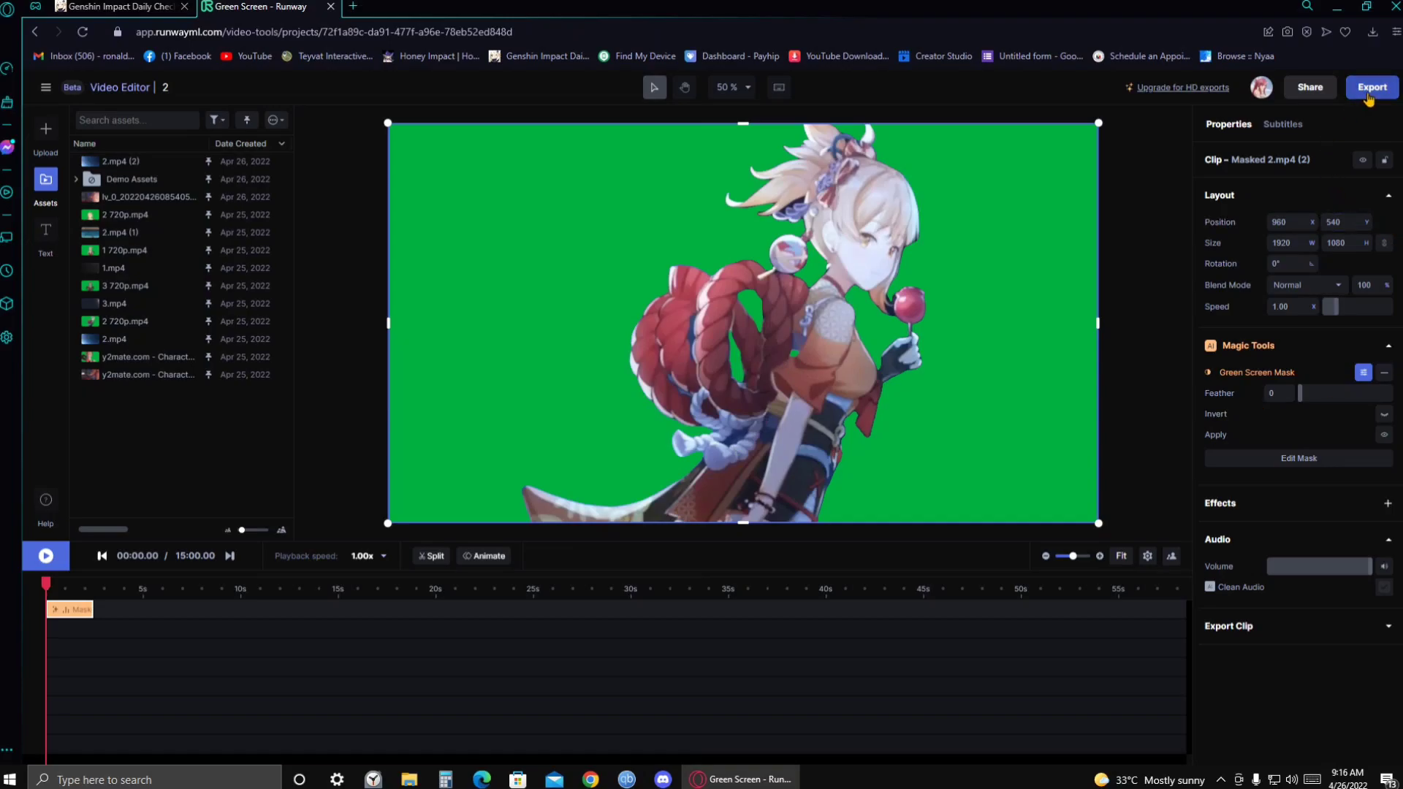
{"action": "left_click", "coordinate": [1373, 86]}
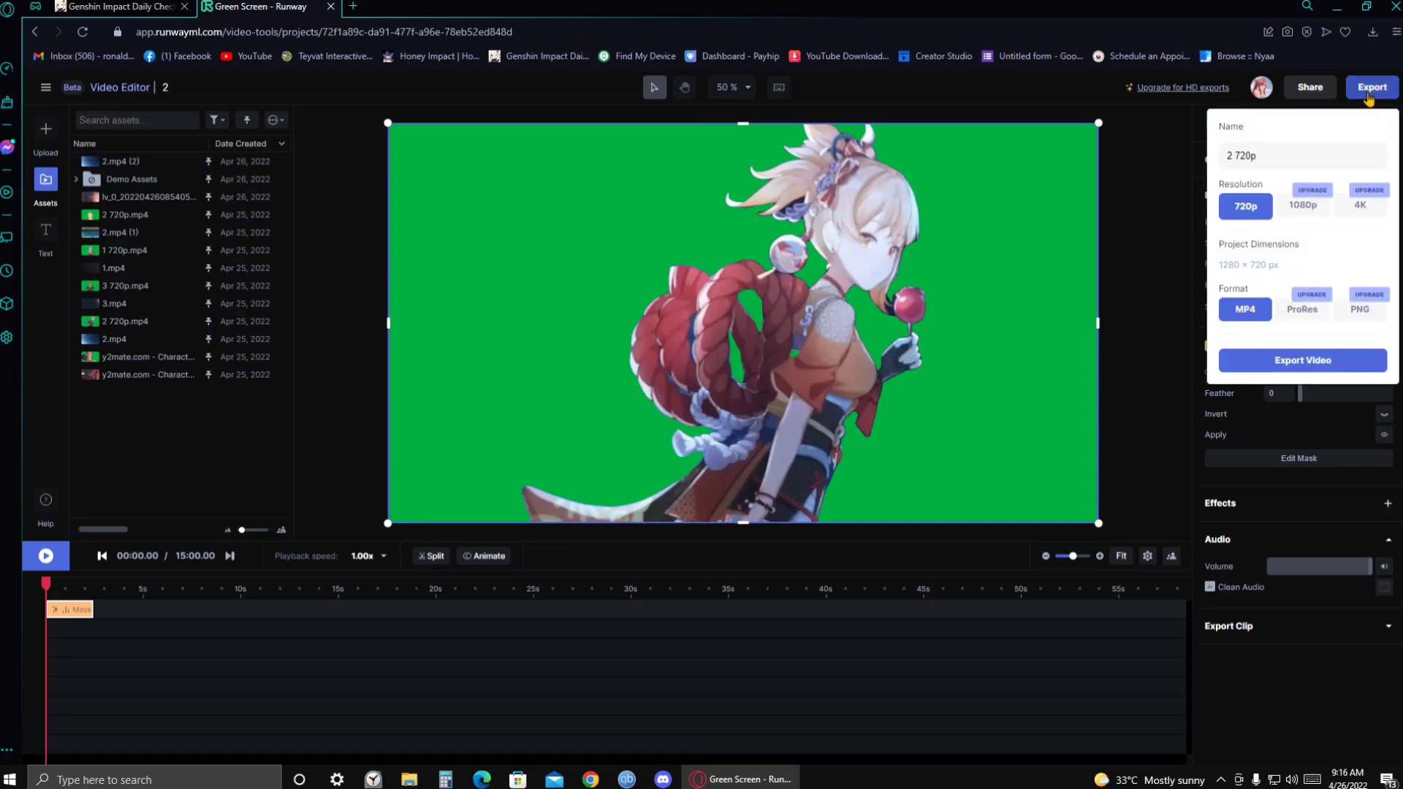
{"action": "mouse_move", "coordinate": [1333, 126]}
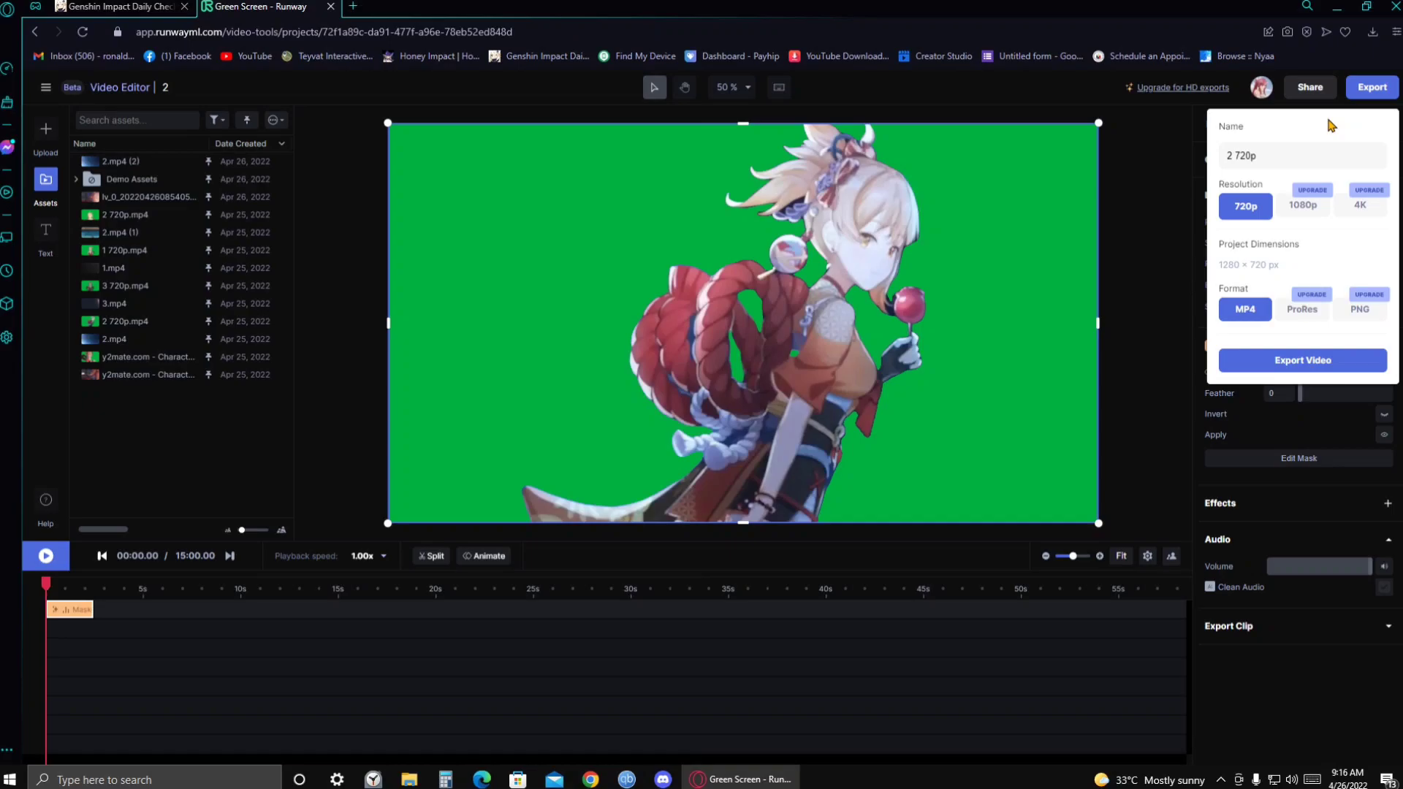
{"action": "mouse_move", "coordinate": [1316, 190]}
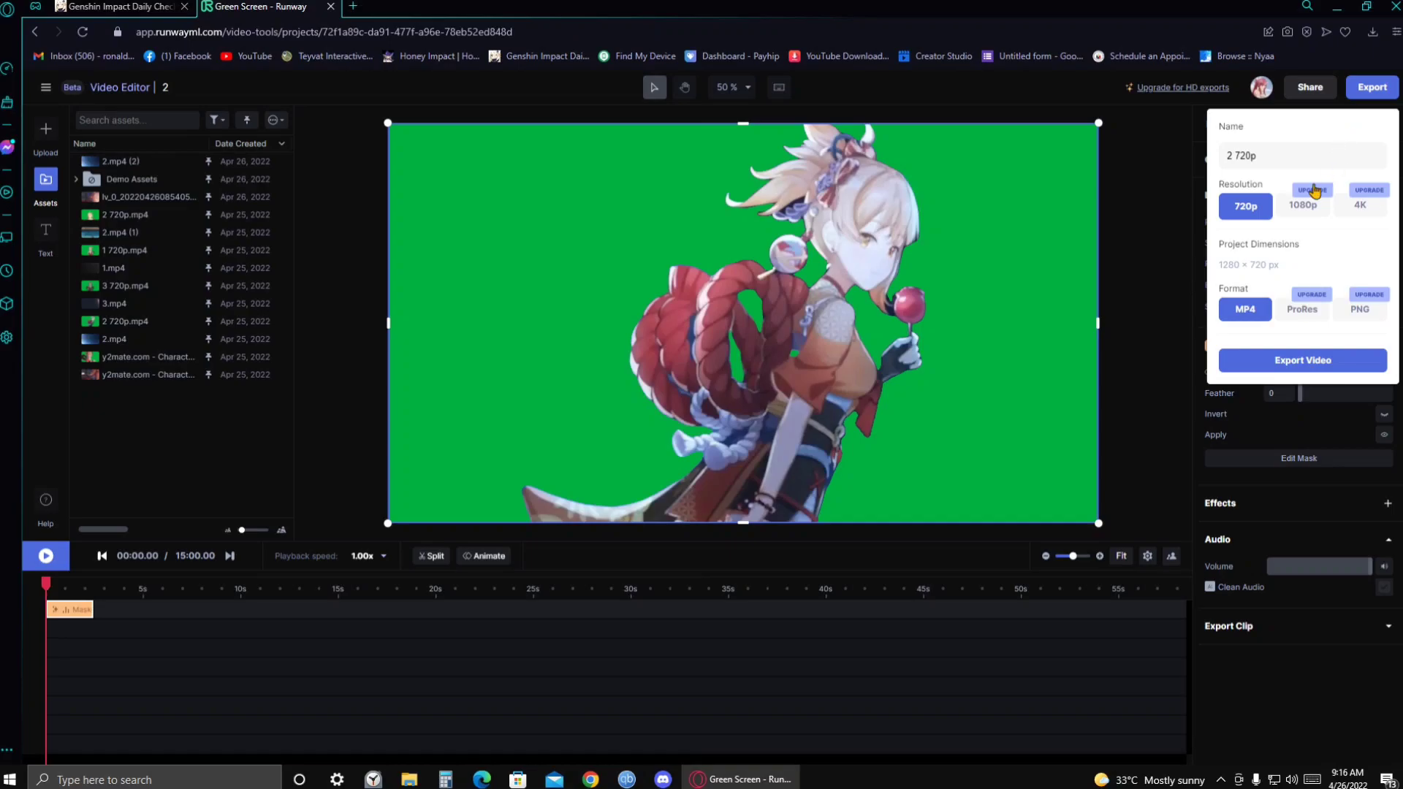
{"action": "mouse_move", "coordinate": [1244, 211]}
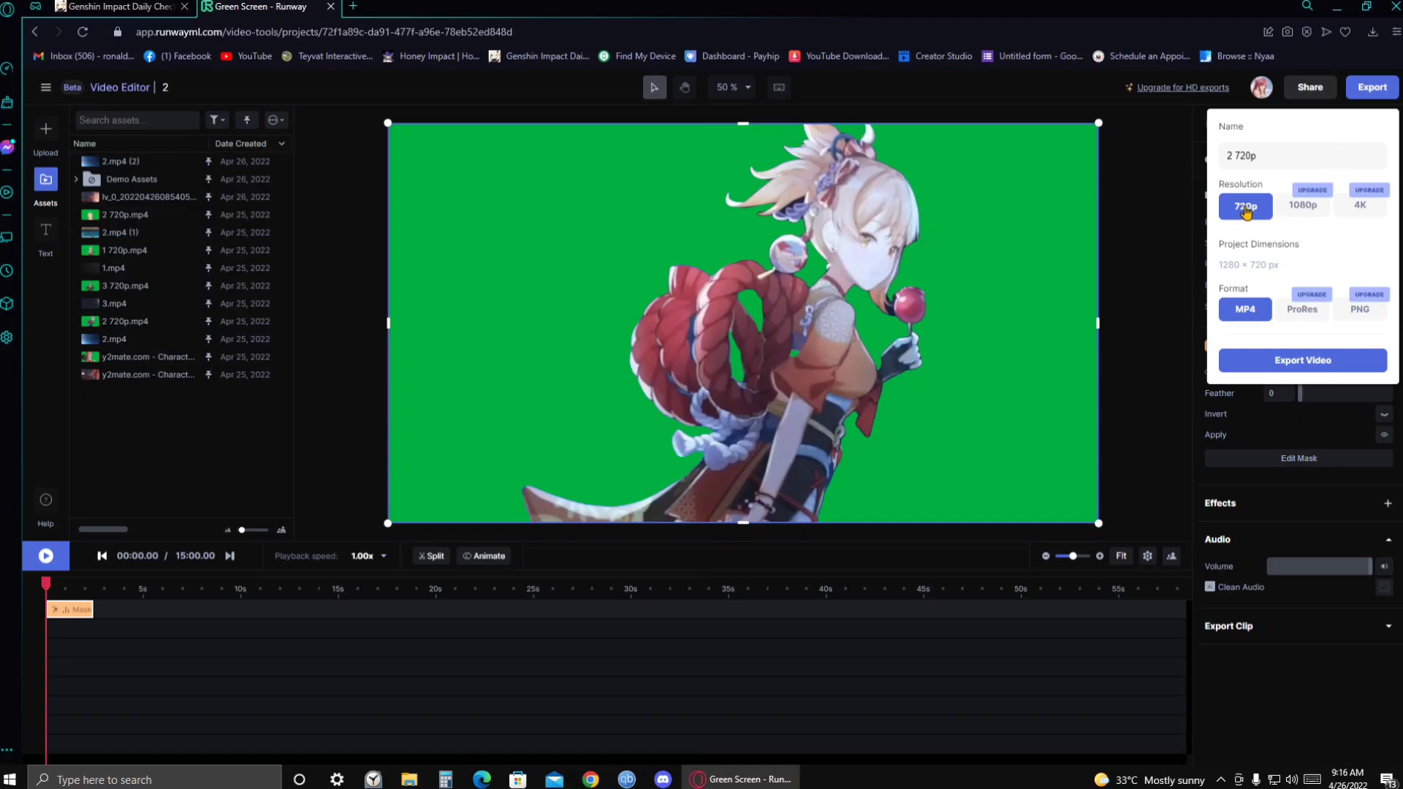
{"action": "mouse_move", "coordinate": [1311, 209]}
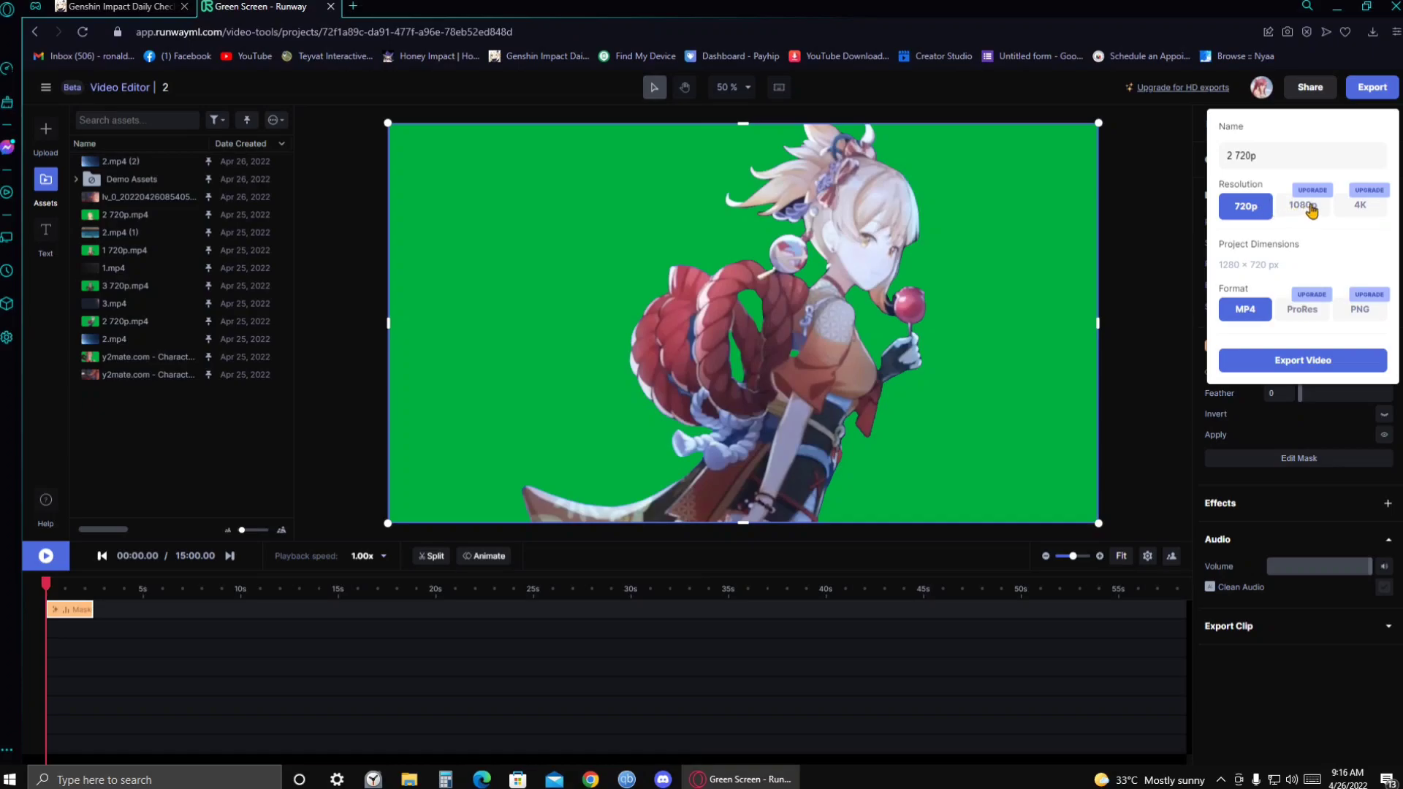
{"action": "mouse_move", "coordinate": [1264, 225]}
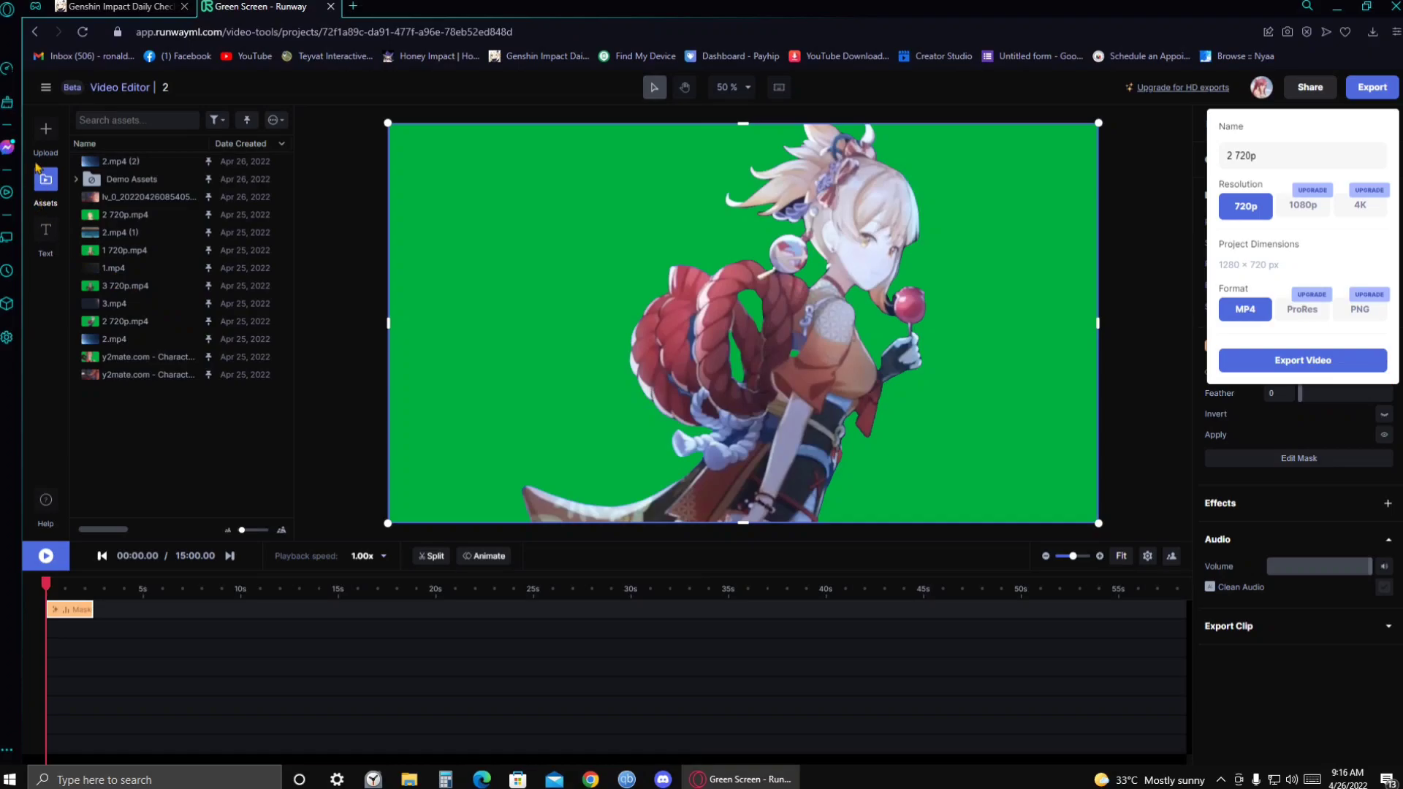
{"action": "left_click", "coordinate": [45, 86]}
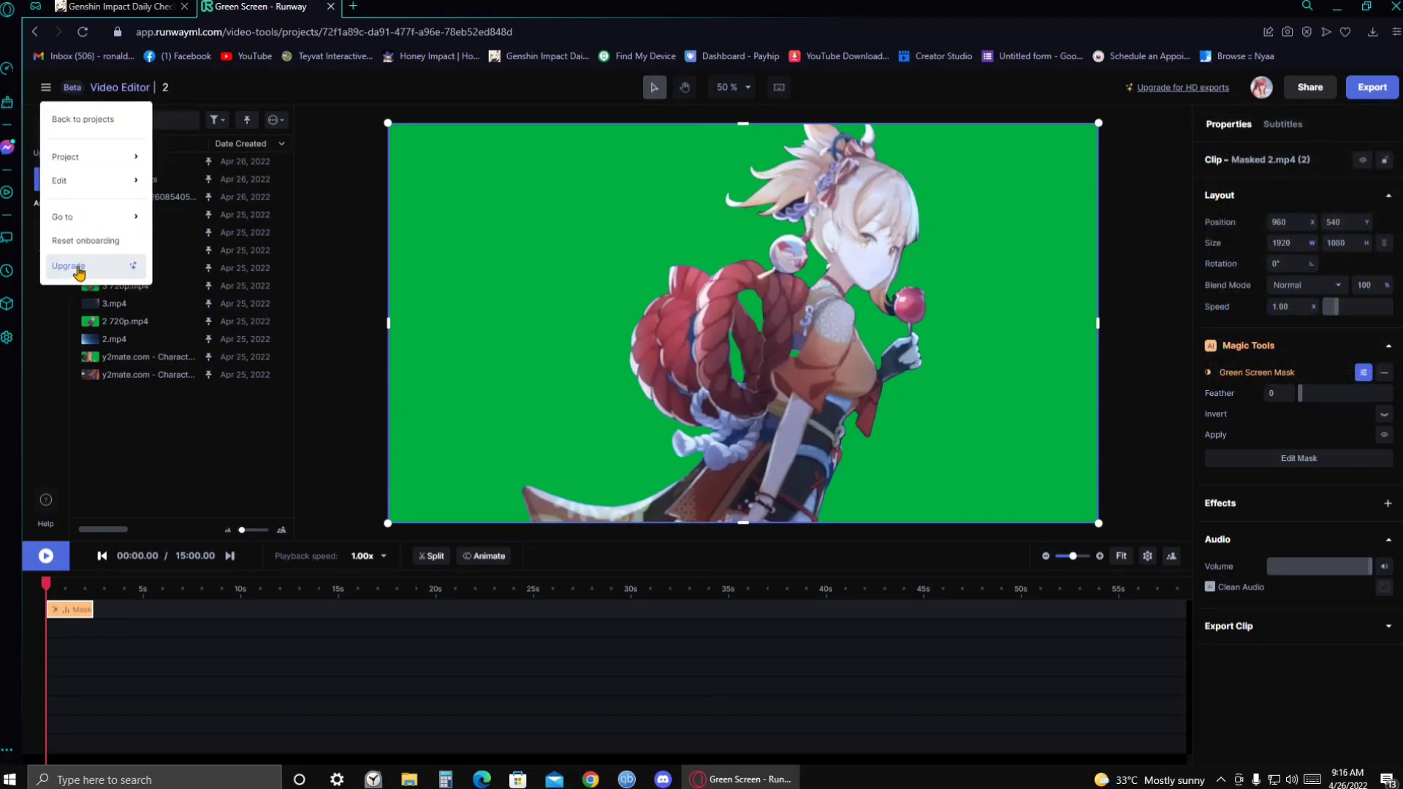
{"action": "mouse_move", "coordinate": [73, 197]}
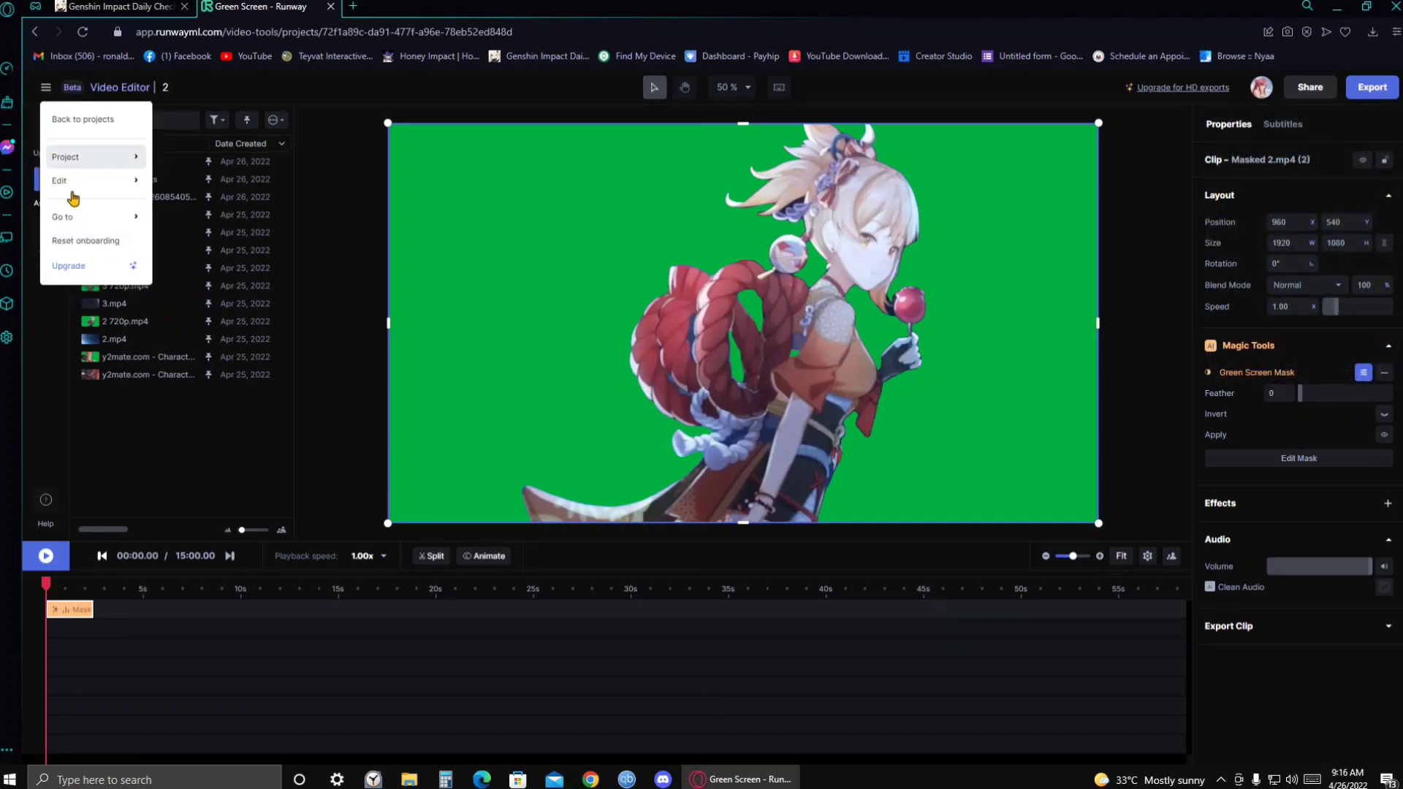
{"action": "mouse_move", "coordinate": [106, 272]}
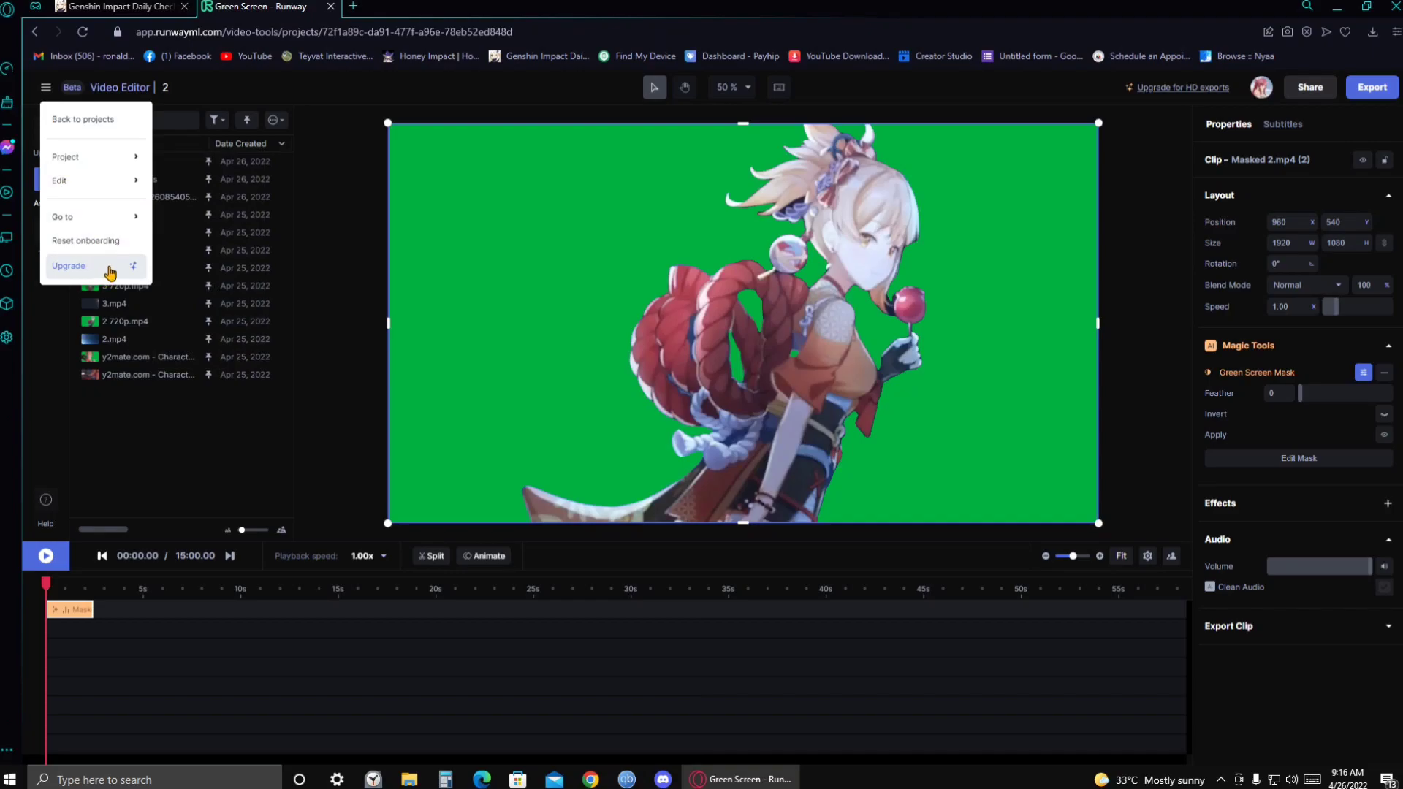
{"action": "mouse_move", "coordinate": [49, 103]}
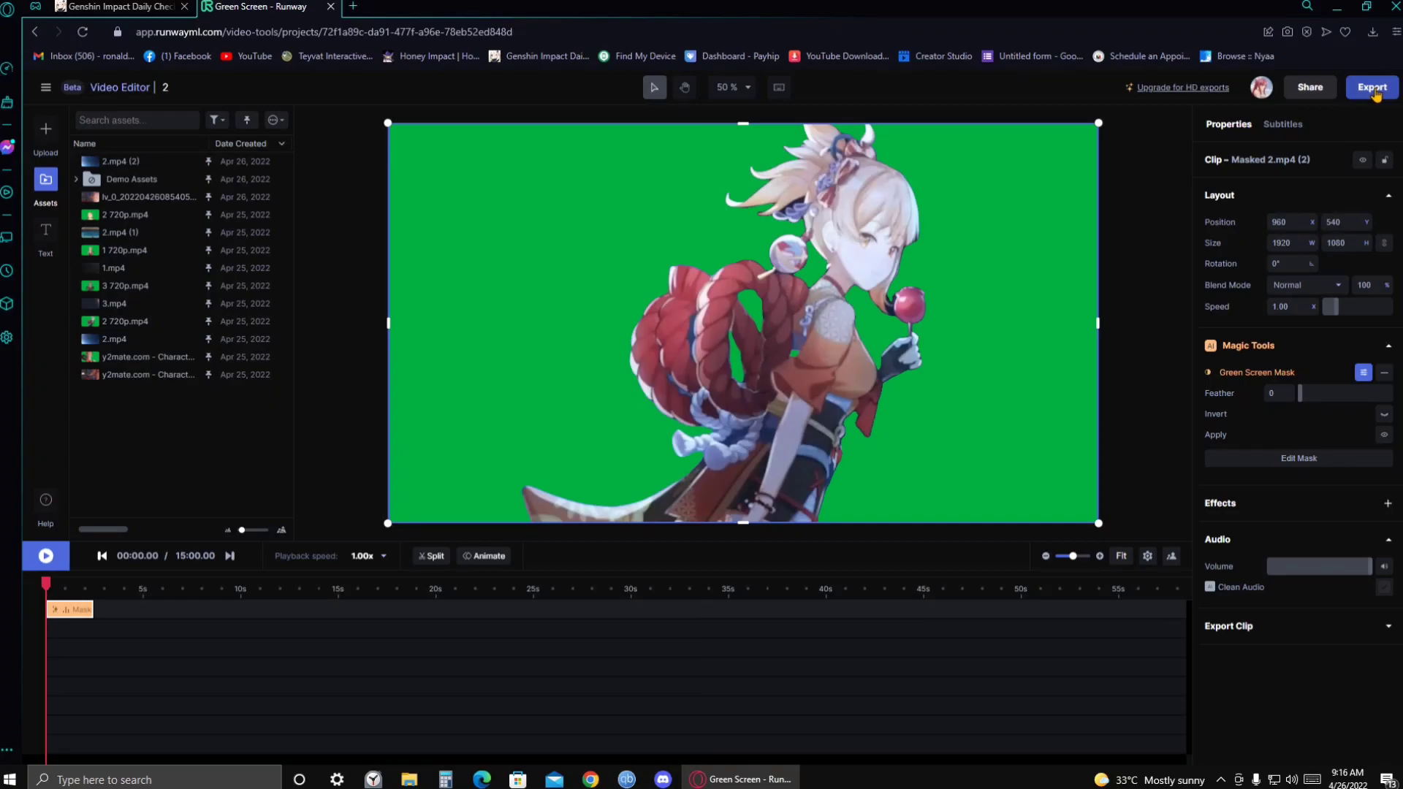
{"action": "left_click", "coordinate": [1371, 86]}
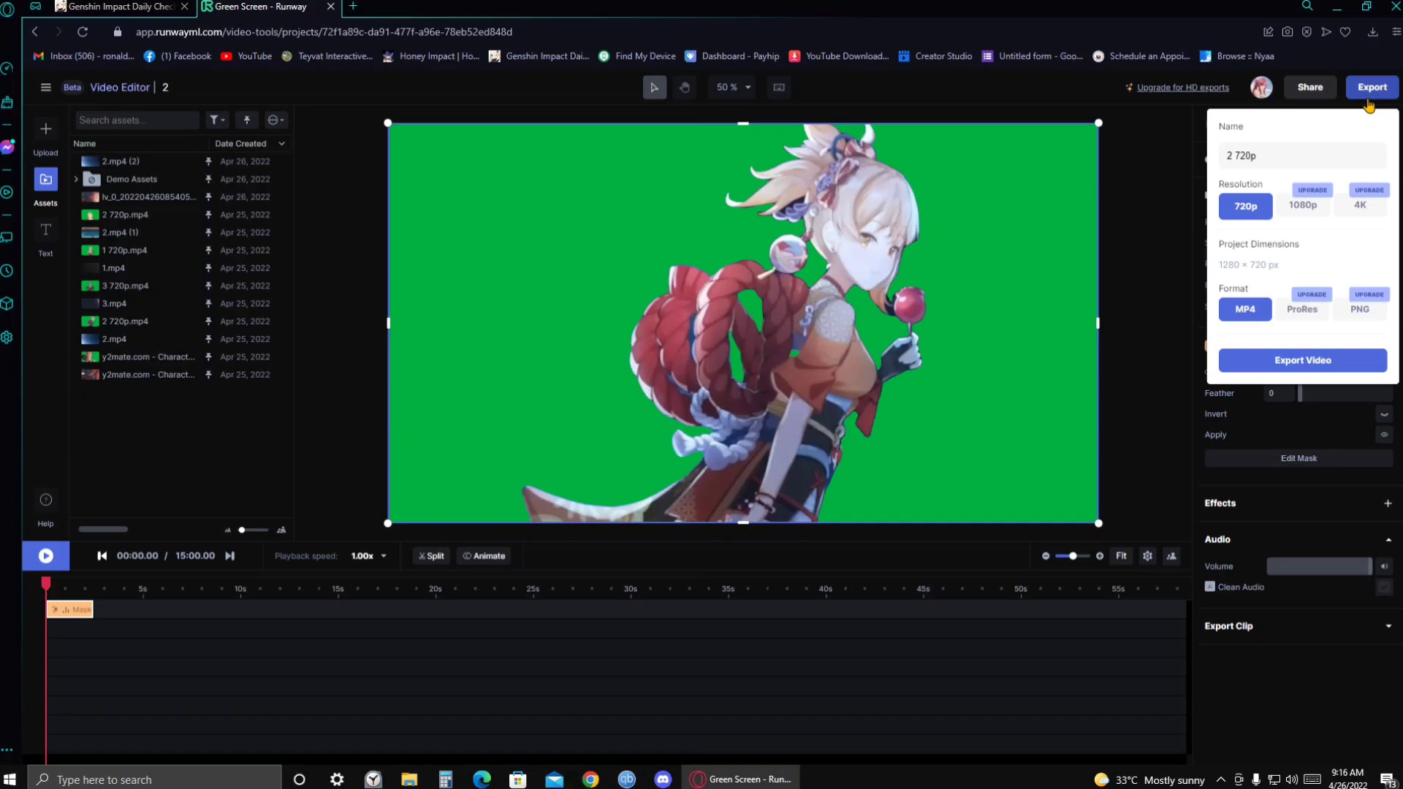
{"action": "mouse_move", "coordinate": [1303, 273]}
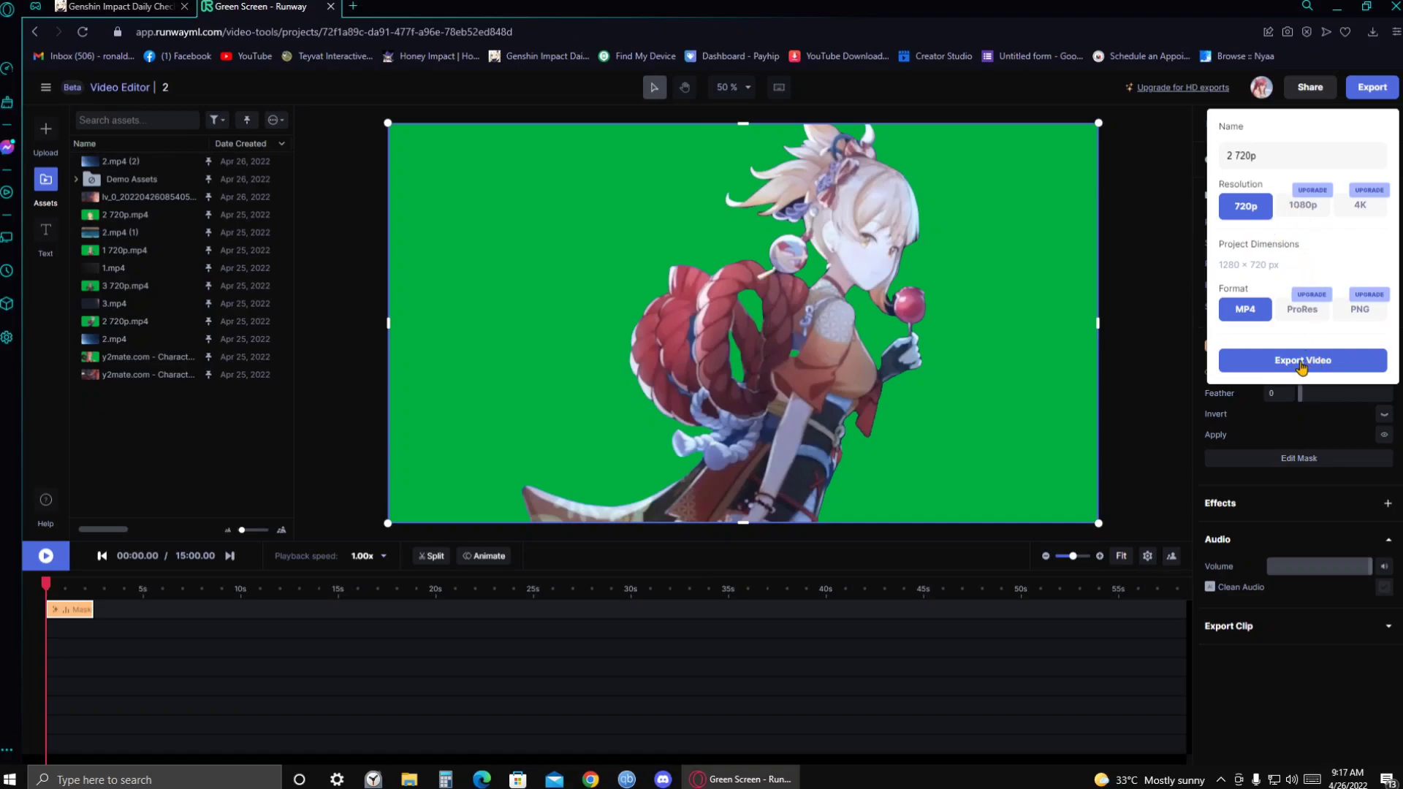
{"action": "mouse_move", "coordinate": [1325, 368]}
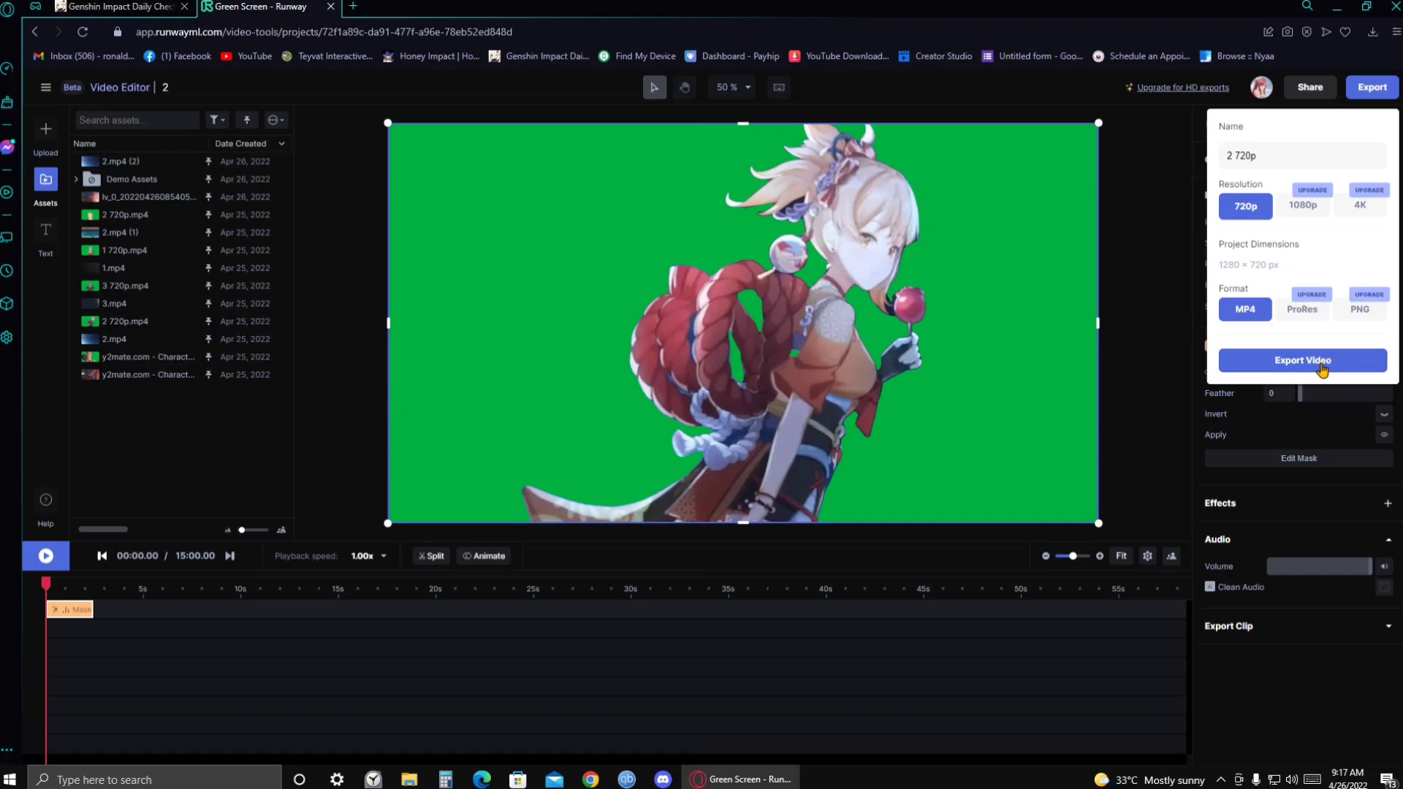
{"action": "mouse_move", "coordinate": [1071, 430]}
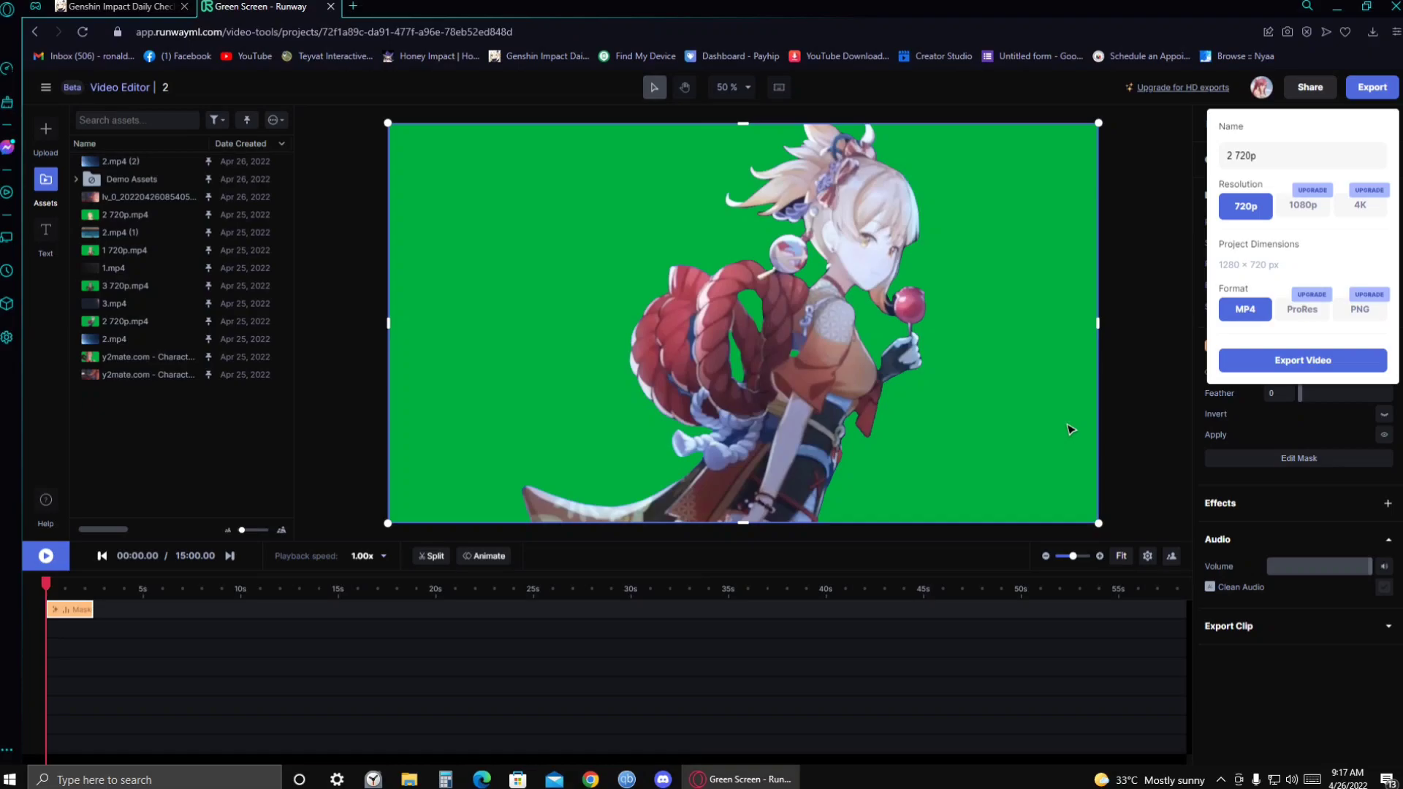
Export the green-screen clip as '2 720p' MP4, starting the render under Recent
{"action": "left_click", "coordinate": [1303, 361]}
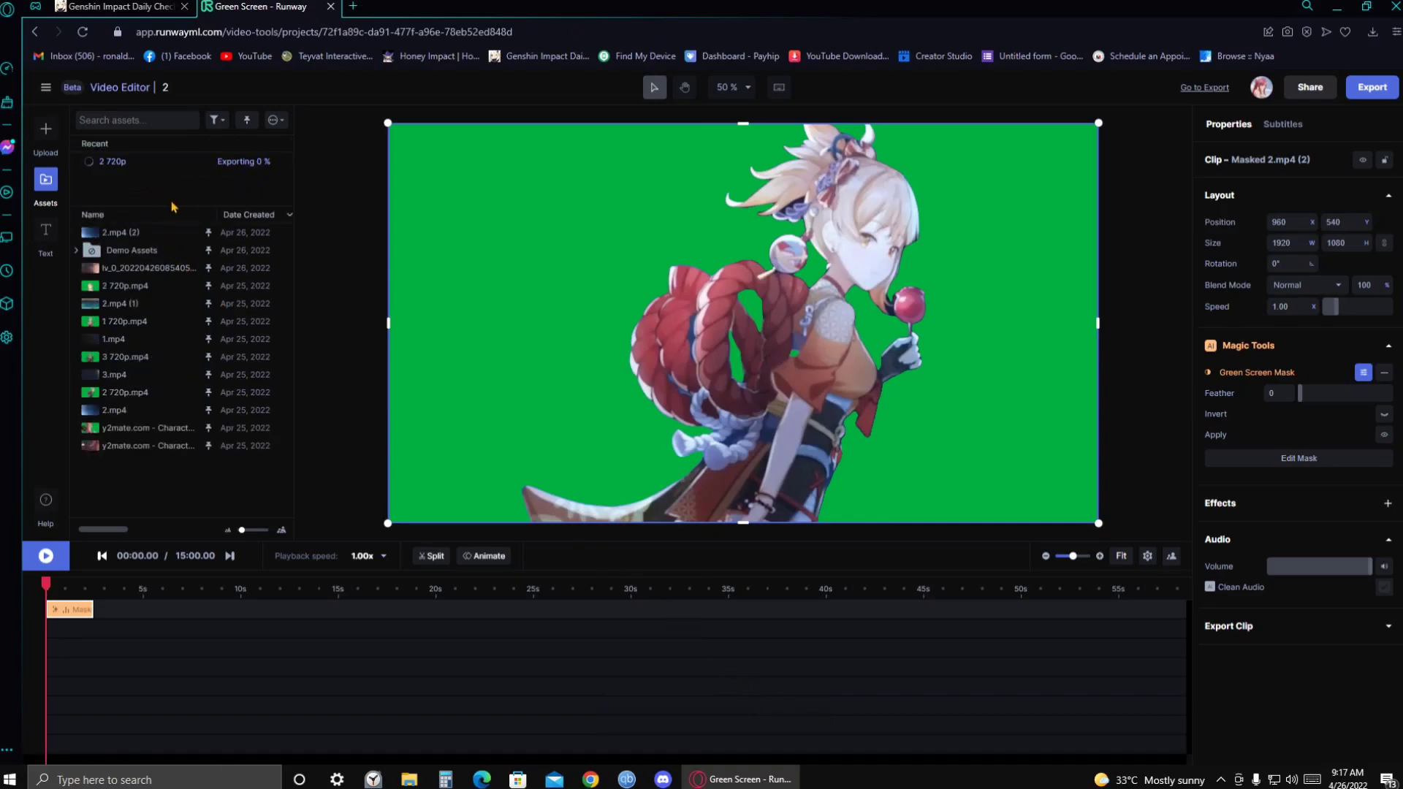
{"action": "mouse_move", "coordinate": [158, 169]}
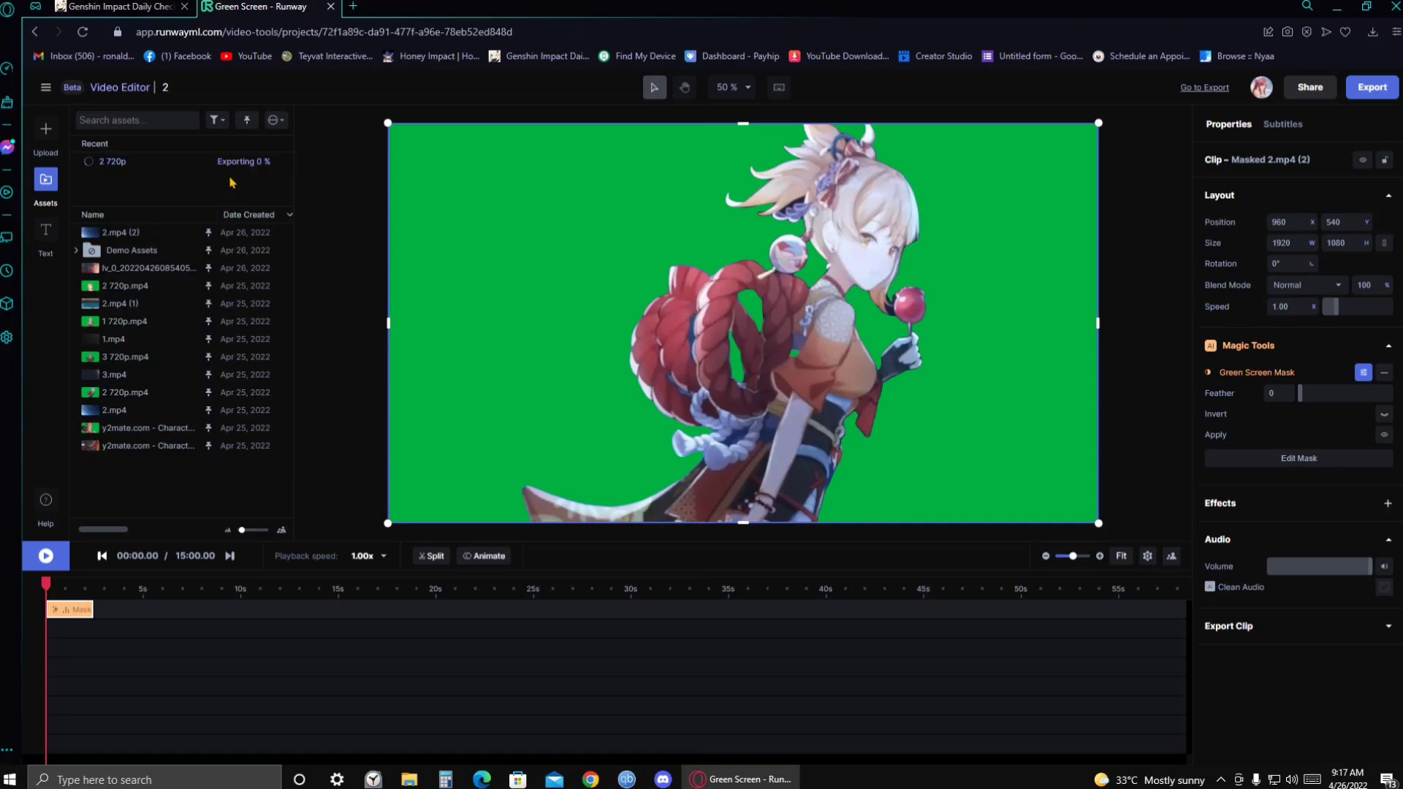
{"action": "mouse_move", "coordinate": [230, 189]}
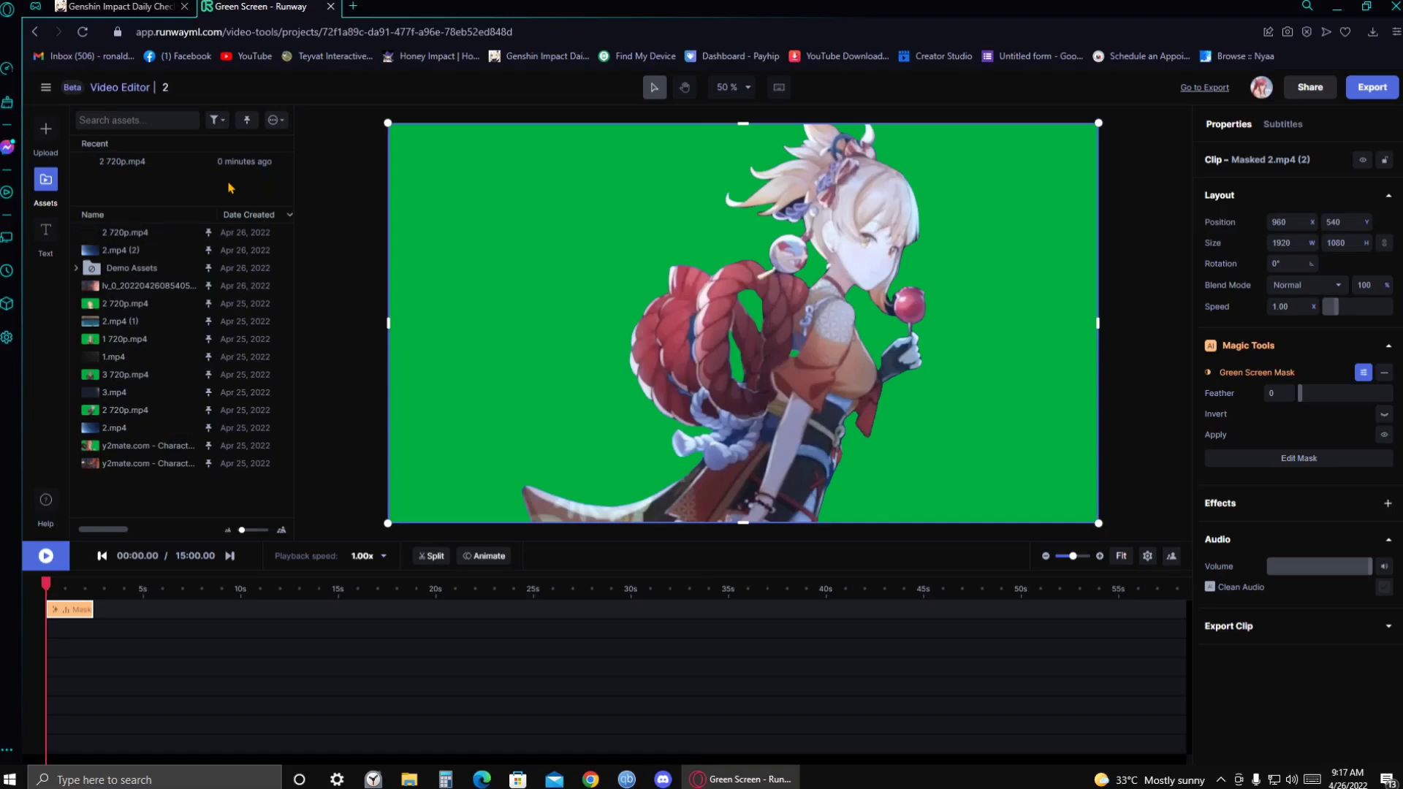
{"action": "mouse_move", "coordinate": [191, 178]}
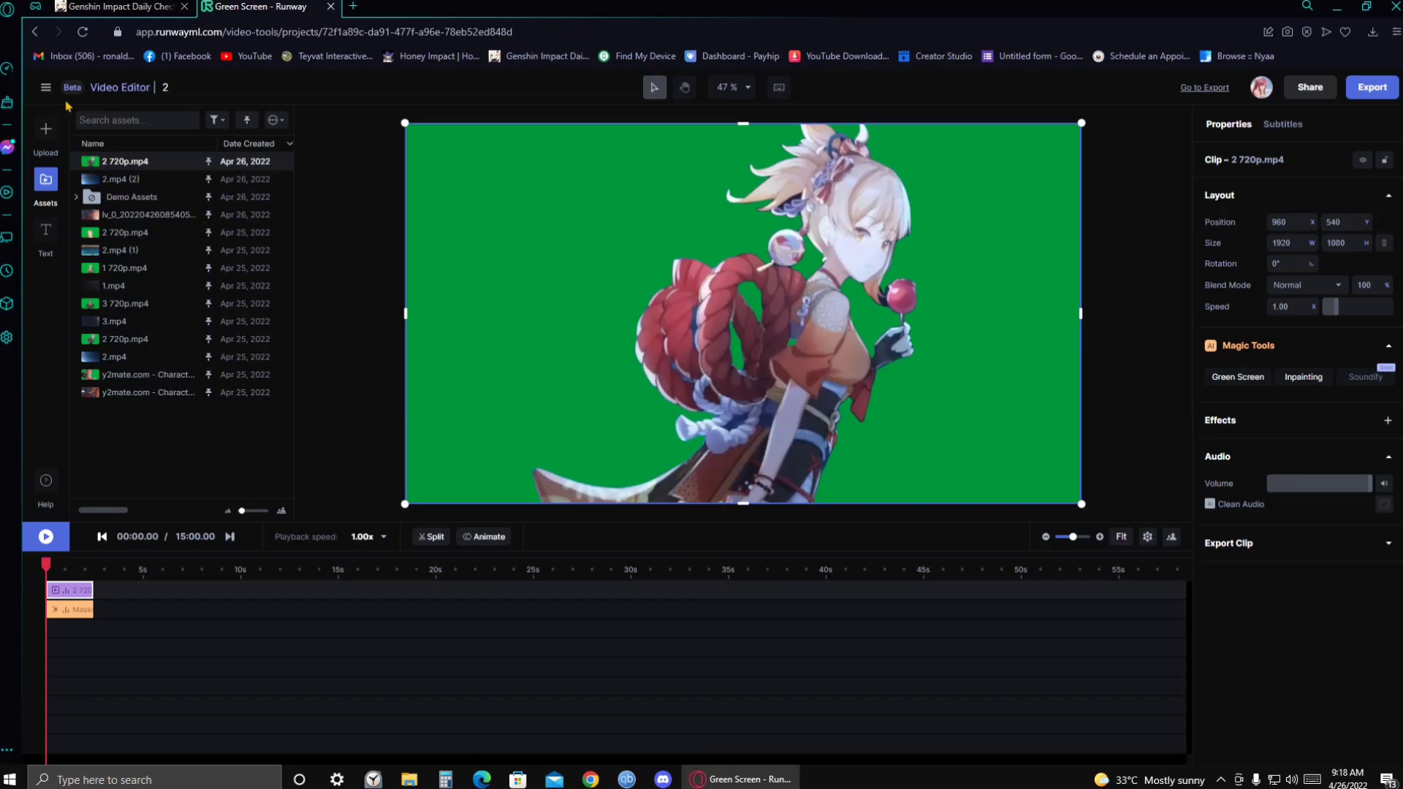
{"action": "mouse_move", "coordinate": [52, 94]}
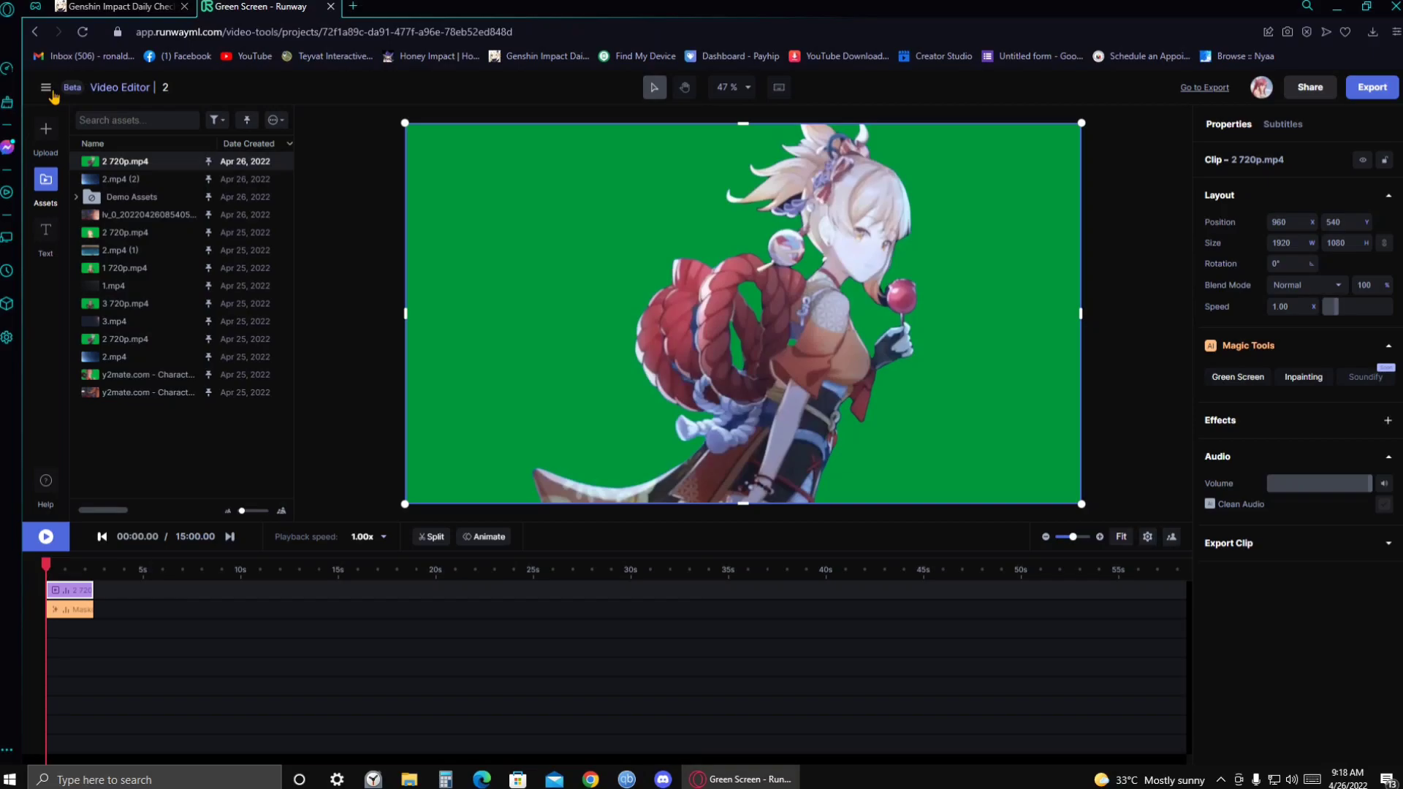
Navigate via the editor menu to the Assets library and scroll to the '2 720p' export
{"action": "left_click", "coordinate": [45, 86]}
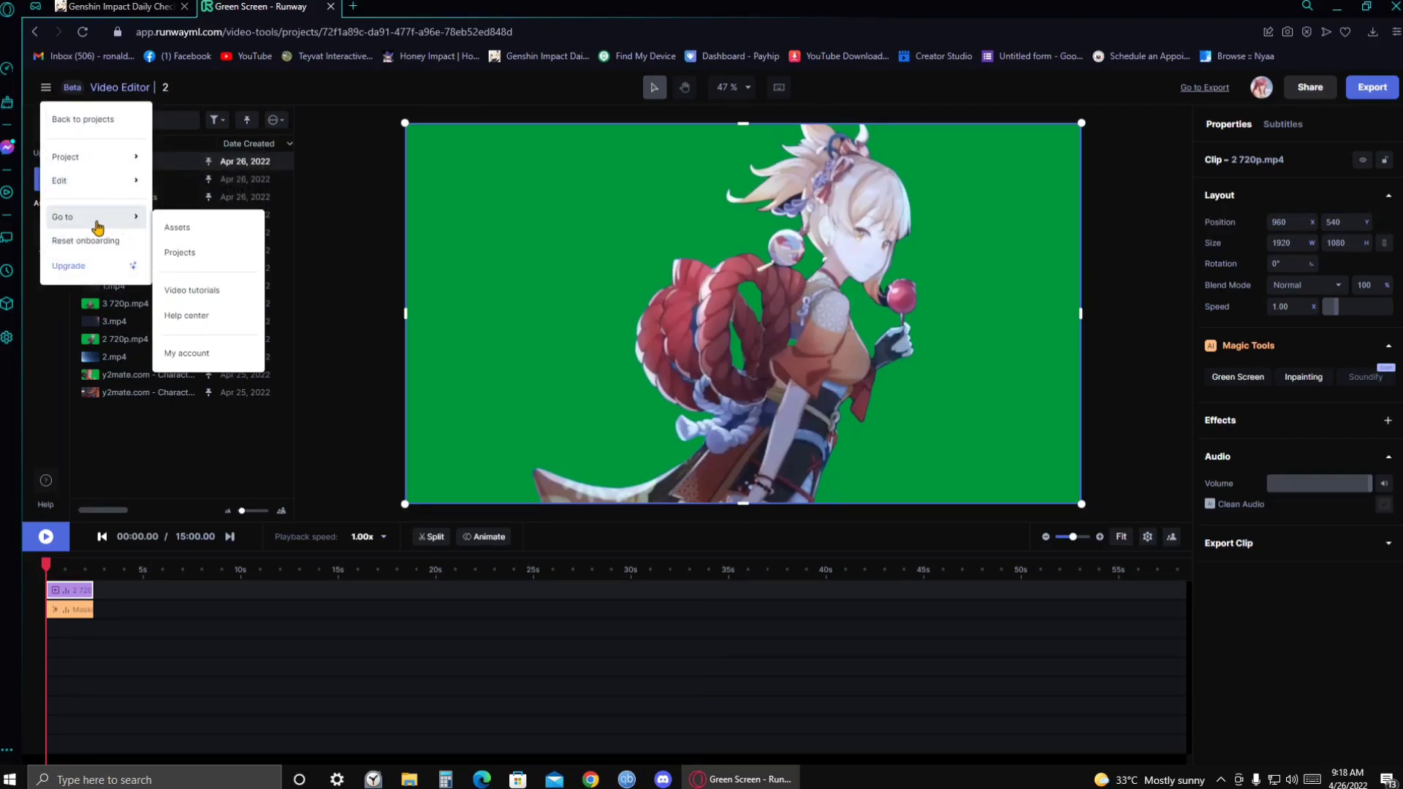
{"action": "mouse_move", "coordinate": [202, 232]}
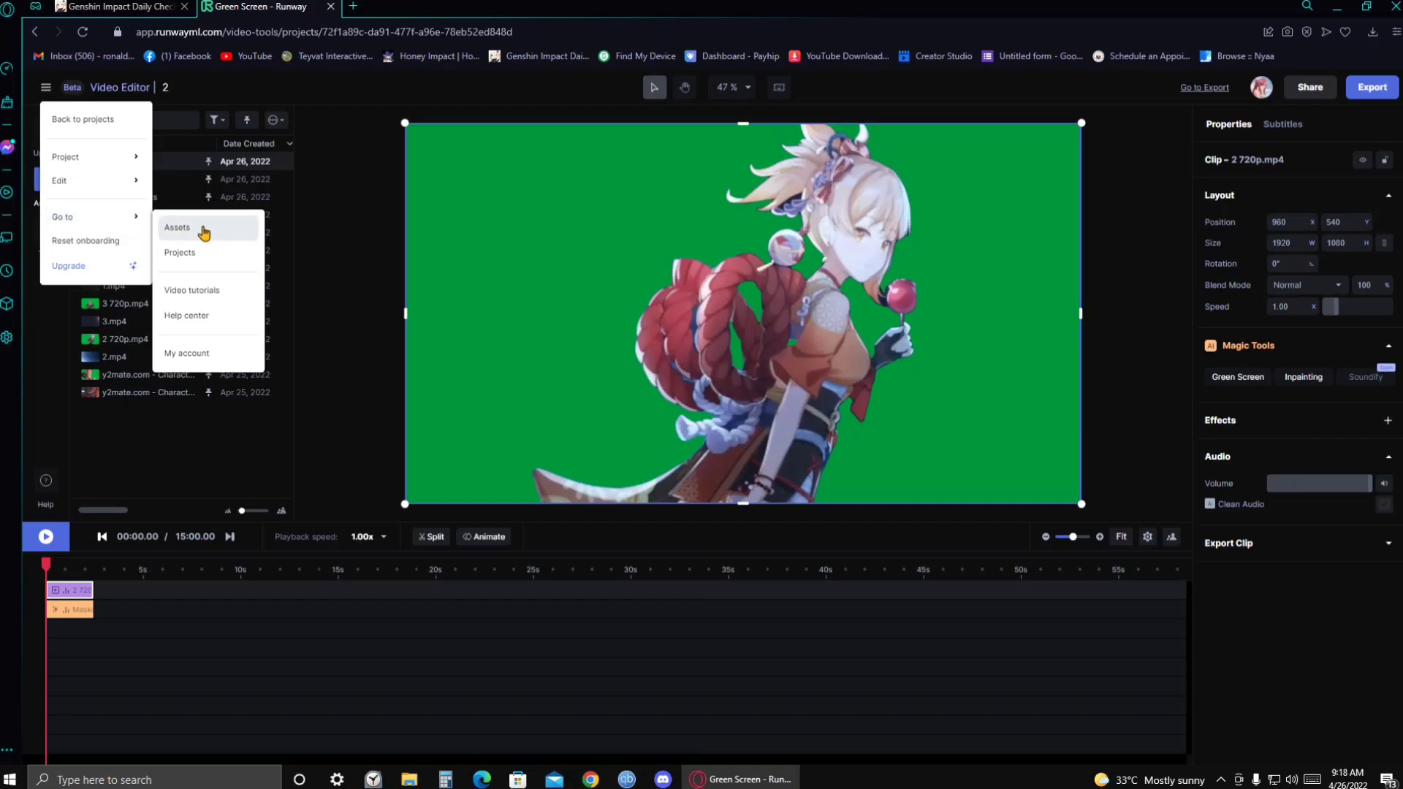
{"action": "left_click", "coordinate": [177, 228]}
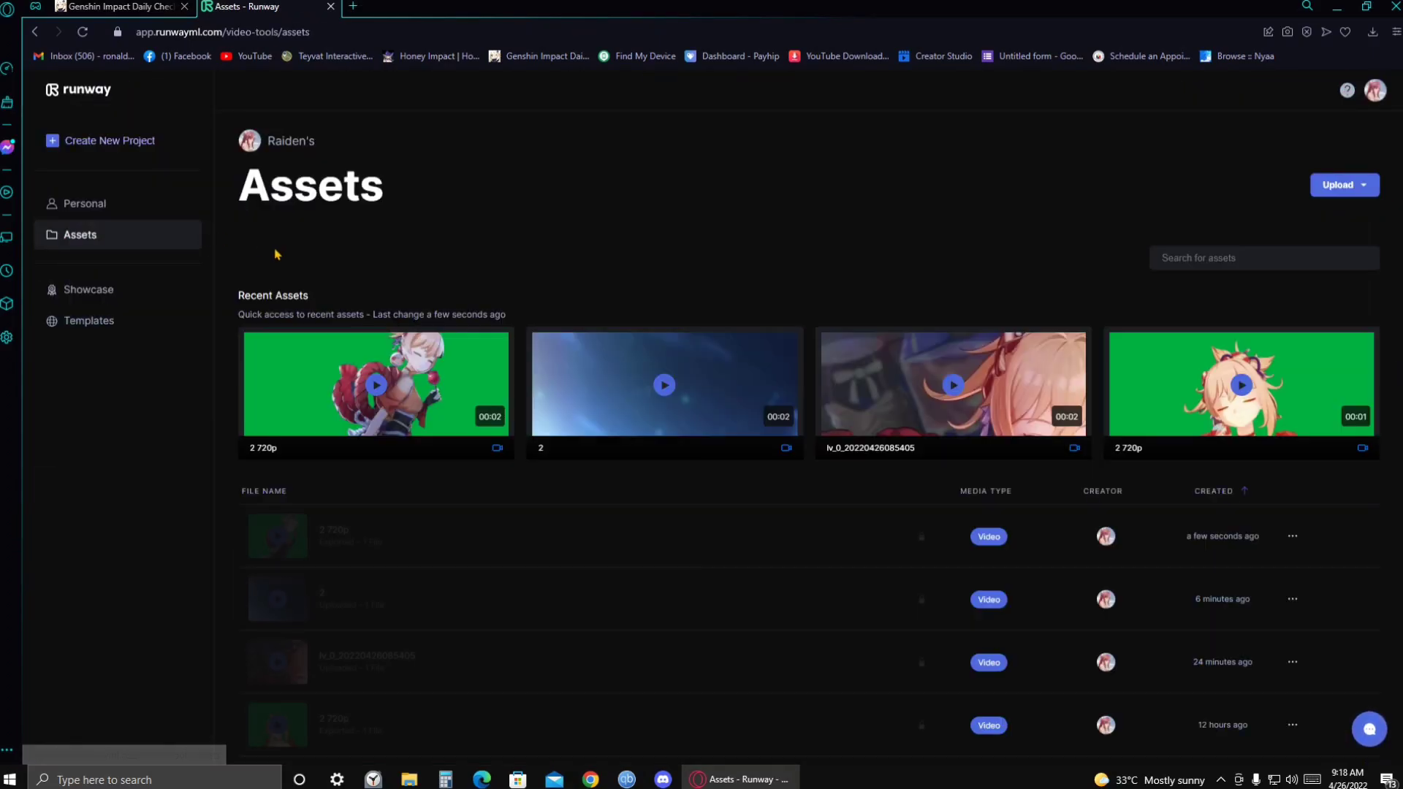
{"action": "scroll", "scroll_direction": "down", "scroll_amount": 3}
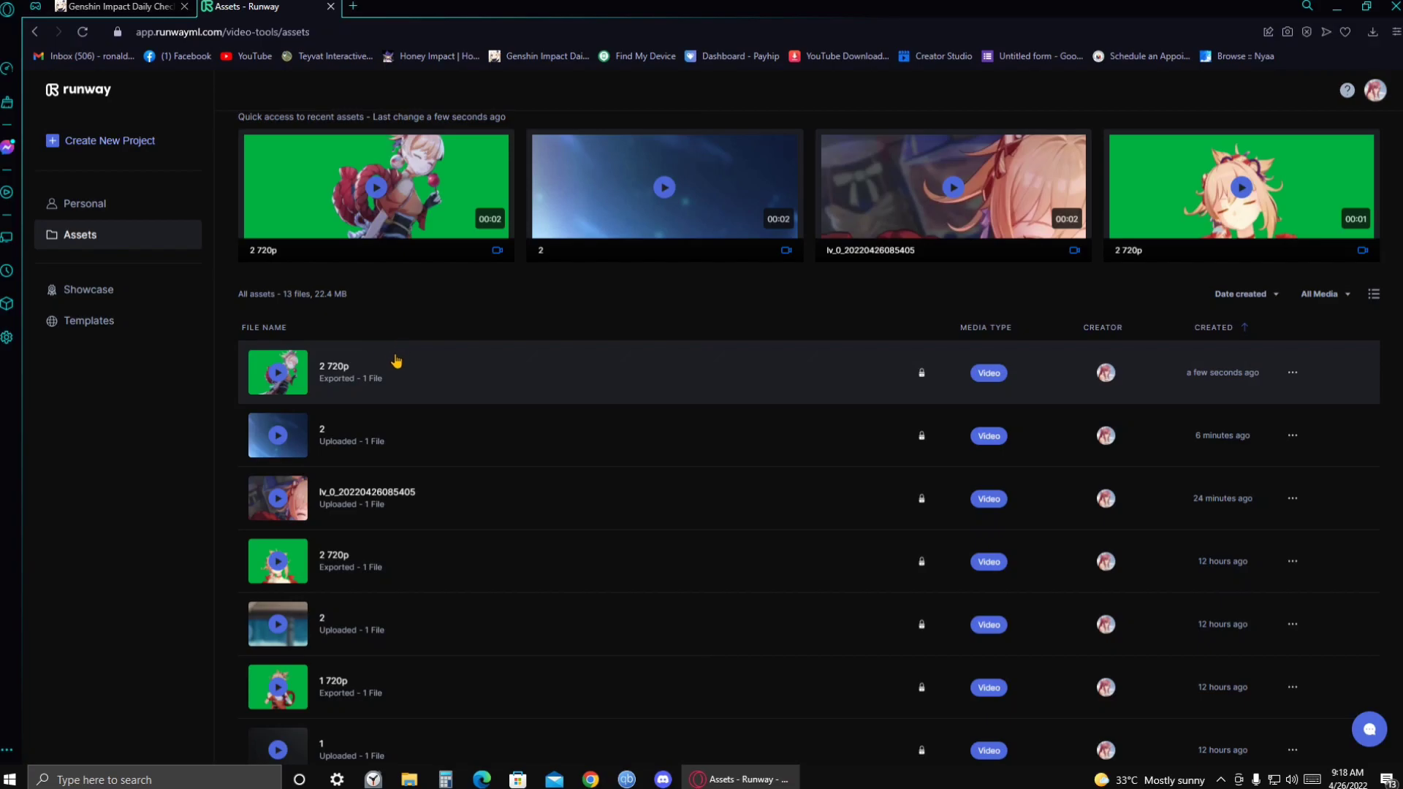
{"action": "mouse_move", "coordinate": [894, 354]}
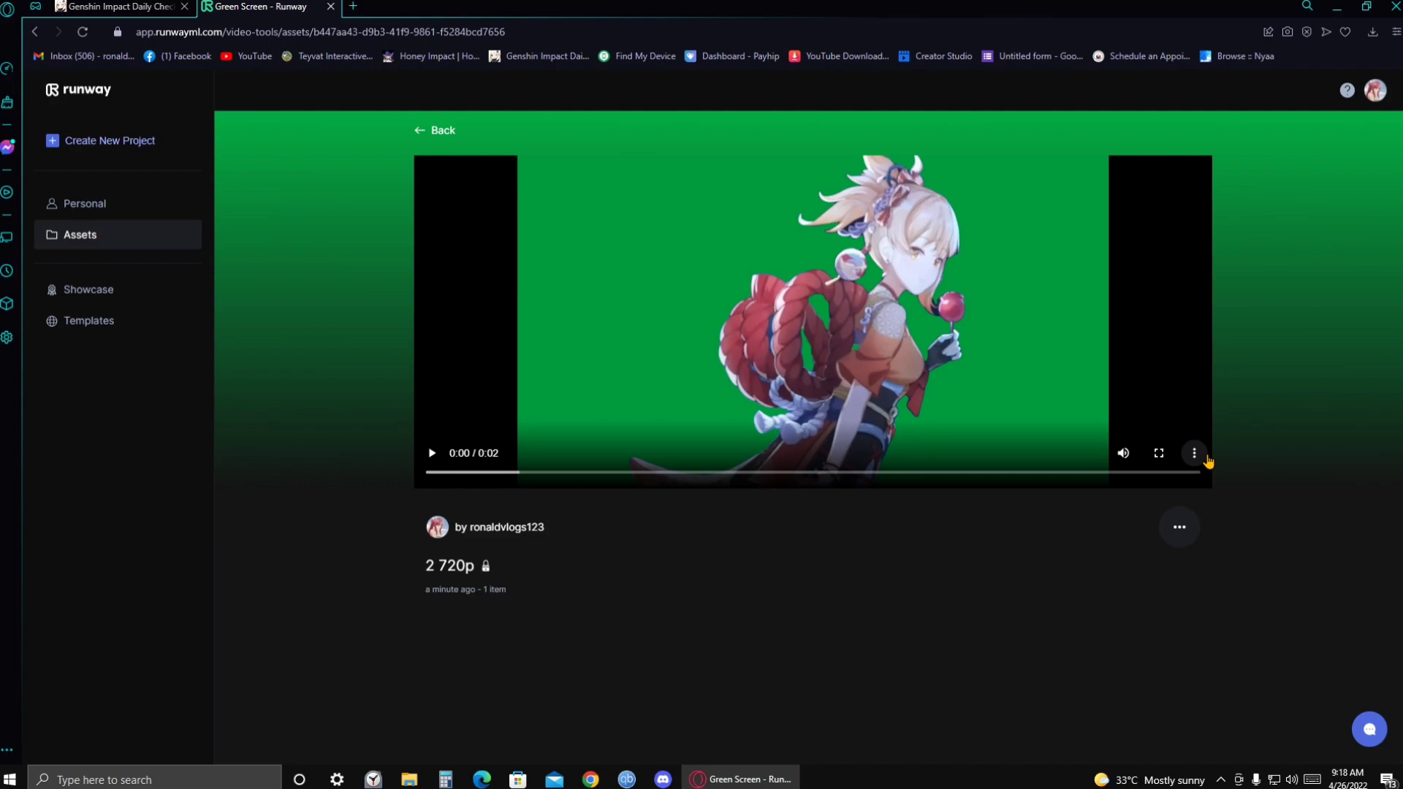
Download '2 720p' as an MP4 and show it in the Windows Downloads folder
{"action": "left_click", "coordinate": [1194, 453]}
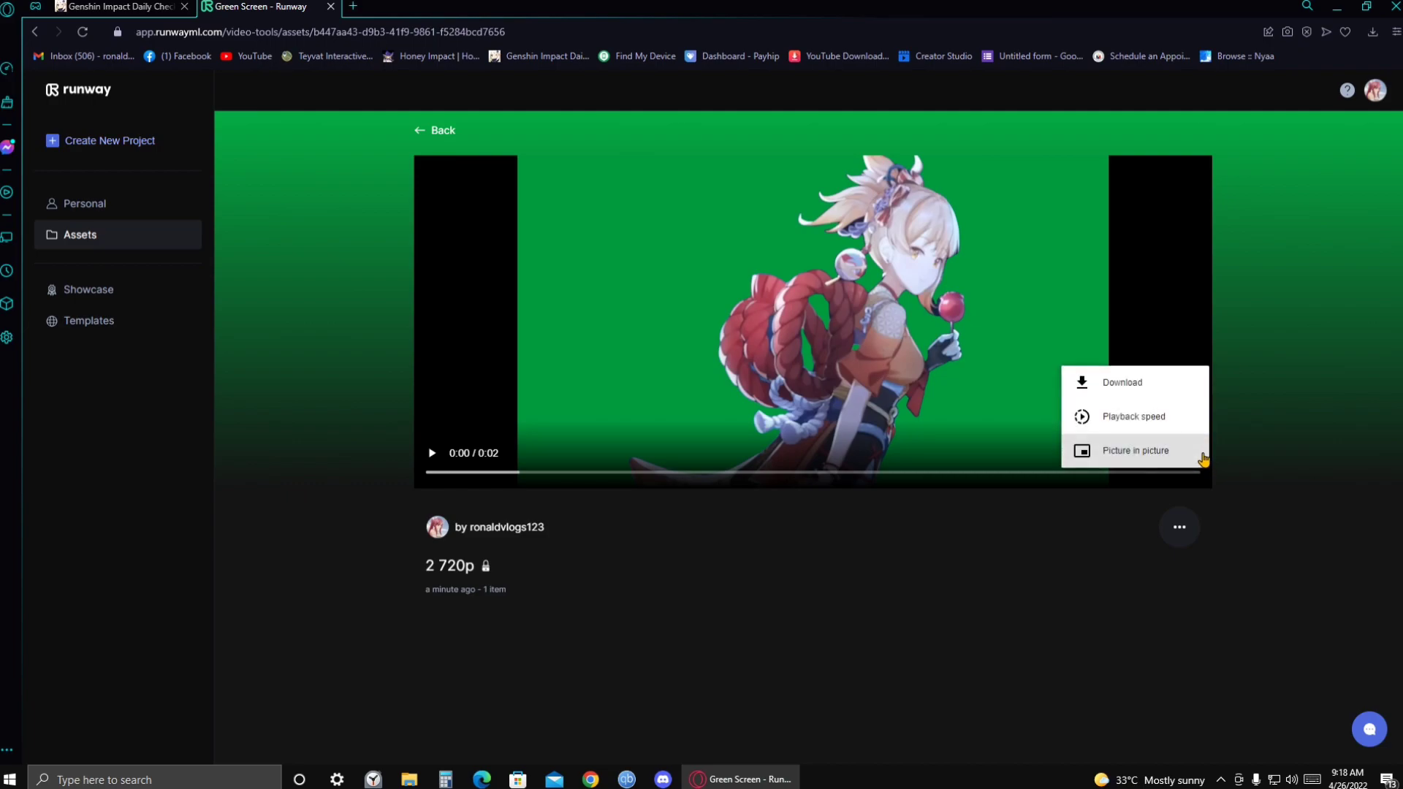
{"action": "mouse_move", "coordinate": [1124, 388]}
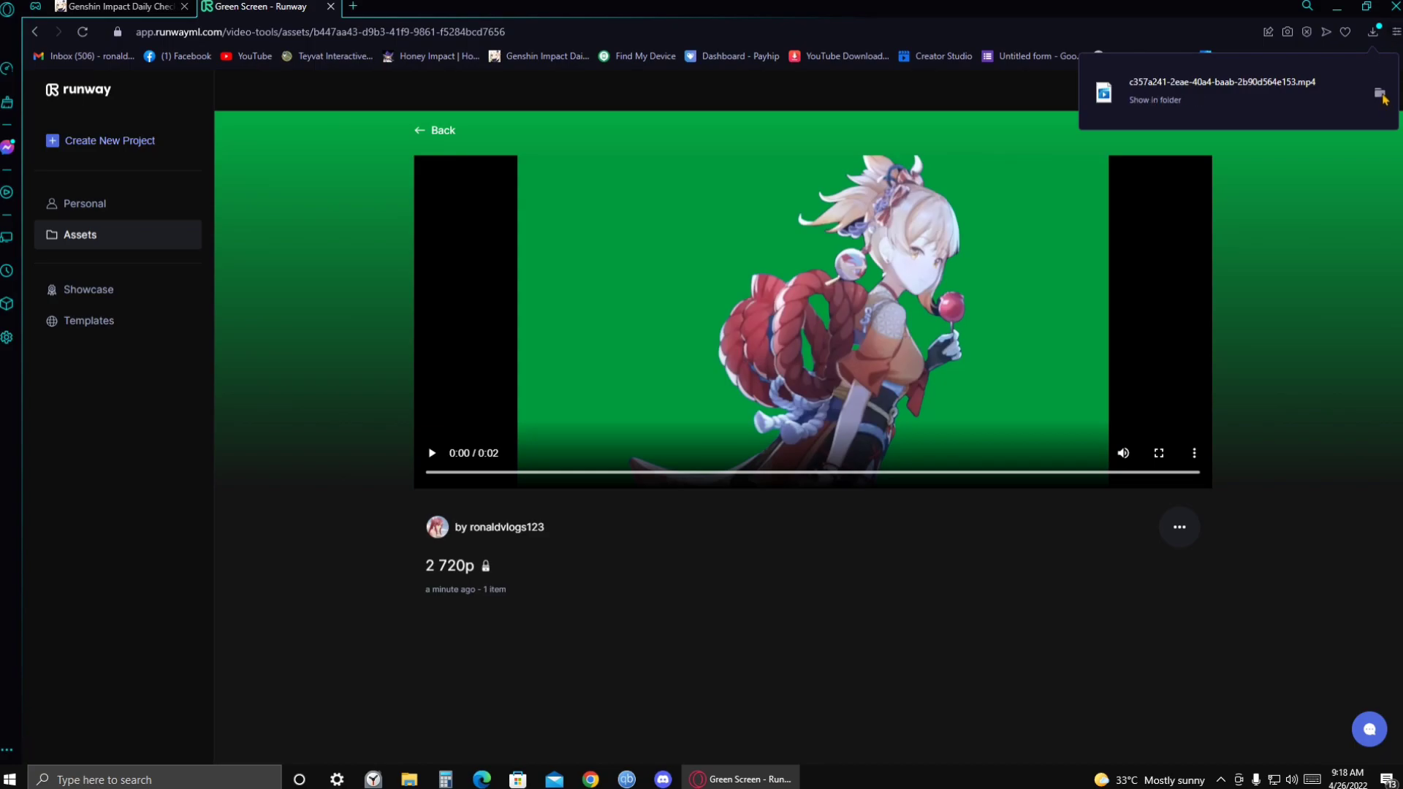
{"action": "left_click", "coordinate": [1155, 100]}
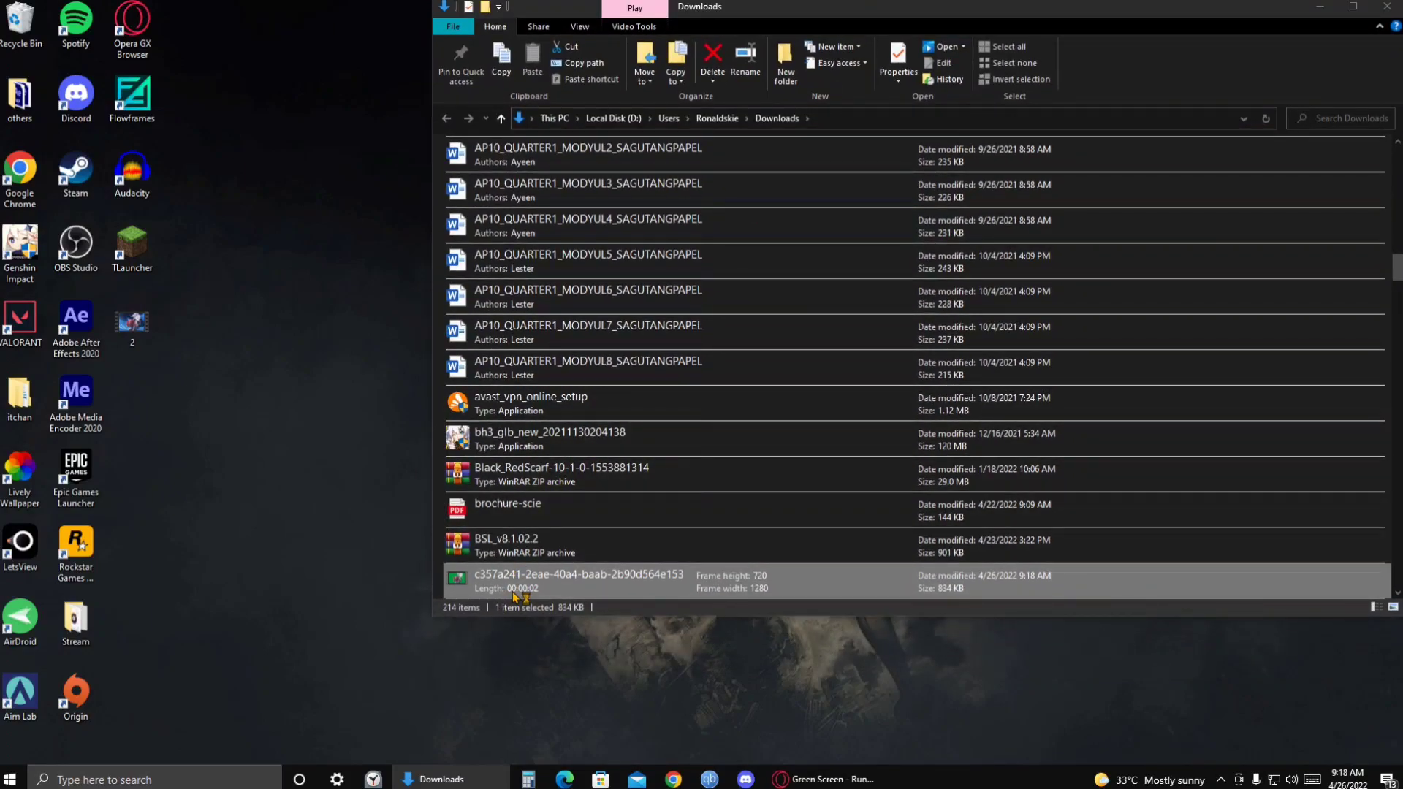
Open the downloaded 720p green-screen MP4 in Movies & TV and play it back
{"action": "double_click", "coordinate": [581, 580]}
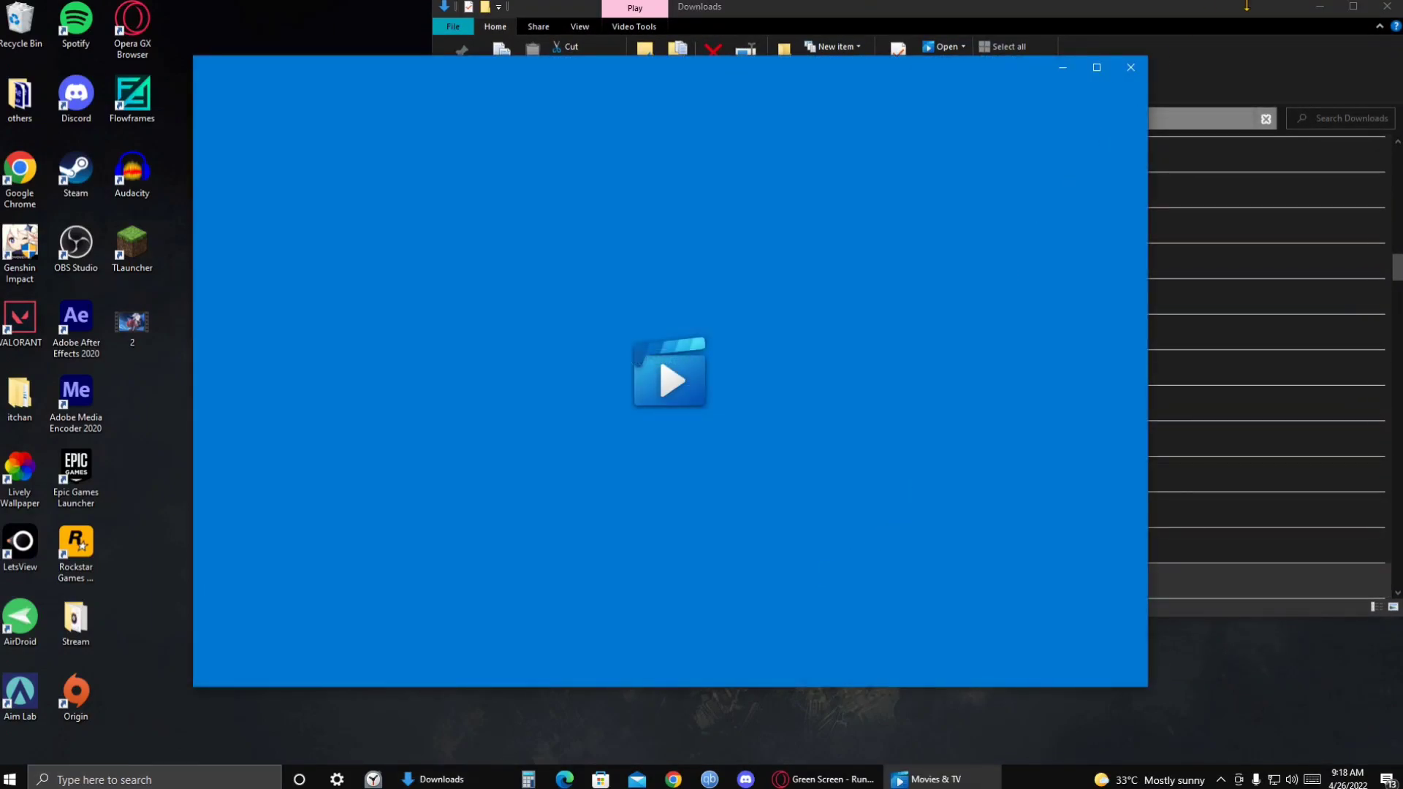
{"action": "left_click", "coordinate": [670, 372]}
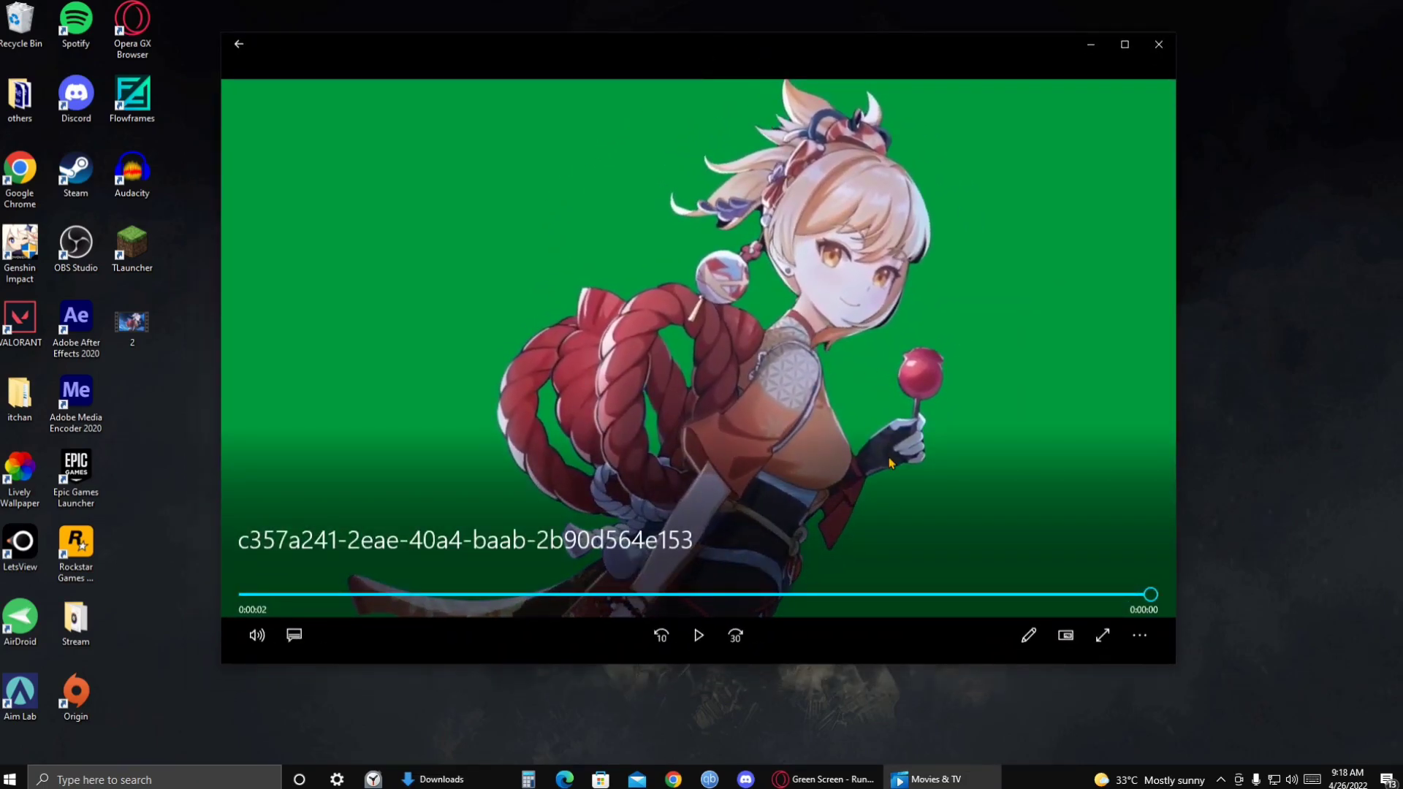
{"action": "left_click", "coordinate": [697, 636]}
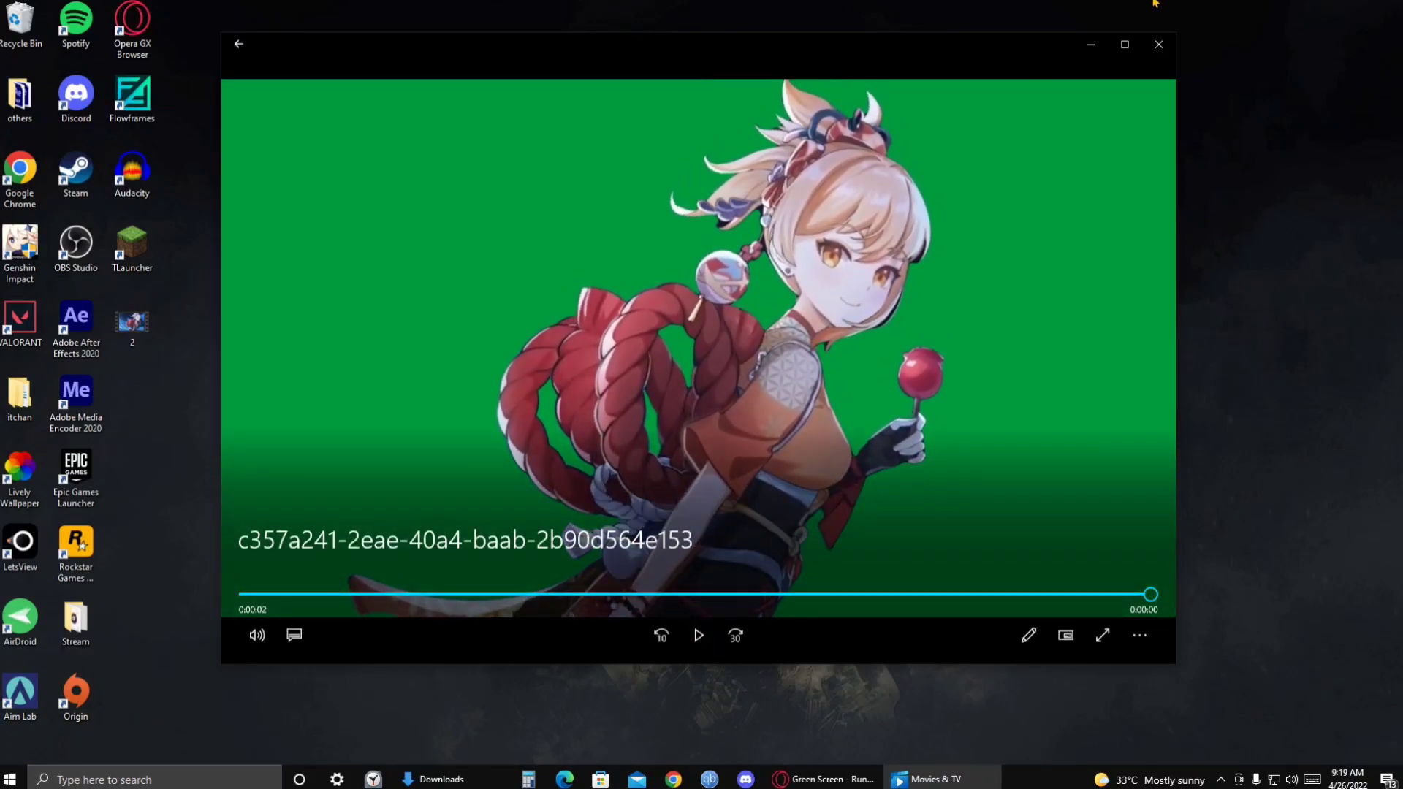
{"action": "mouse_move", "coordinate": [1159, 46]}
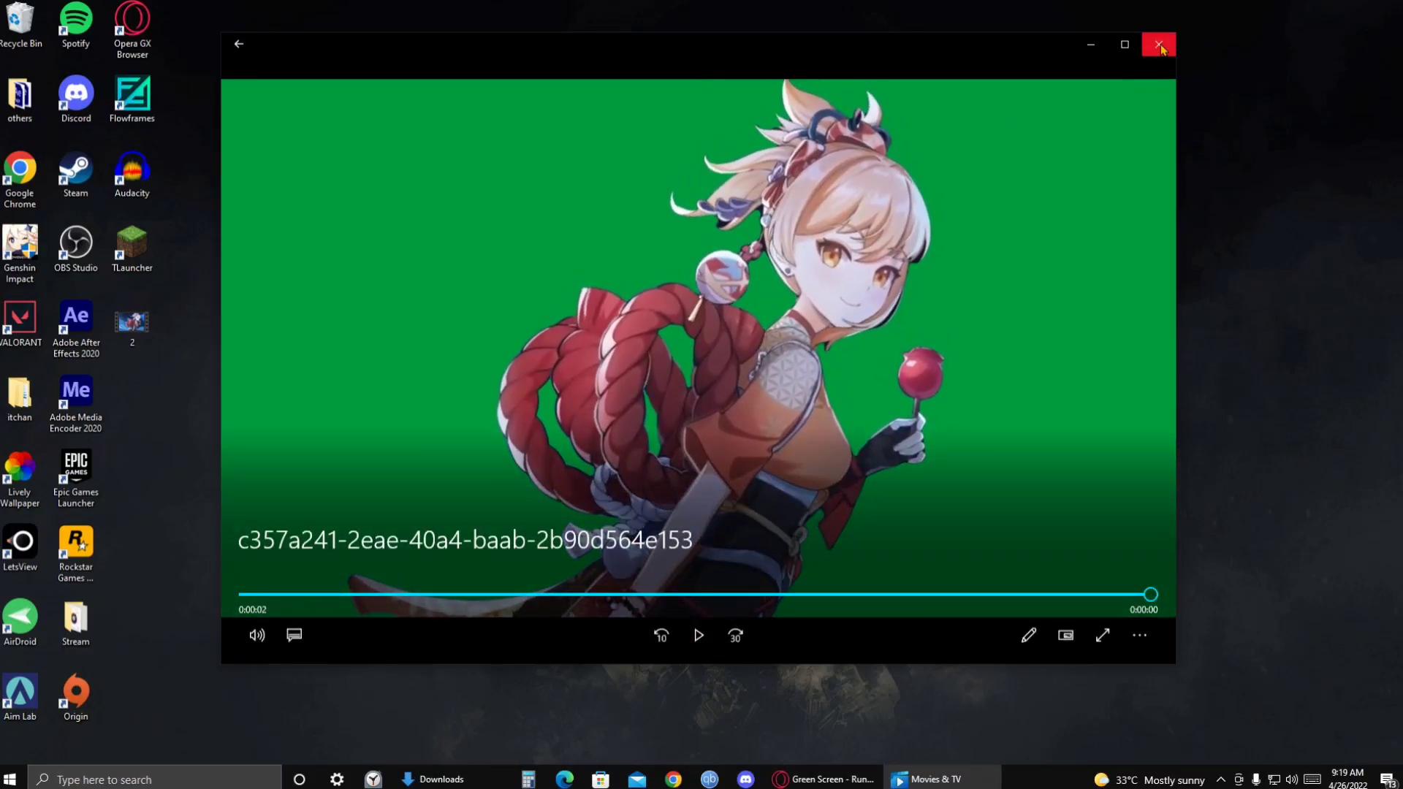
{"action": "mouse_move", "coordinate": [1157, 46]}
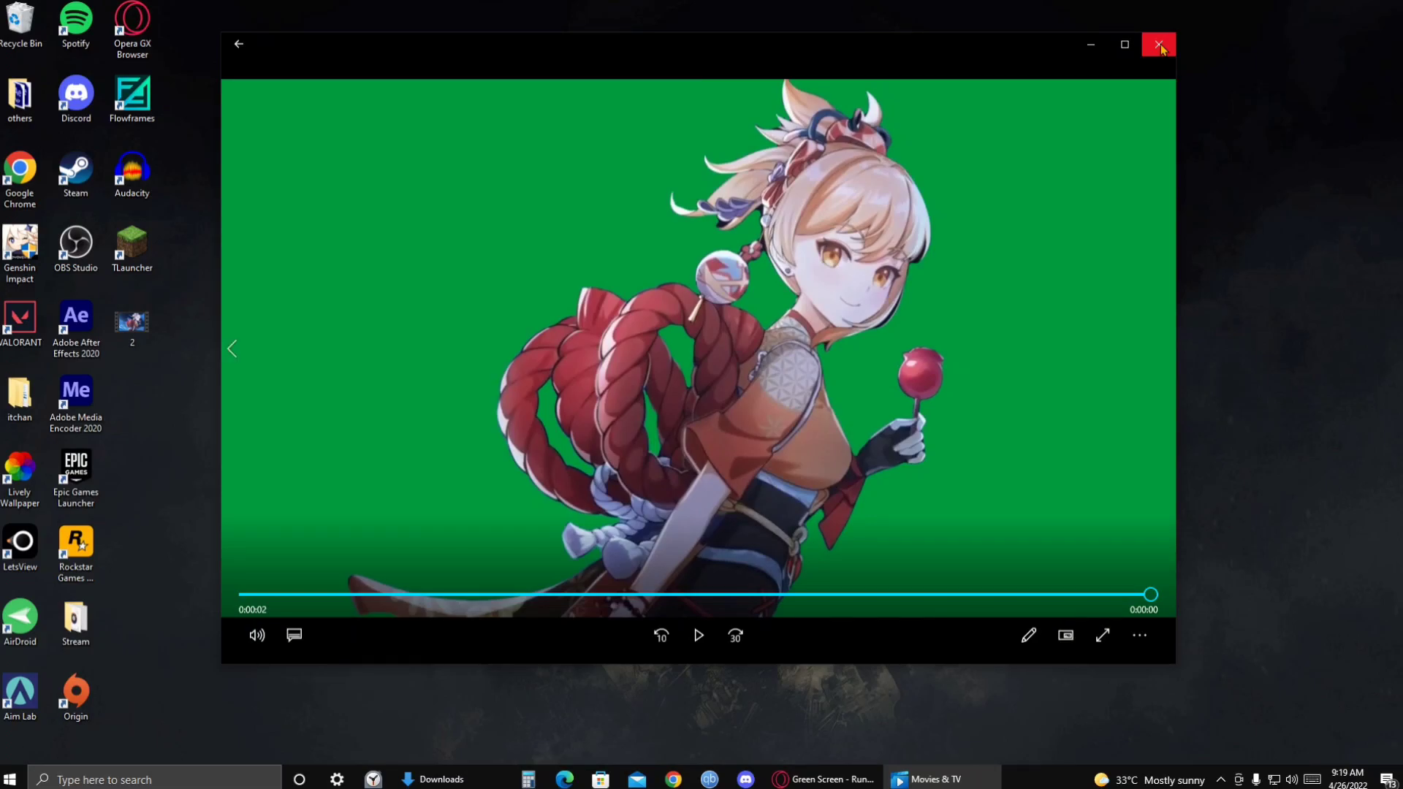
{"action": "mouse_move", "coordinate": [1222, 330]}
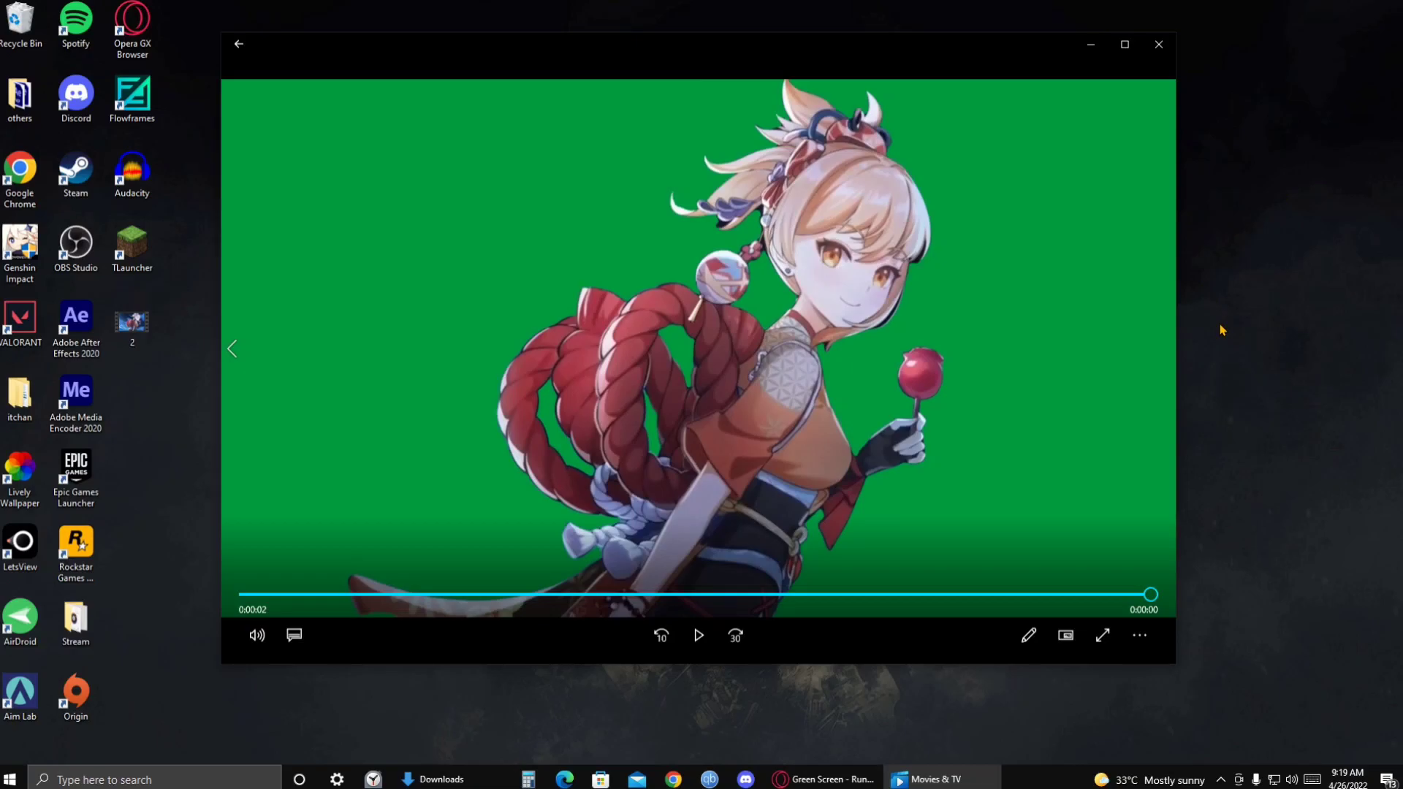